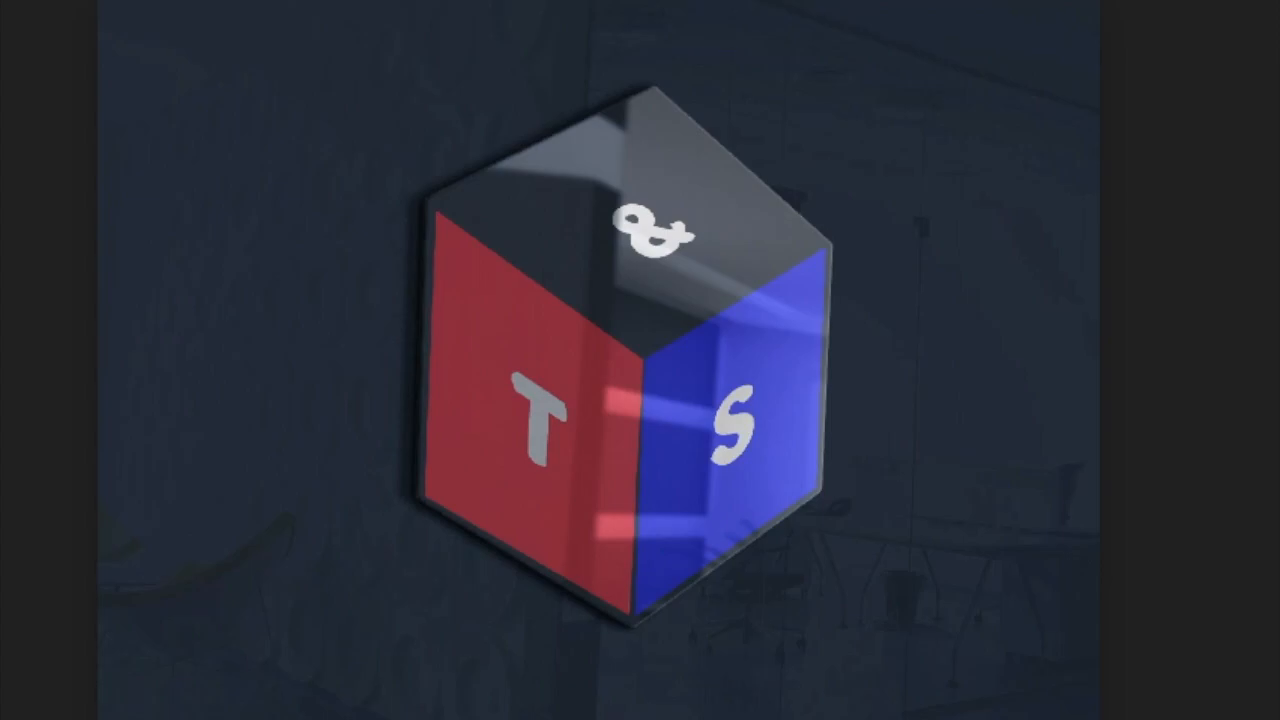
{"action": "mouse_move", "coordinate": [756, 384]}
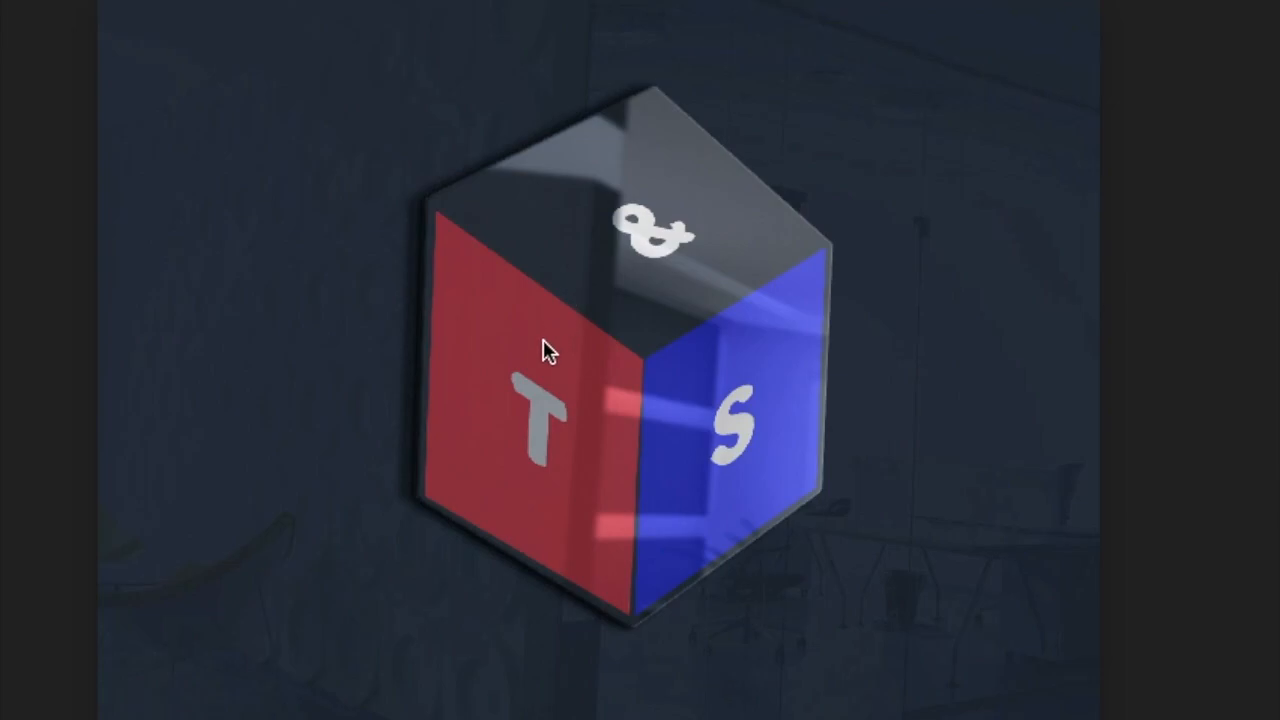
{"action": "mouse_move", "coordinate": [598, 482]}
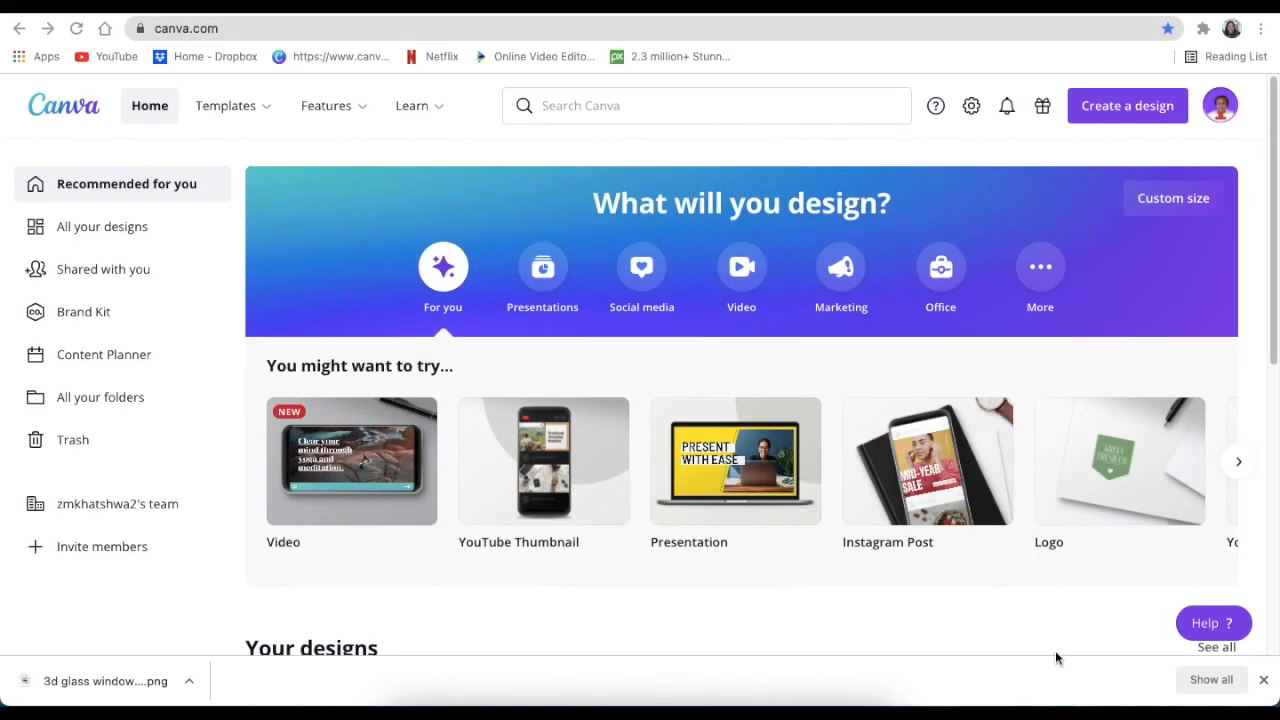
{"action": "mouse_move", "coordinate": [818, 380]}
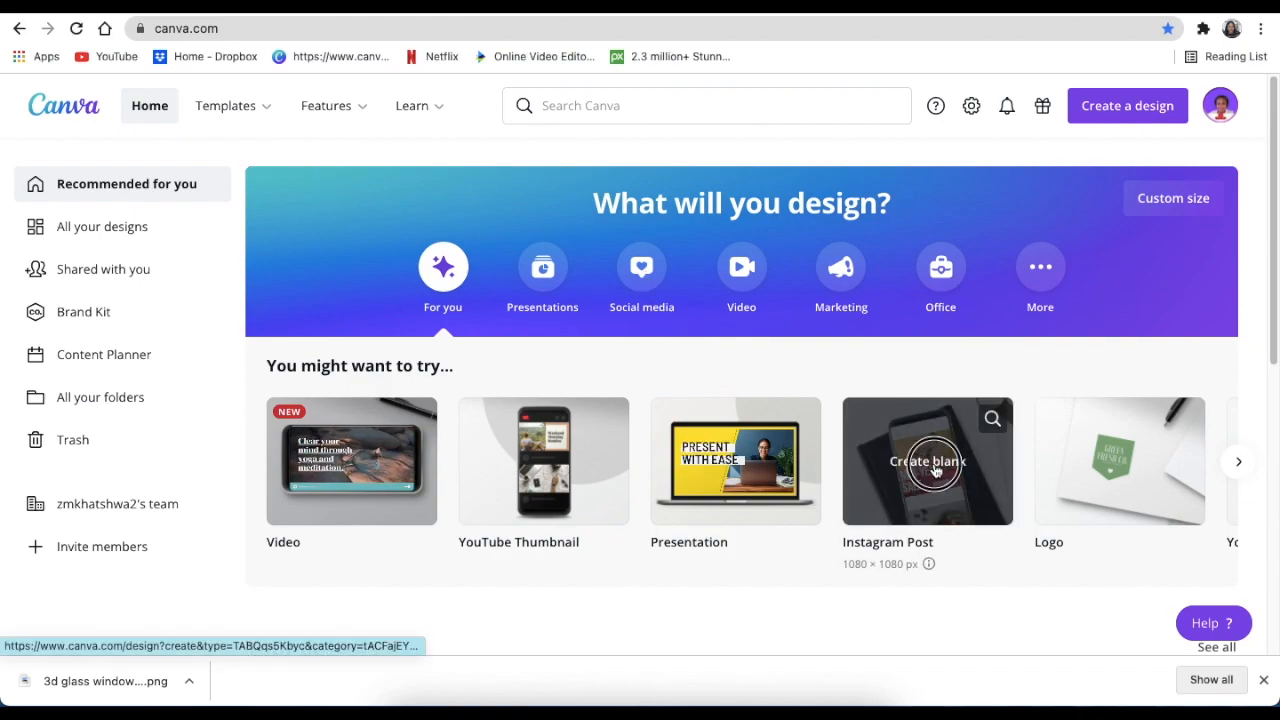
Start a blank Instagram Post design from the Canva home page
{"action": "left_click", "coordinate": [928, 460]}
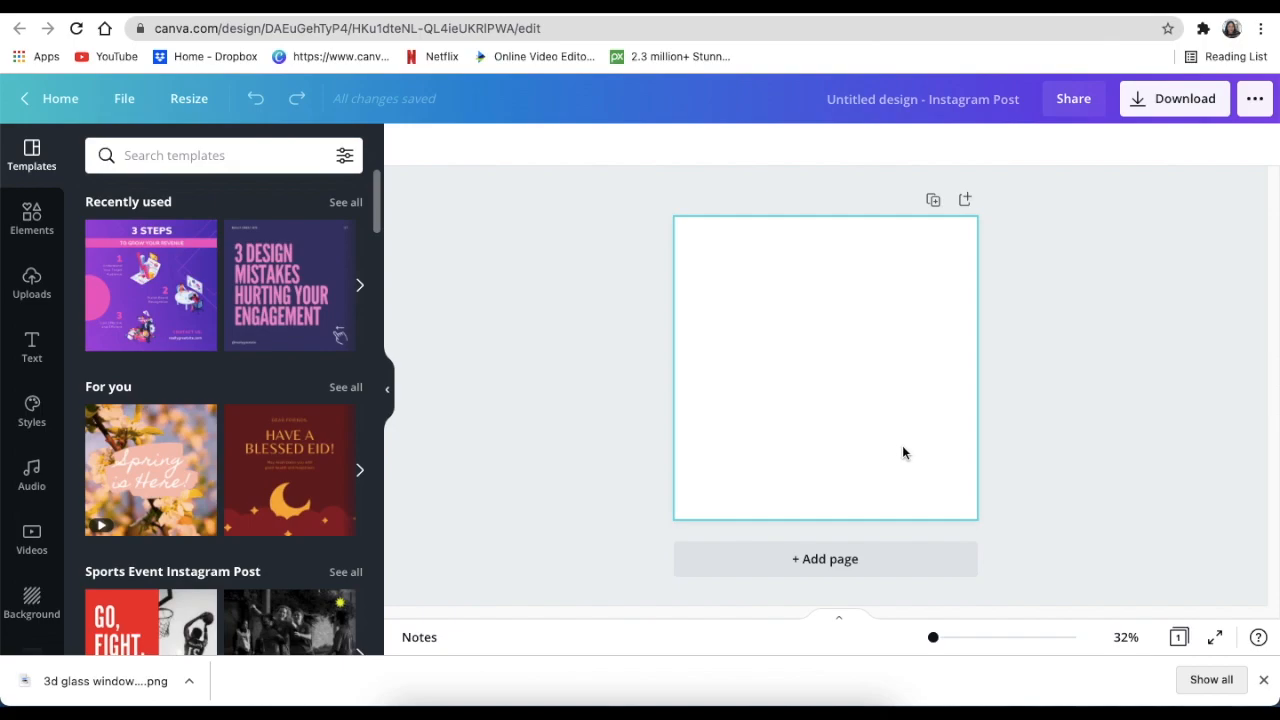
{"action": "mouse_move", "coordinate": [896, 444]}
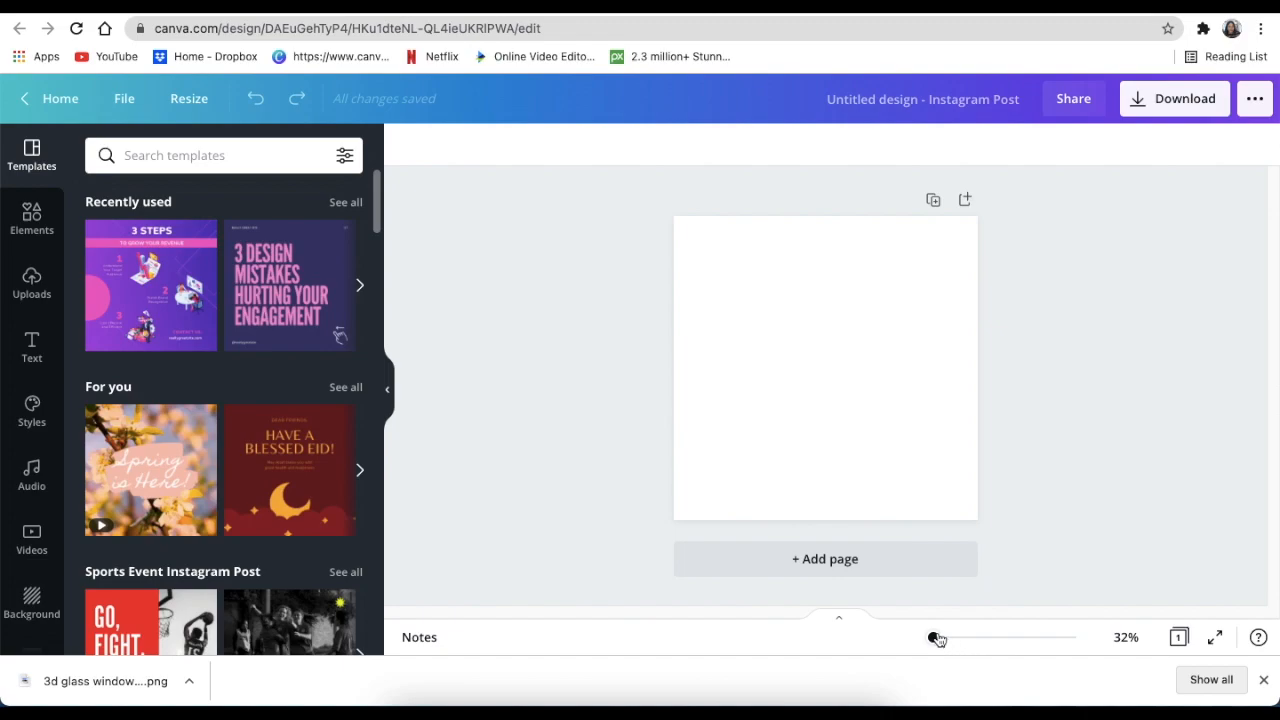
Add a text box and set its font to Shuneet Square Heavy
{"action": "left_click_drag", "start_coordinate": [938, 636], "coordinate": [940, 636]}
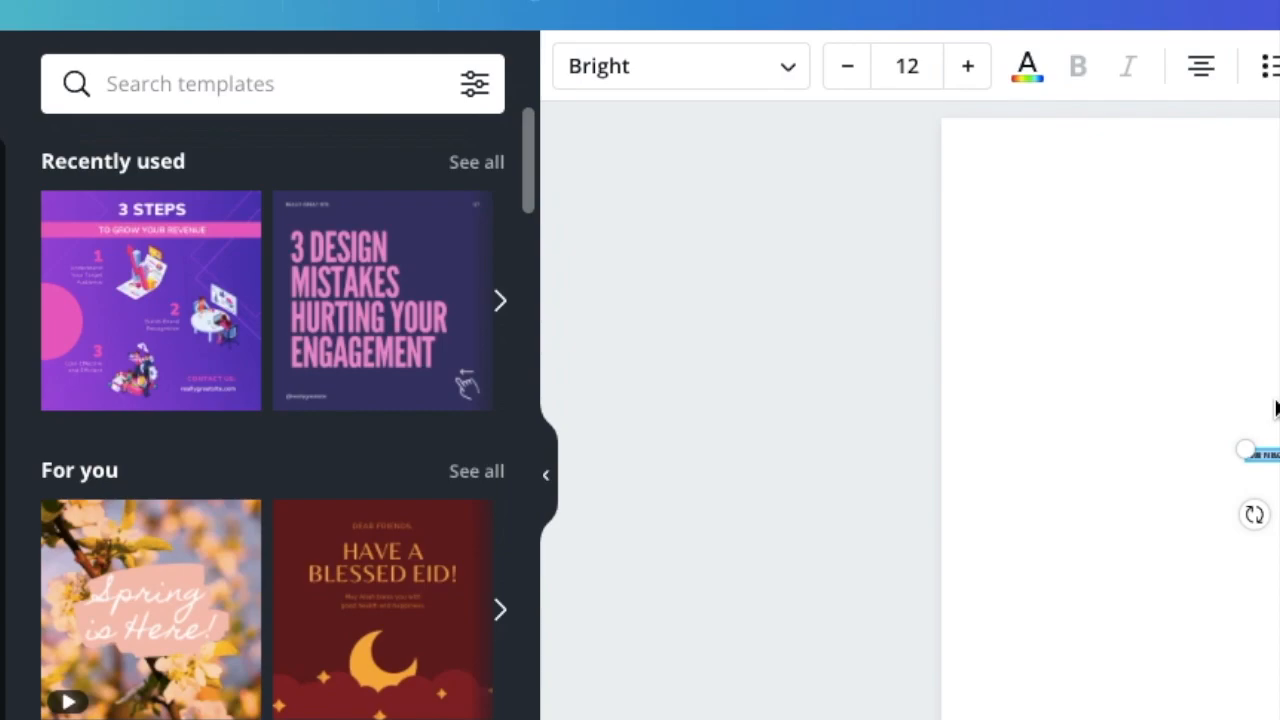
{"action": "left_click", "coordinate": [680, 66]}
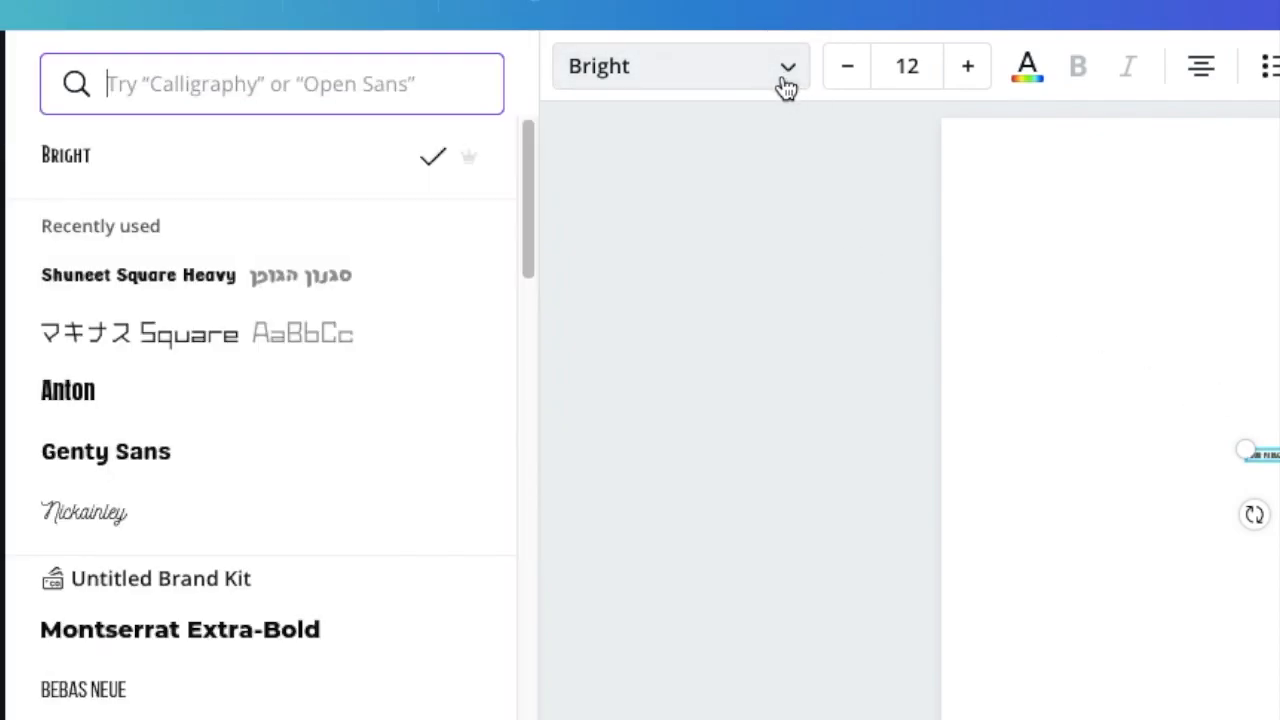
{"action": "mouse_move", "coordinate": [176, 284]}
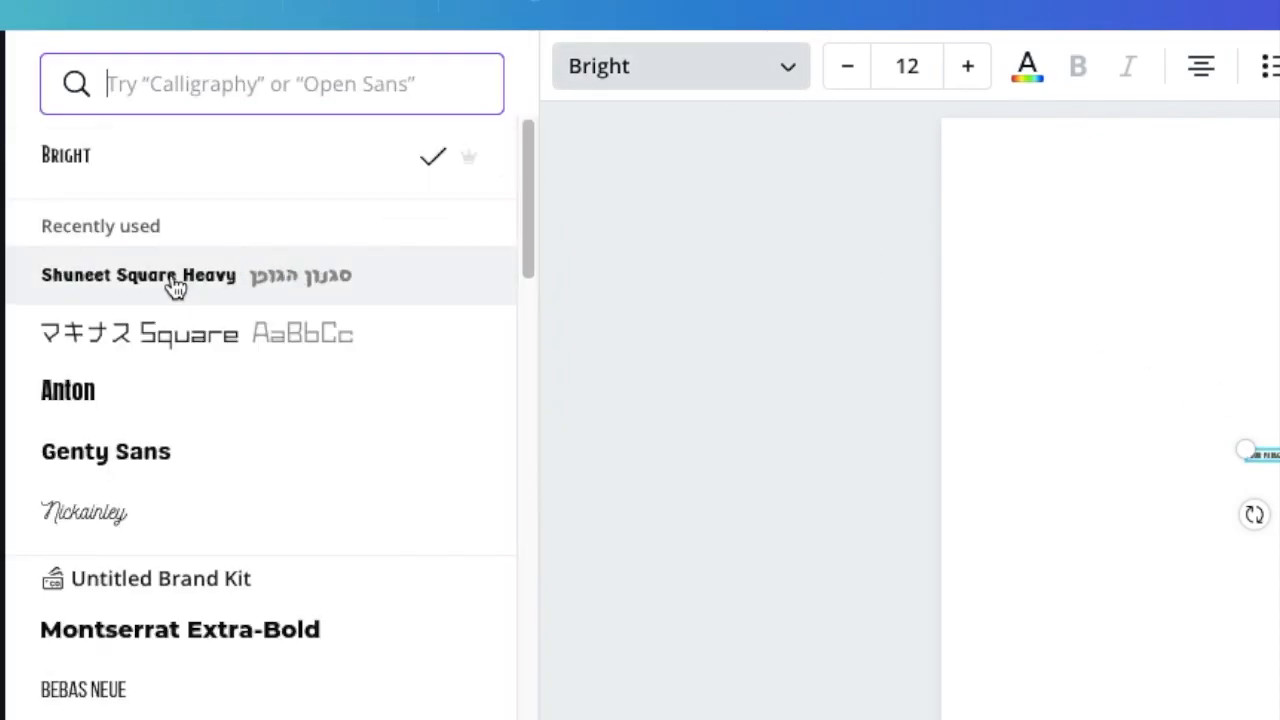
{"action": "left_click", "coordinate": [138, 276]}
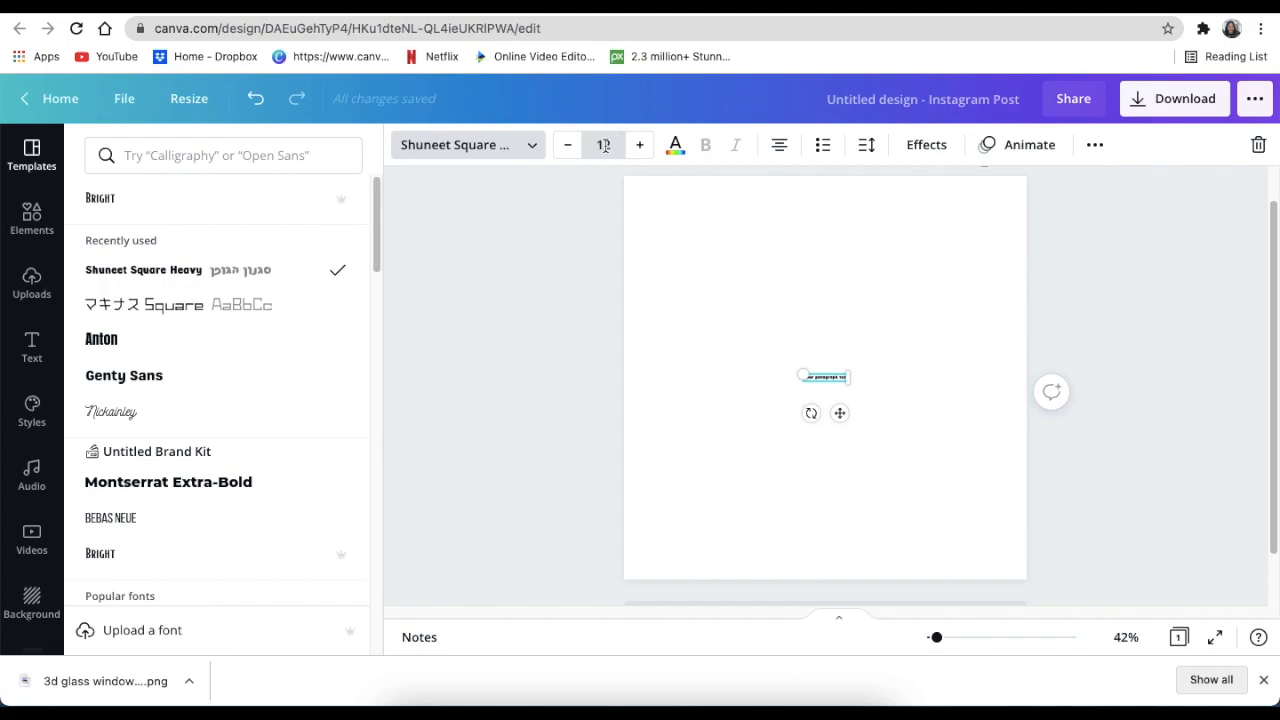
Size the letter T to 400, enlarge it further and move it toward the page centre
{"action": "left_click", "coordinate": [604, 144]}
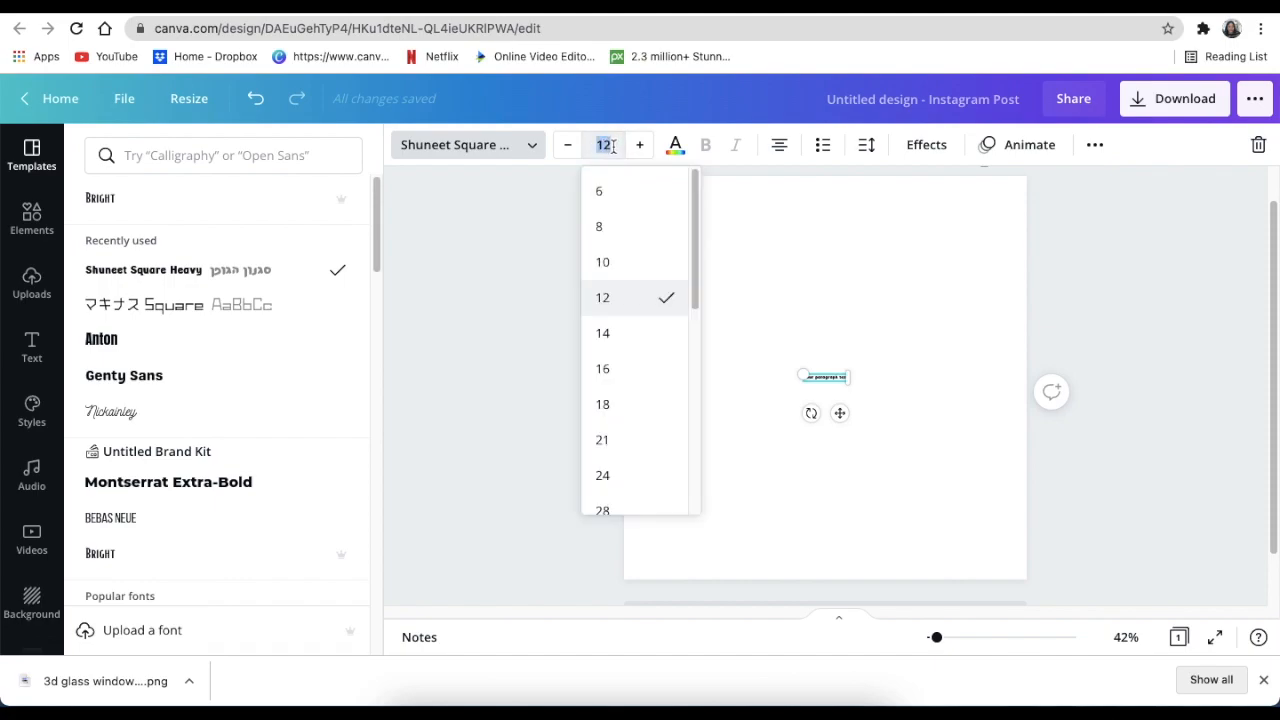
{"action": "type", "text": "400"}
{"action": "left_click", "coordinate": [824, 376]}
{"action": "type", "text": "T"}
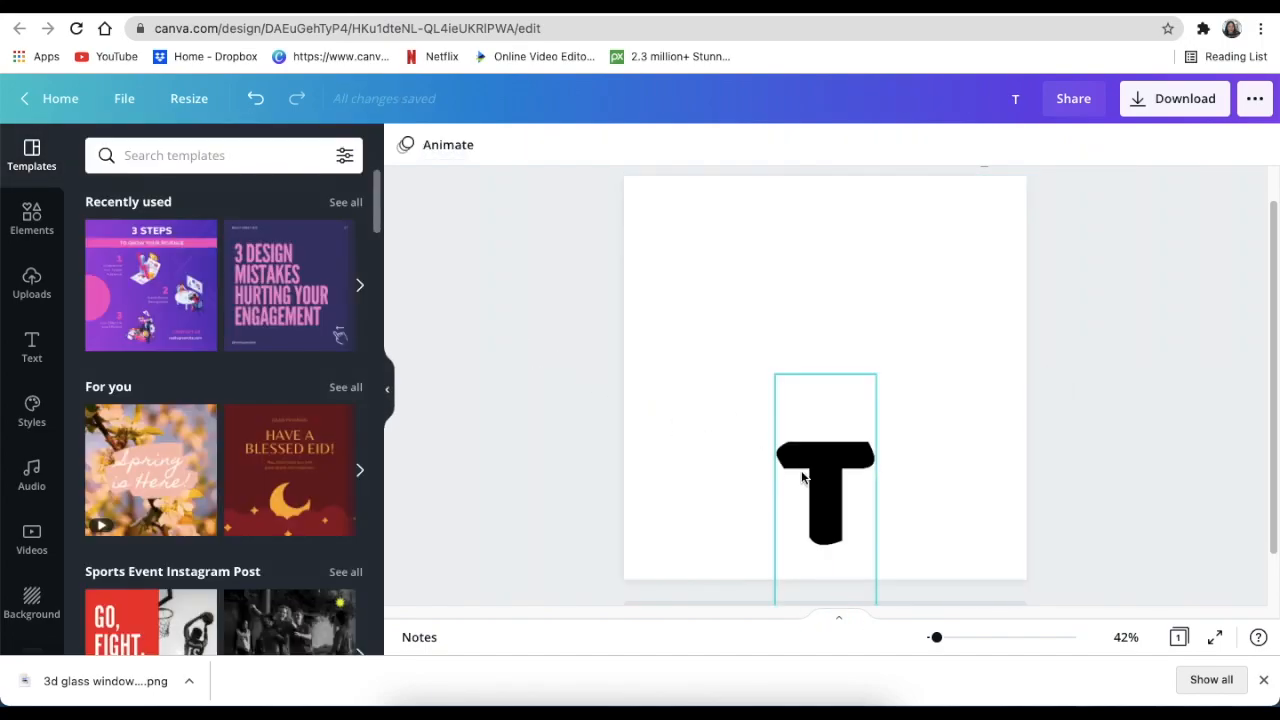
{"action": "left_click_drag", "start_coordinate": [824, 480], "coordinate": [824, 364]}
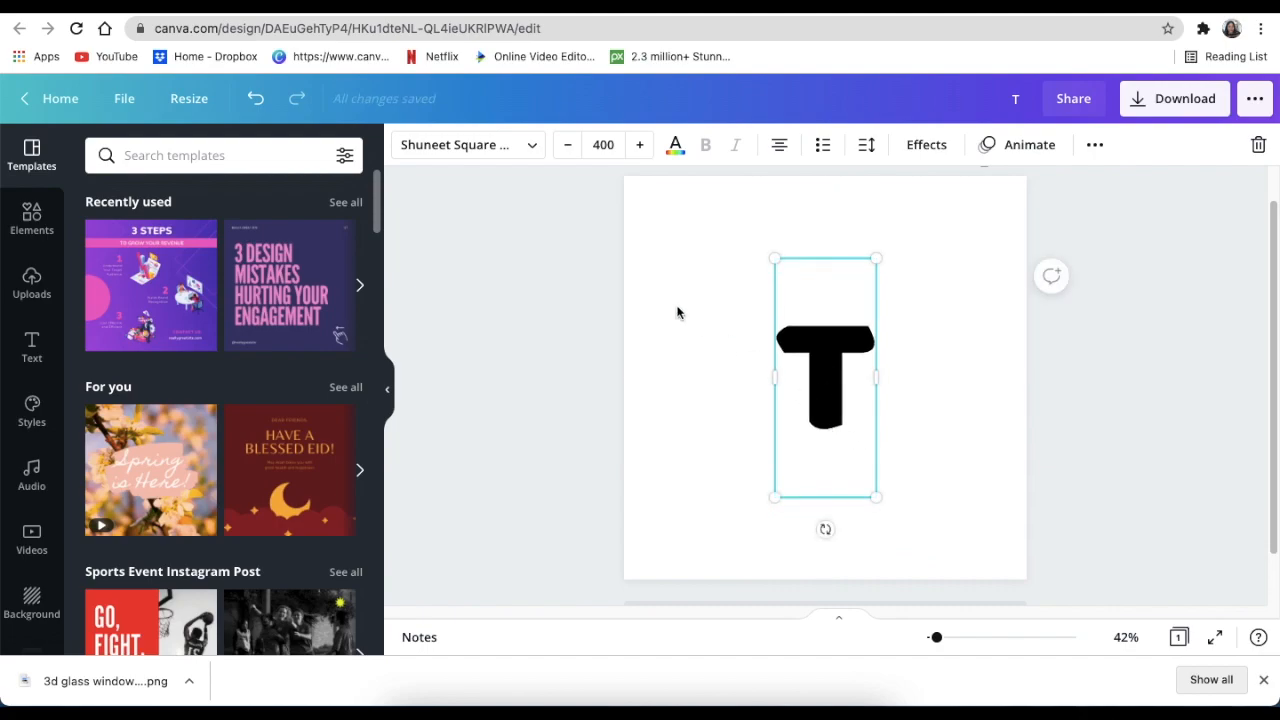
{"action": "mouse_move", "coordinate": [640, 144]}
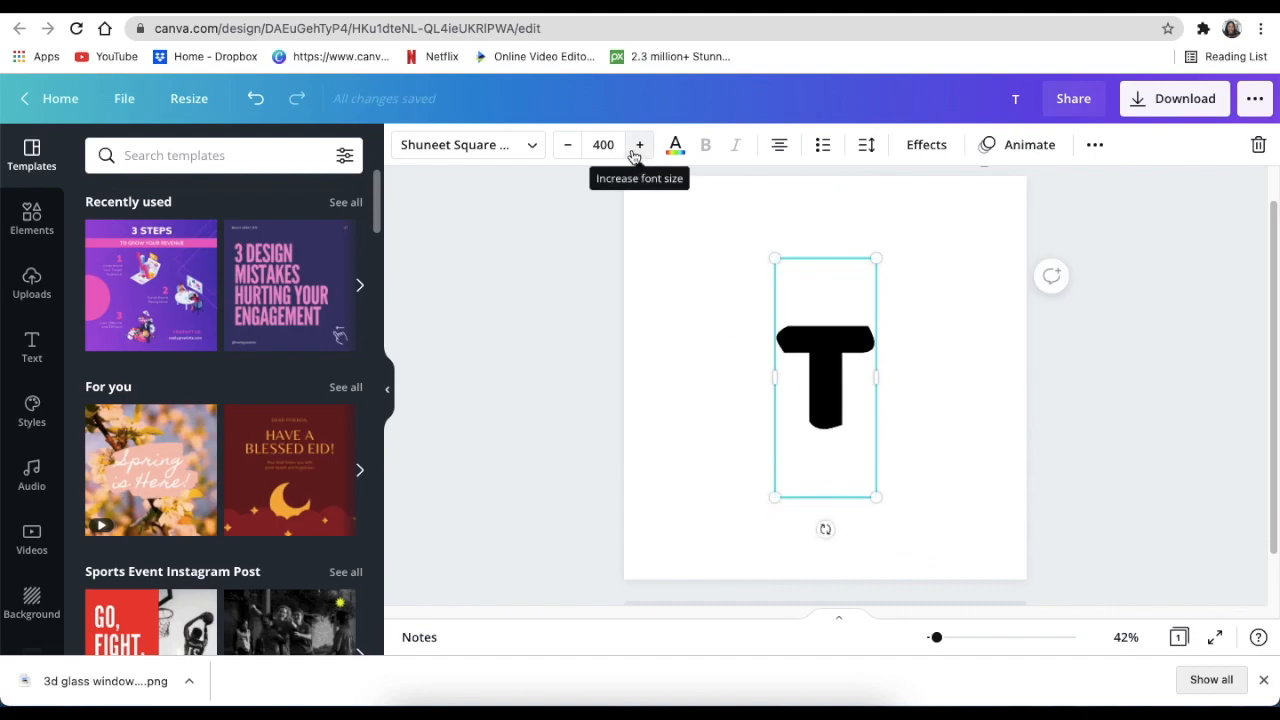
{"action": "left_click", "coordinate": [604, 144]}
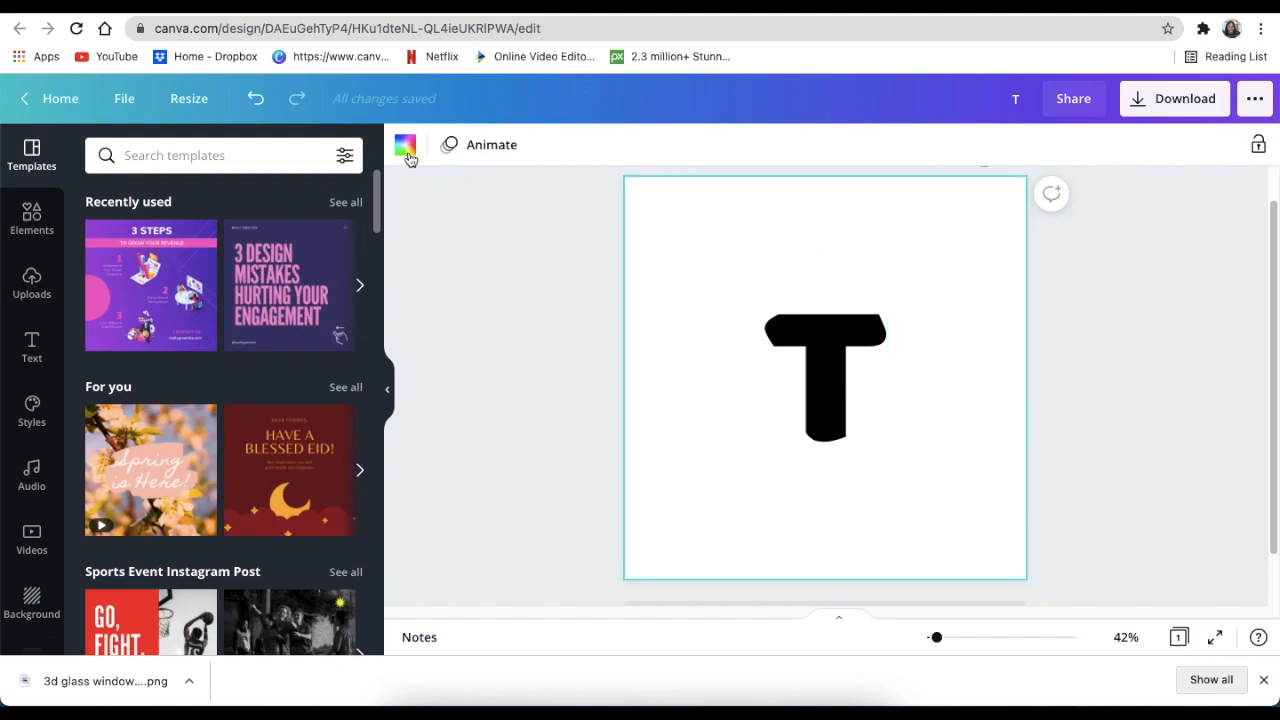
Fill the page background dark blue and turn the letter T white
{"action": "left_click", "coordinate": [404, 144]}
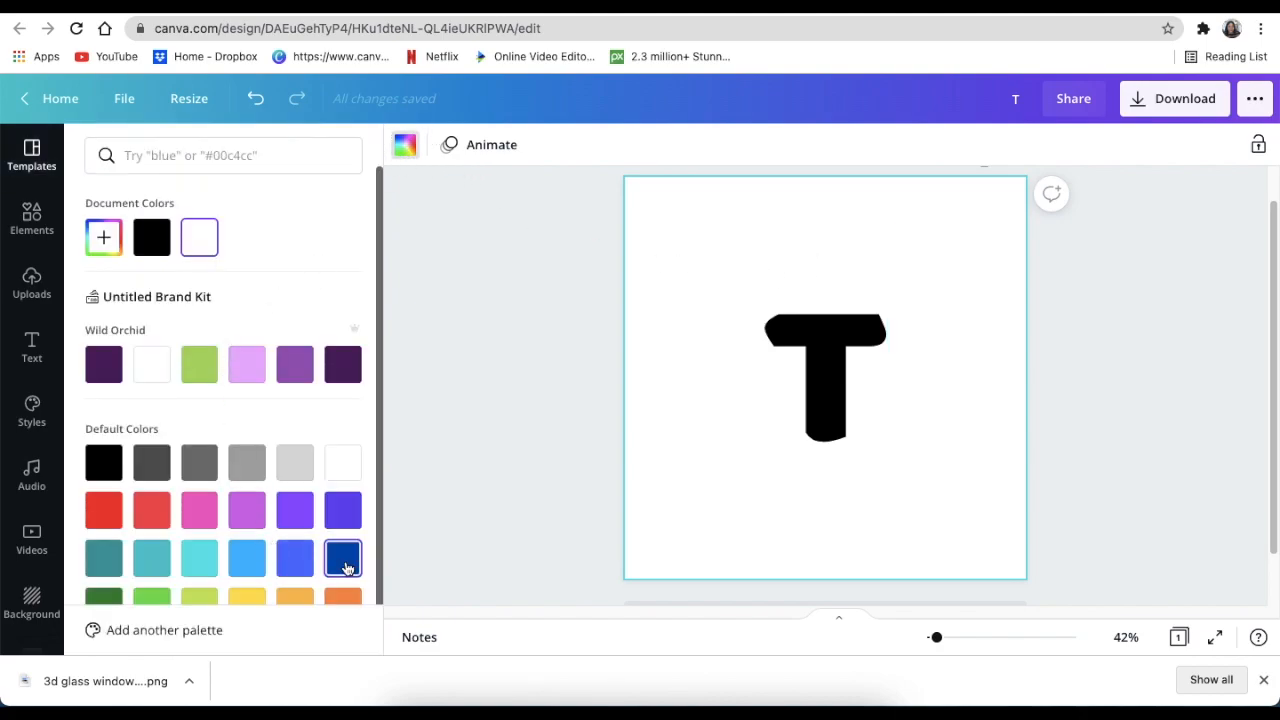
{"action": "left_click", "coordinate": [342, 558]}
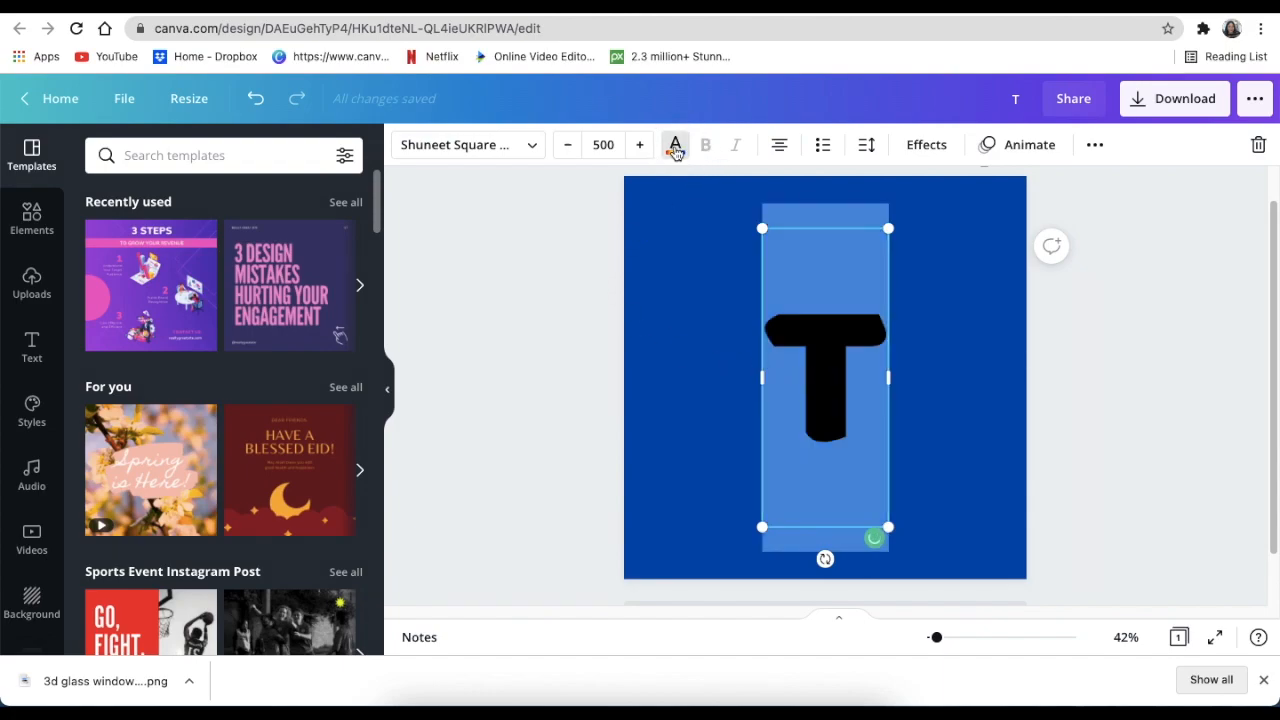
{"action": "left_click", "coordinate": [676, 144]}
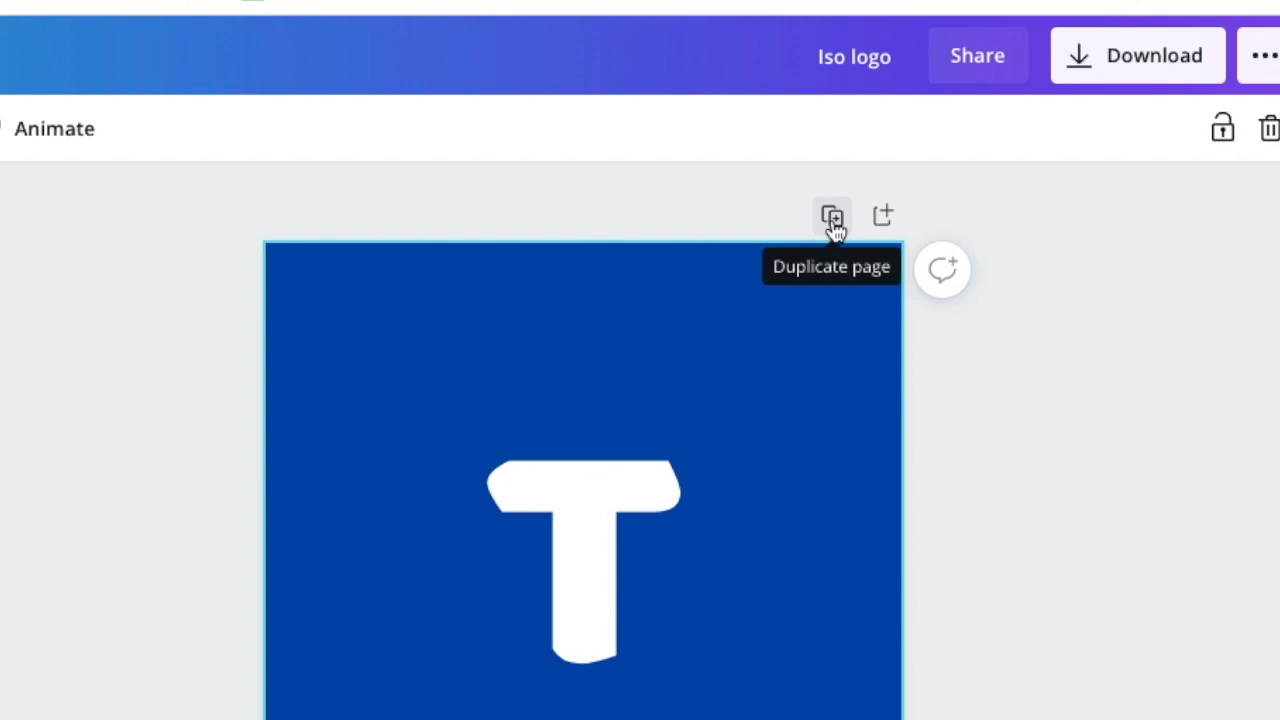
Duplicate the page with an & character on a black background
{"action": "left_click", "coordinate": [832, 216]}
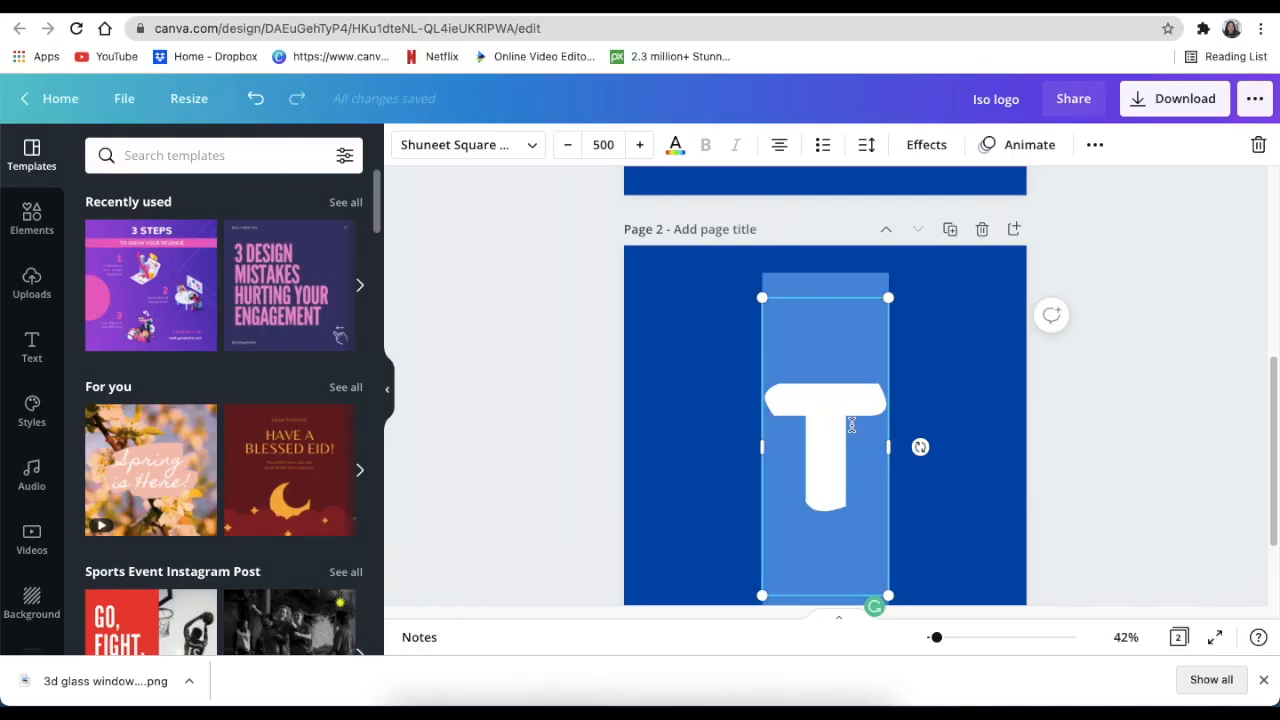
{"action": "type", "text": "&"}
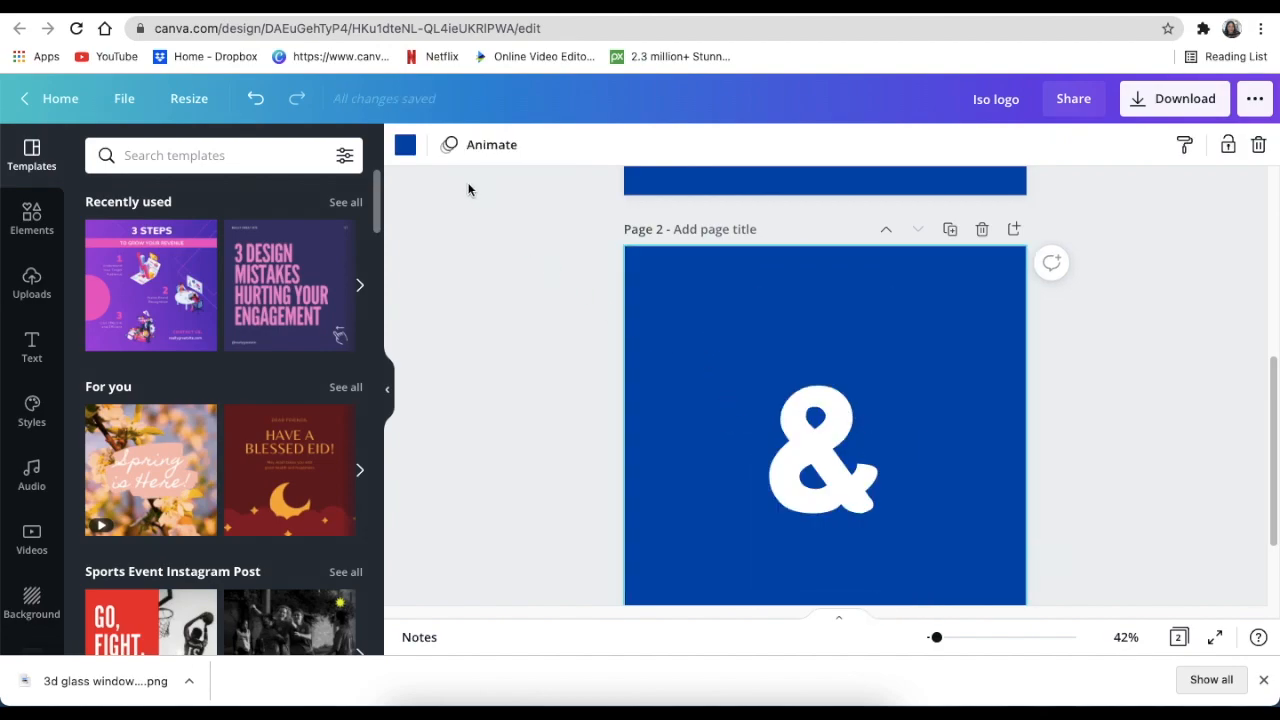
{"action": "left_click", "coordinate": [404, 144]}
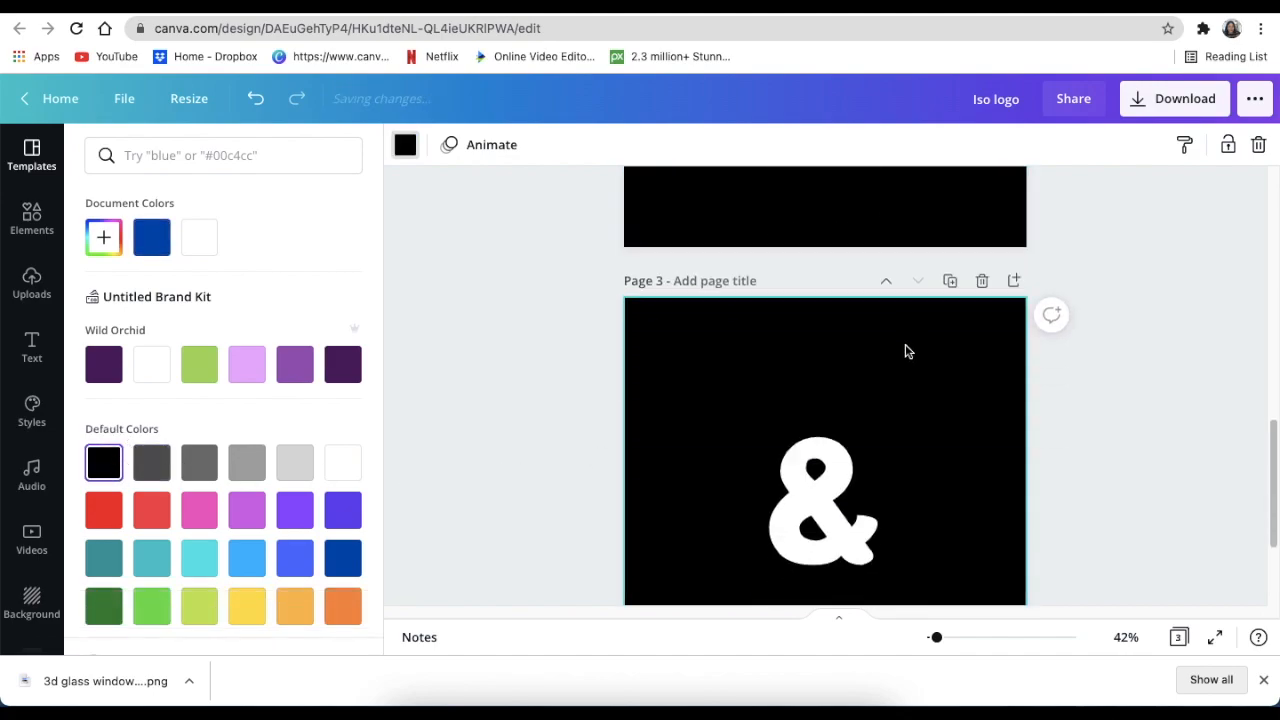
{"action": "left_click", "coordinate": [824, 500]}
{"action": "type", "text": "S"}
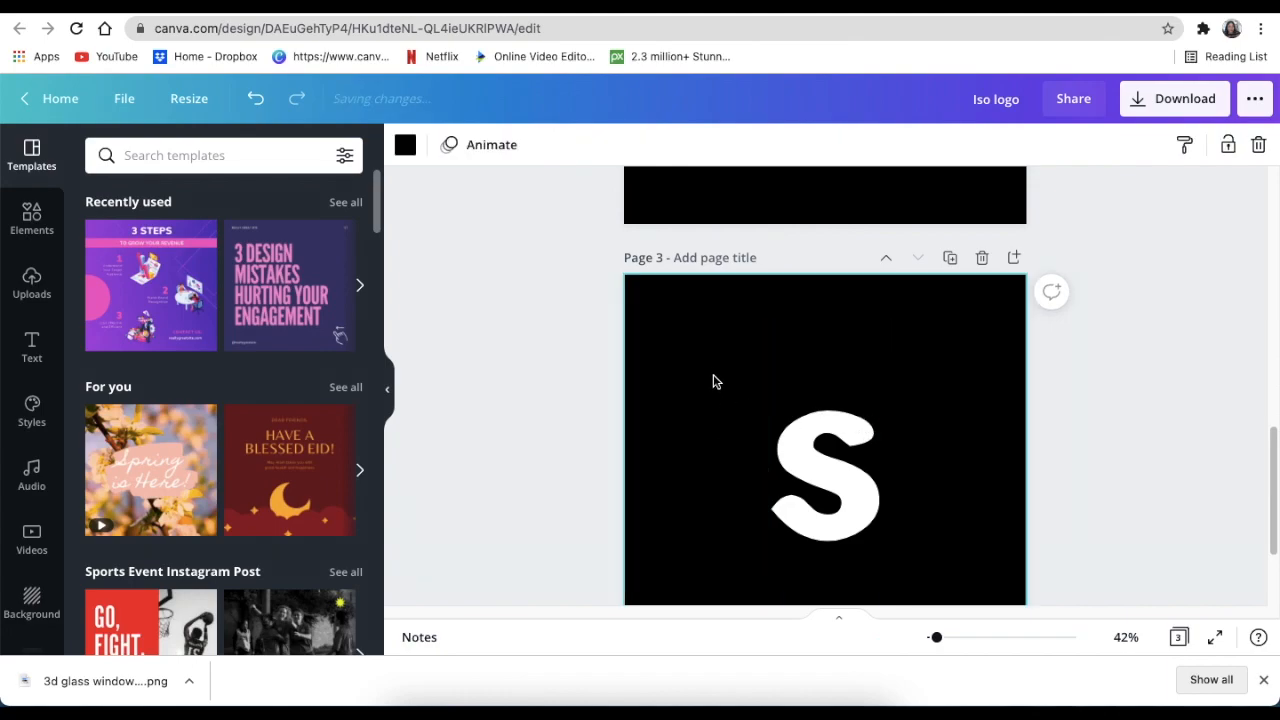
Make a third page with the letter S on a red background
{"action": "left_click", "coordinate": [404, 144]}
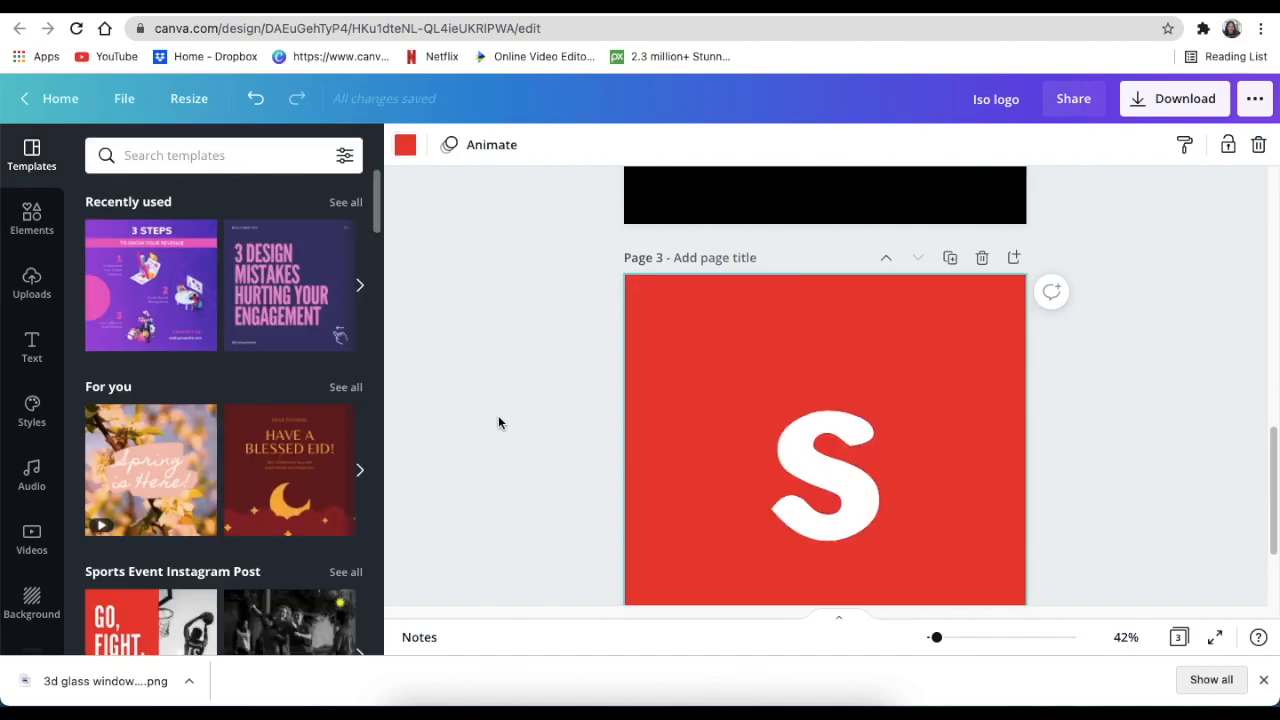
{"action": "scroll", "scroll_direction": "up", "scroll_amount": 3}
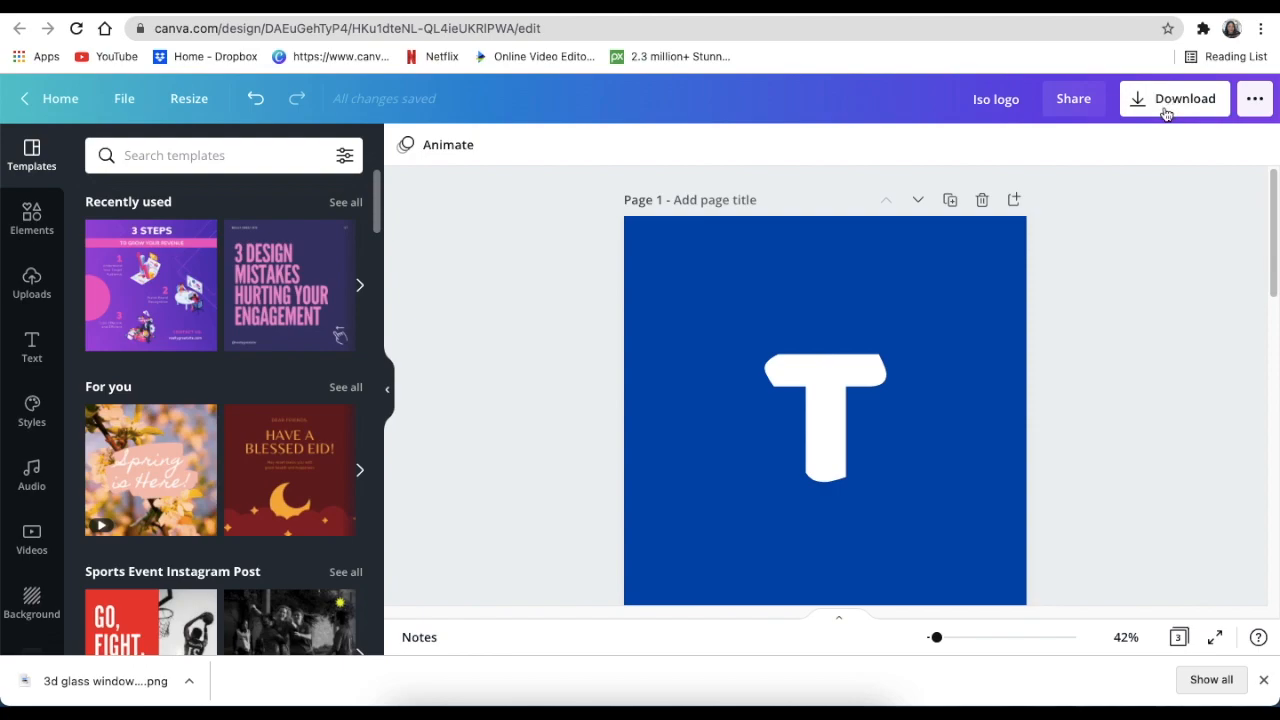
{"action": "mouse_move", "coordinate": [1132, 210]}
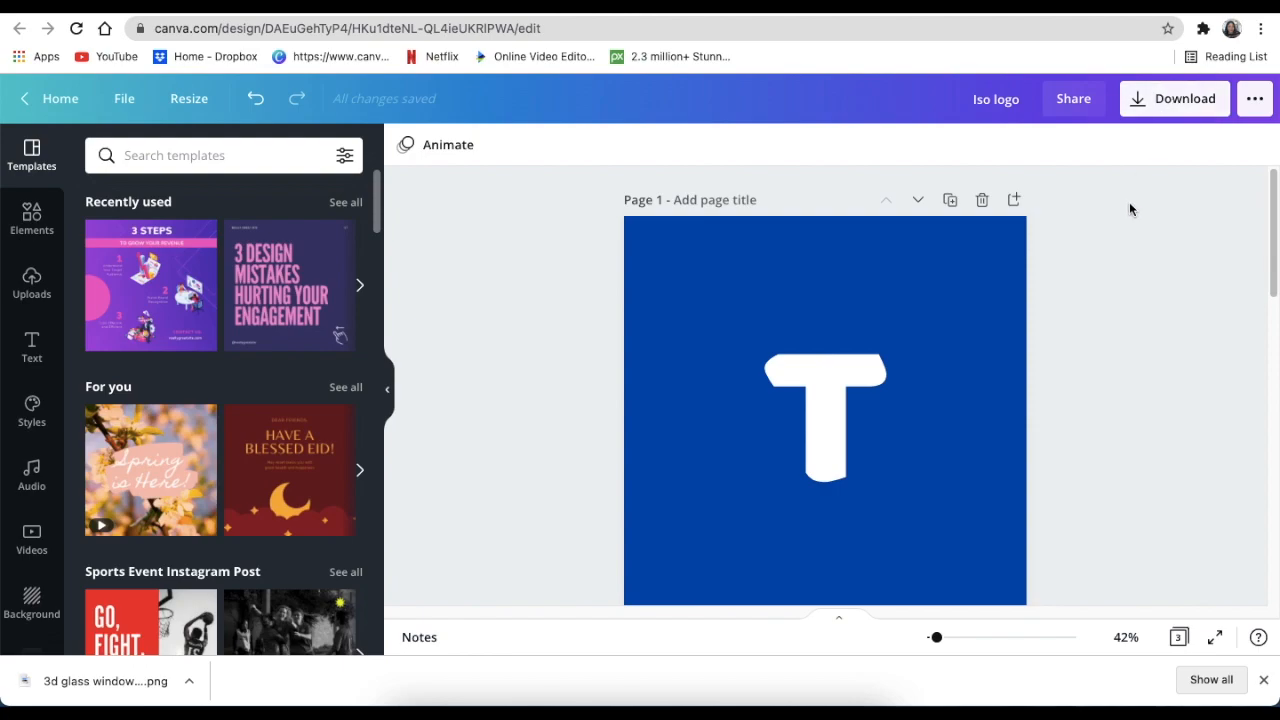
{"action": "mouse_move", "coordinate": [1048, 352]}
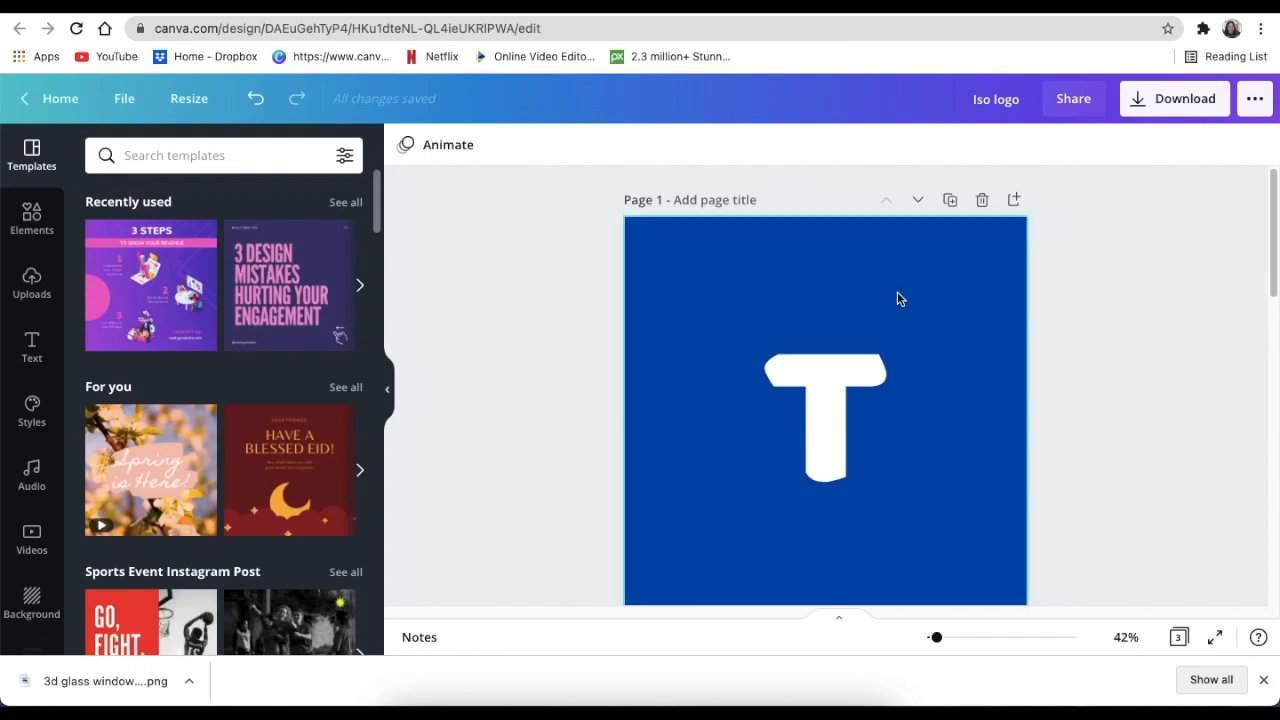
Download all three pages as PNG images
{"action": "left_click", "coordinate": [1174, 98]}
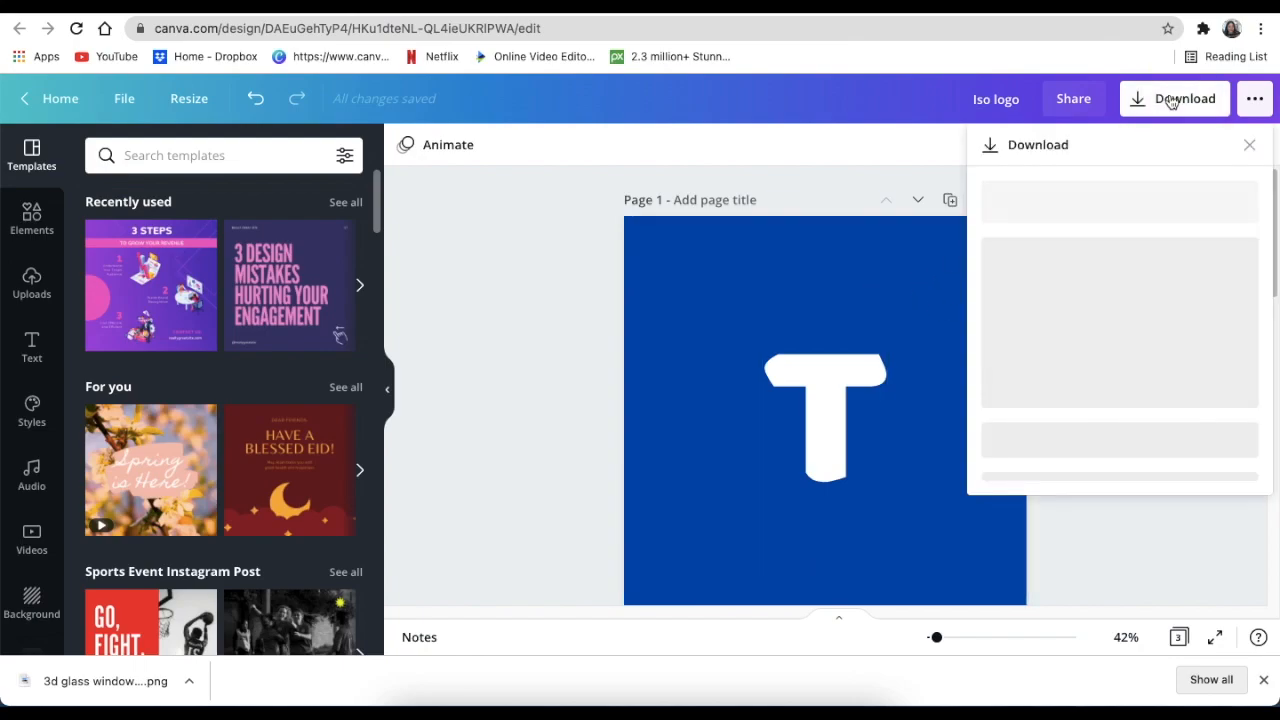
{"action": "left_click", "coordinate": [1174, 98]}
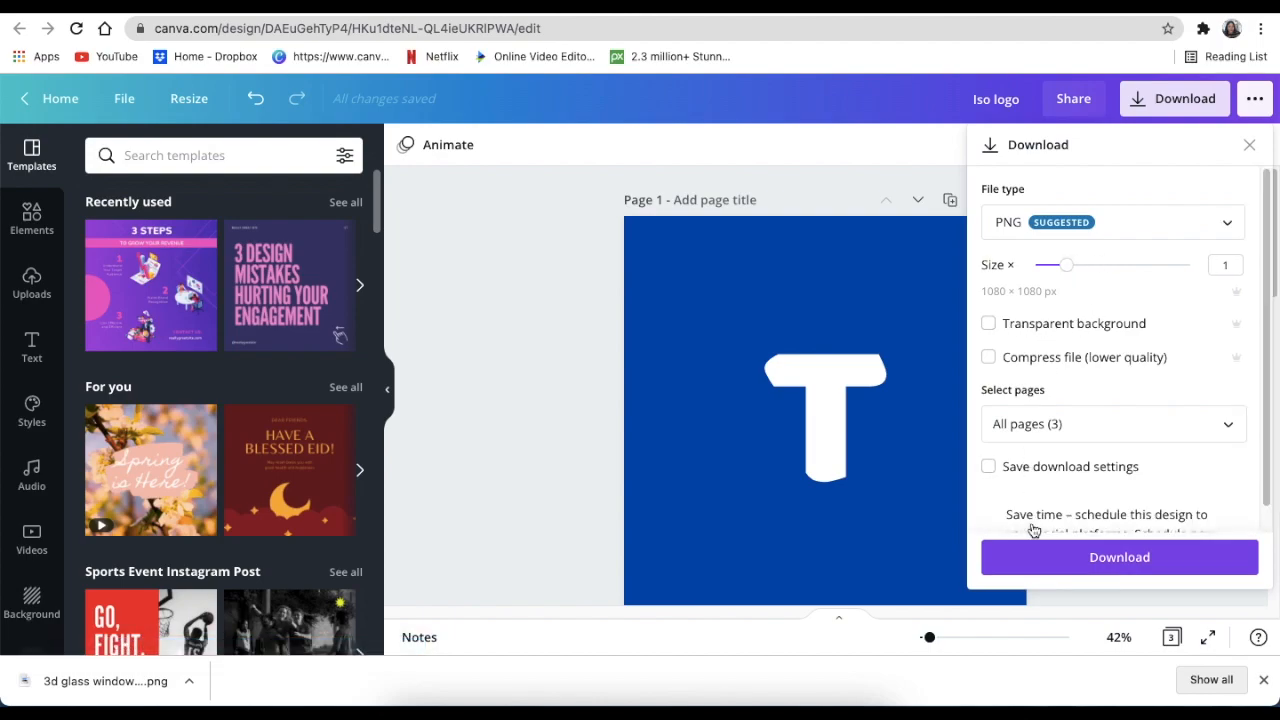
{"action": "left_click", "coordinate": [1120, 556]}
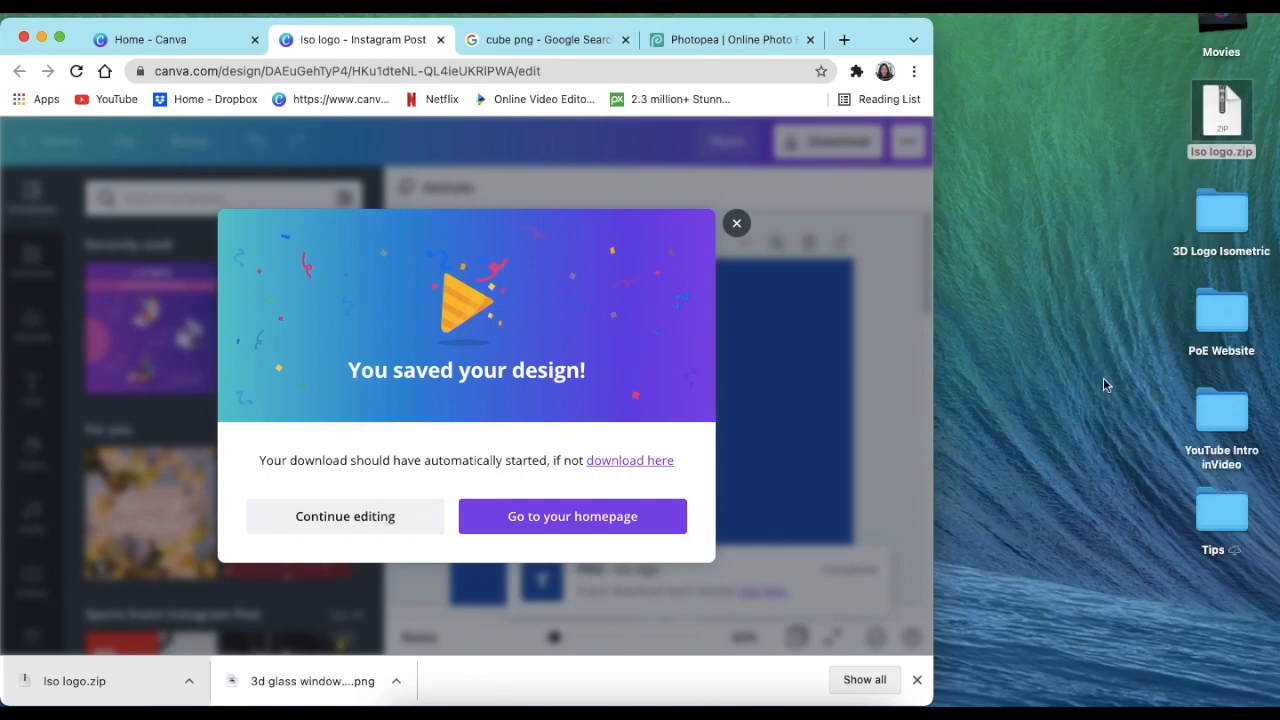
Extract iso logo.zip with Archive Utility and open the resulting Iso logo folder
{"action": "right_click", "coordinate": [1220, 110]}
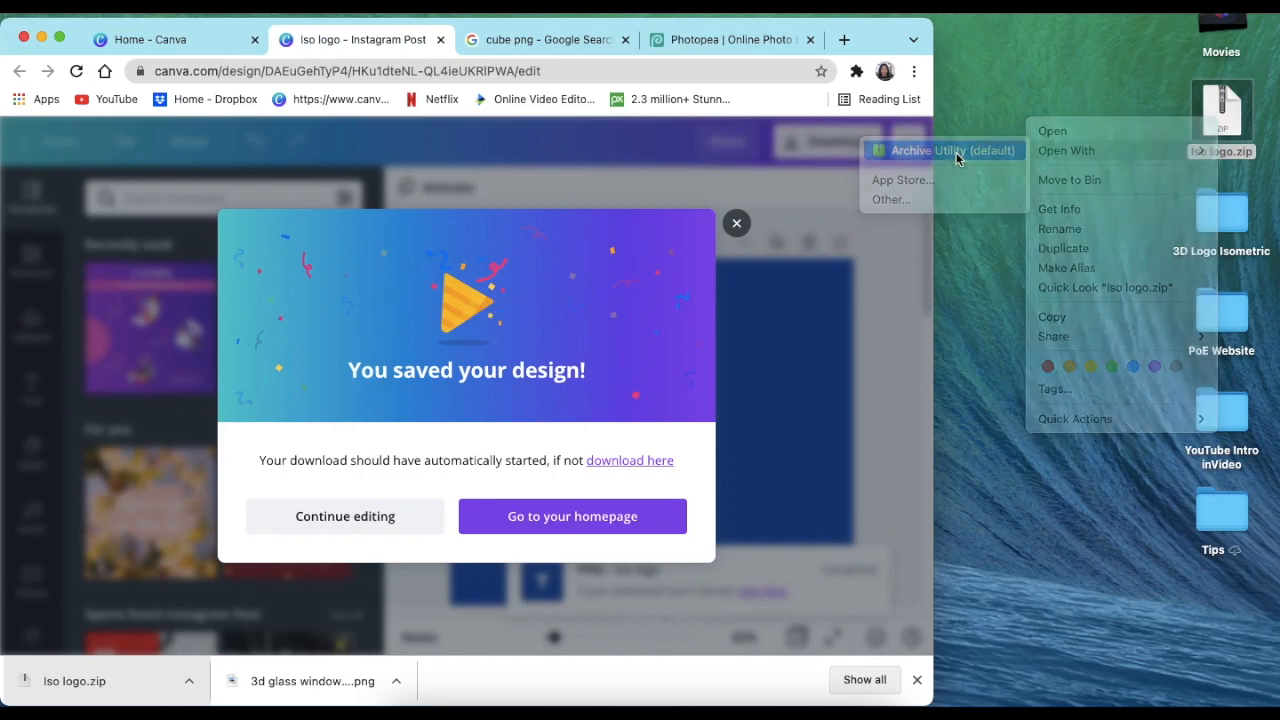
{"action": "left_click", "coordinate": [956, 150]}
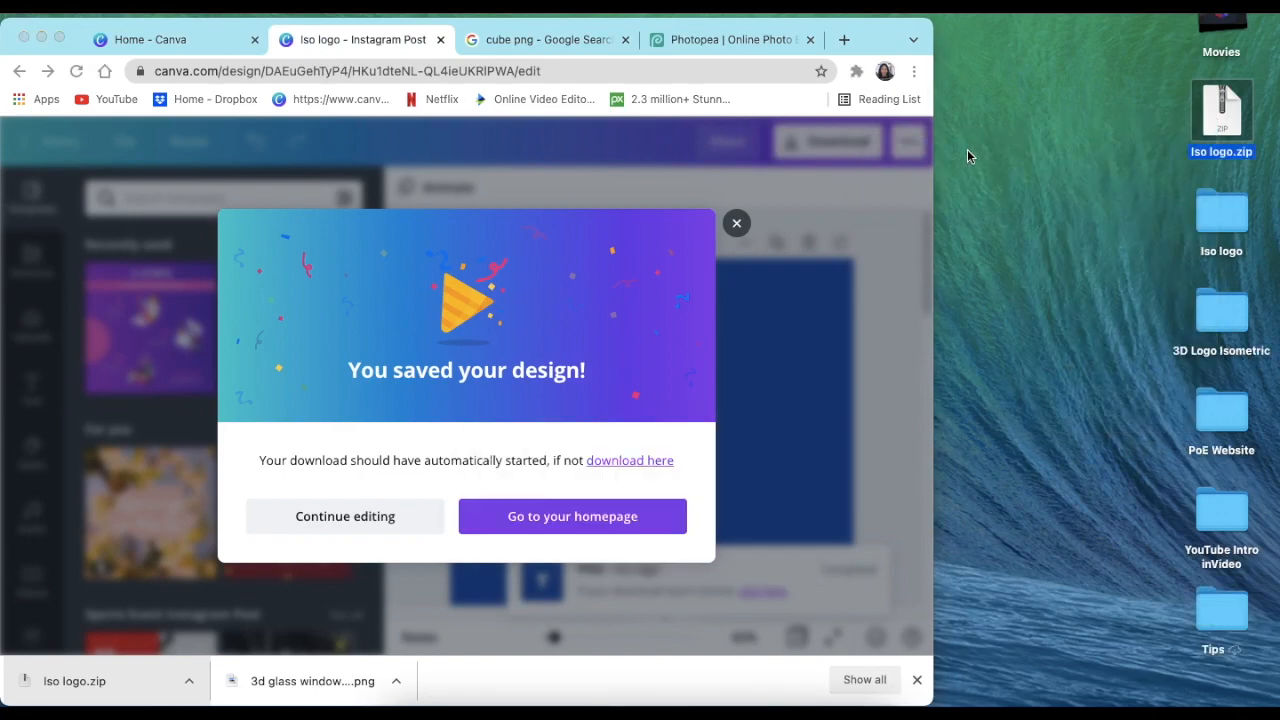
{"action": "mouse_move", "coordinate": [1096, 172]}
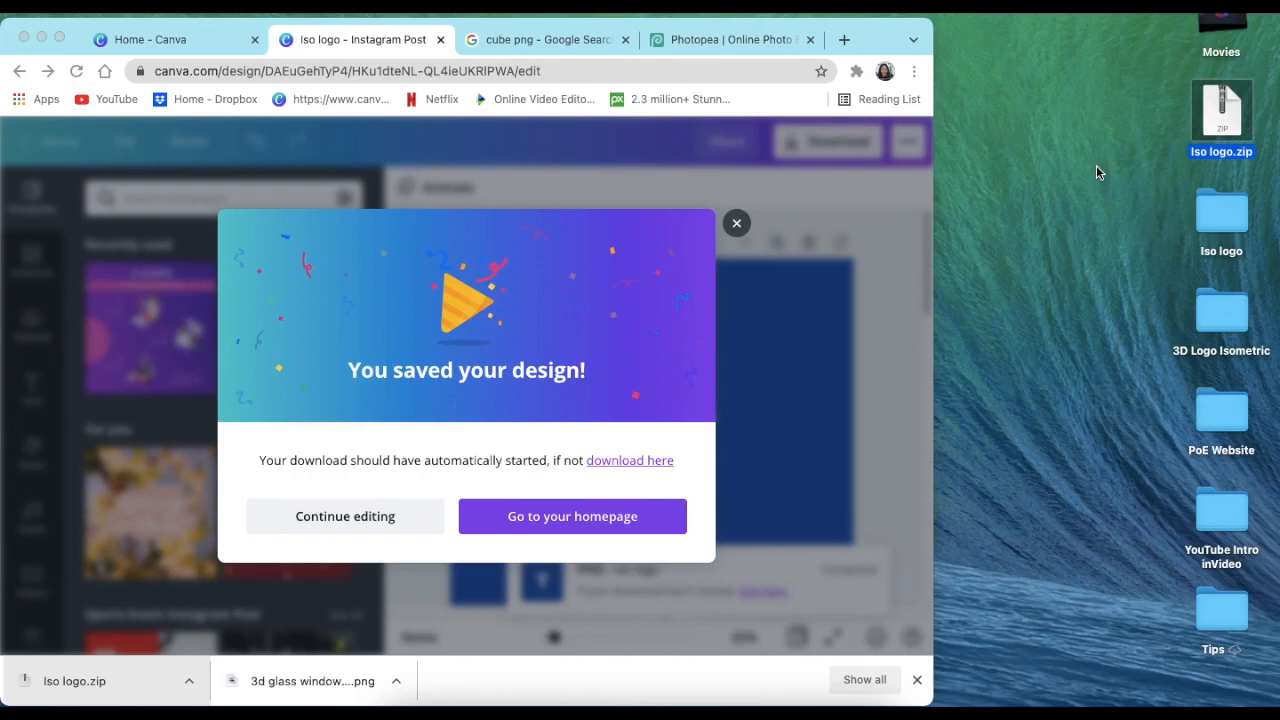
{"action": "left_click", "coordinate": [1220, 210]}
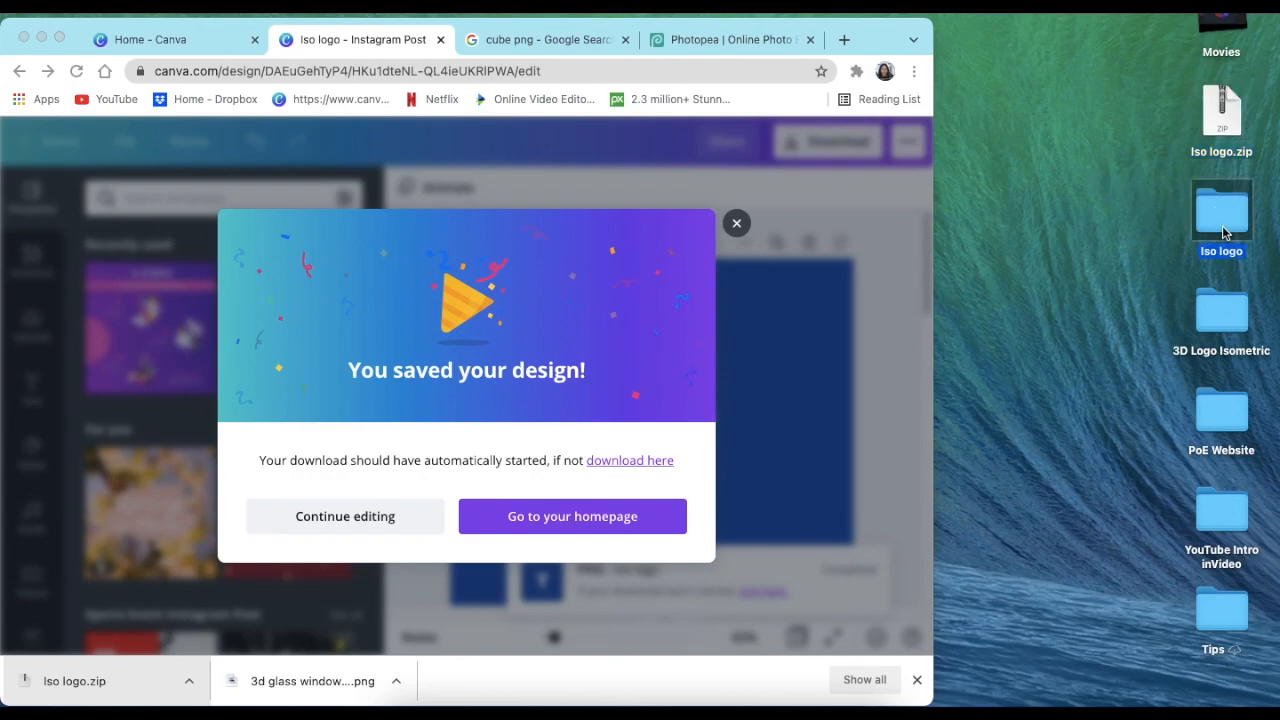
{"action": "double_click", "coordinate": [1220, 208]}
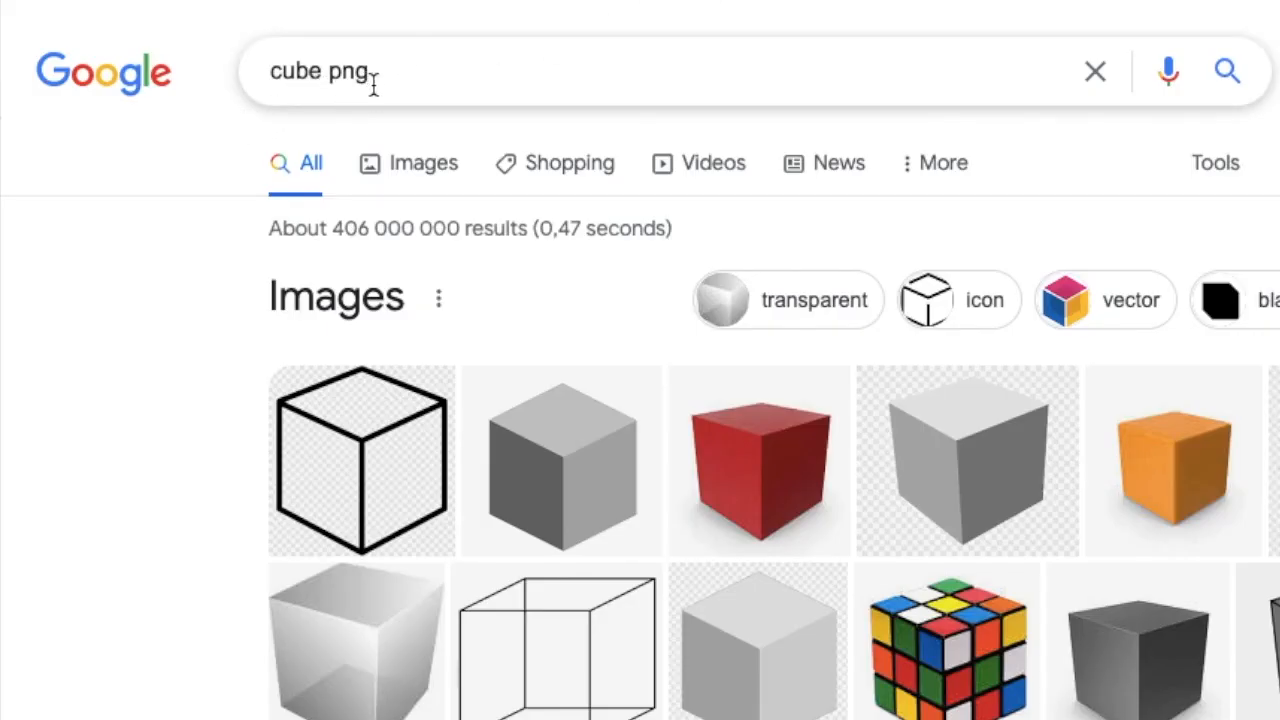
{"action": "mouse_move", "coordinate": [392, 456]}
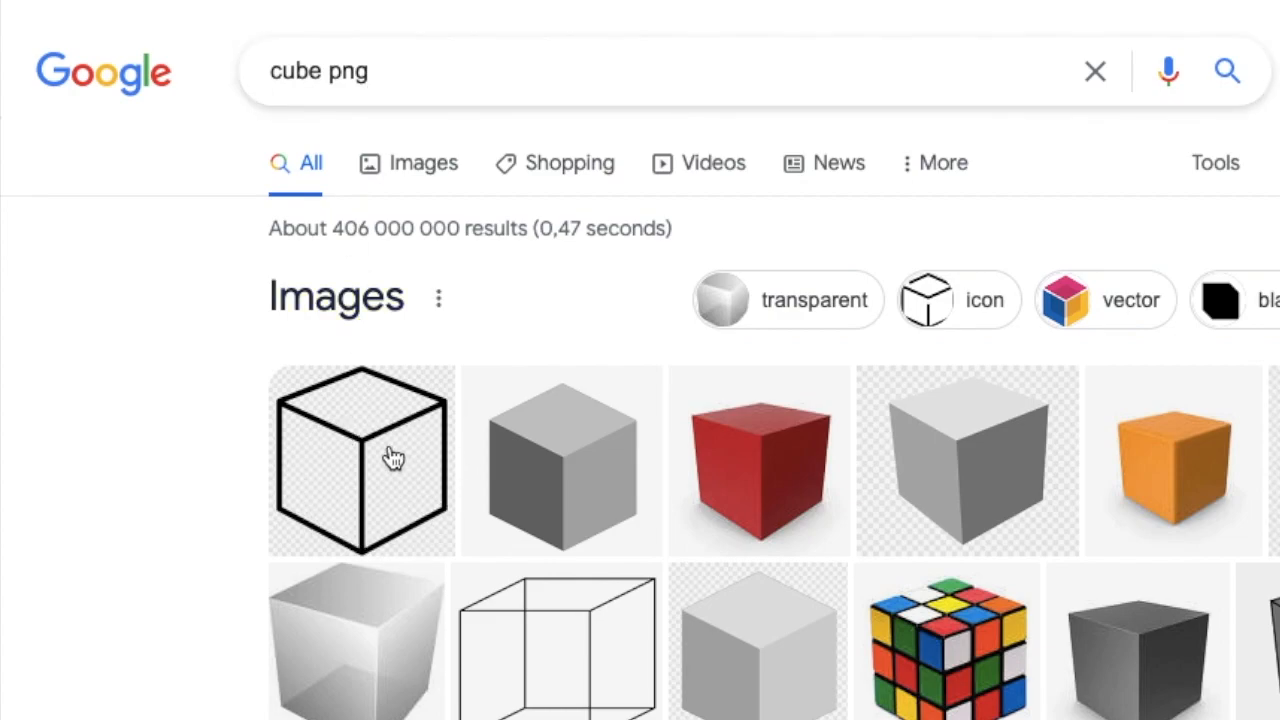
{"action": "mouse_move", "coordinate": [736, 228]}
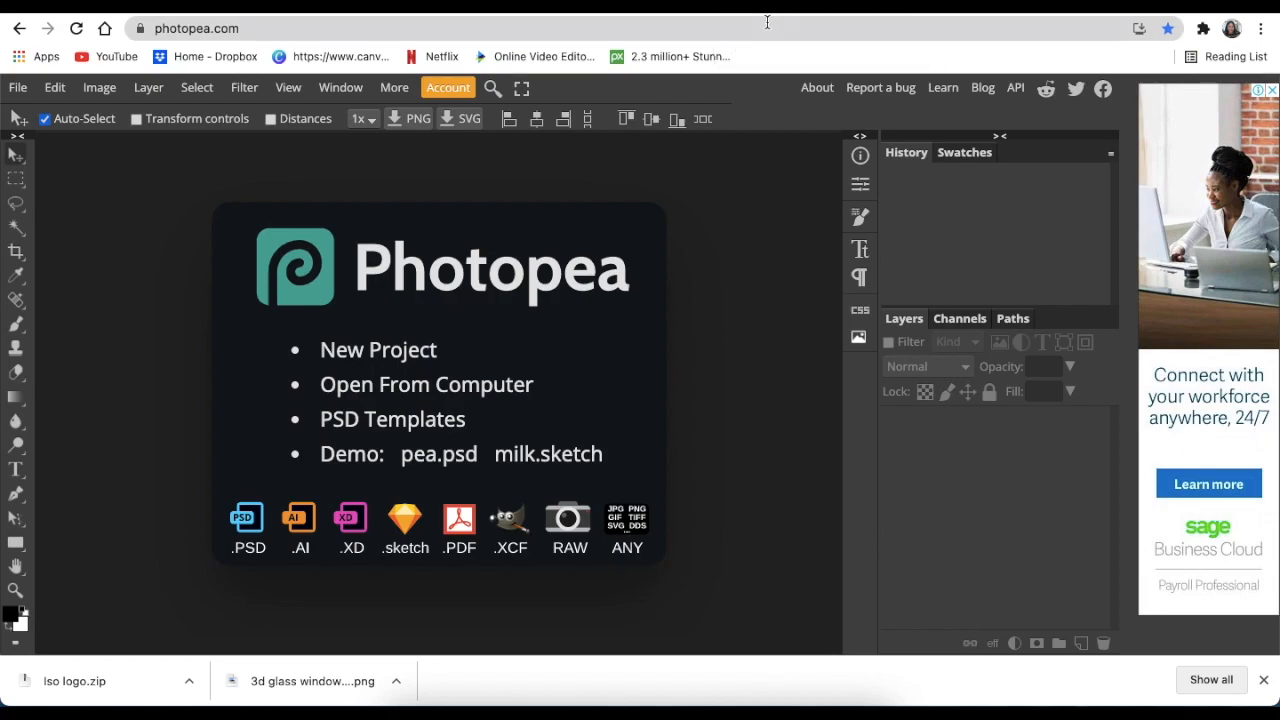
{"action": "mouse_move", "coordinate": [548, 452]}
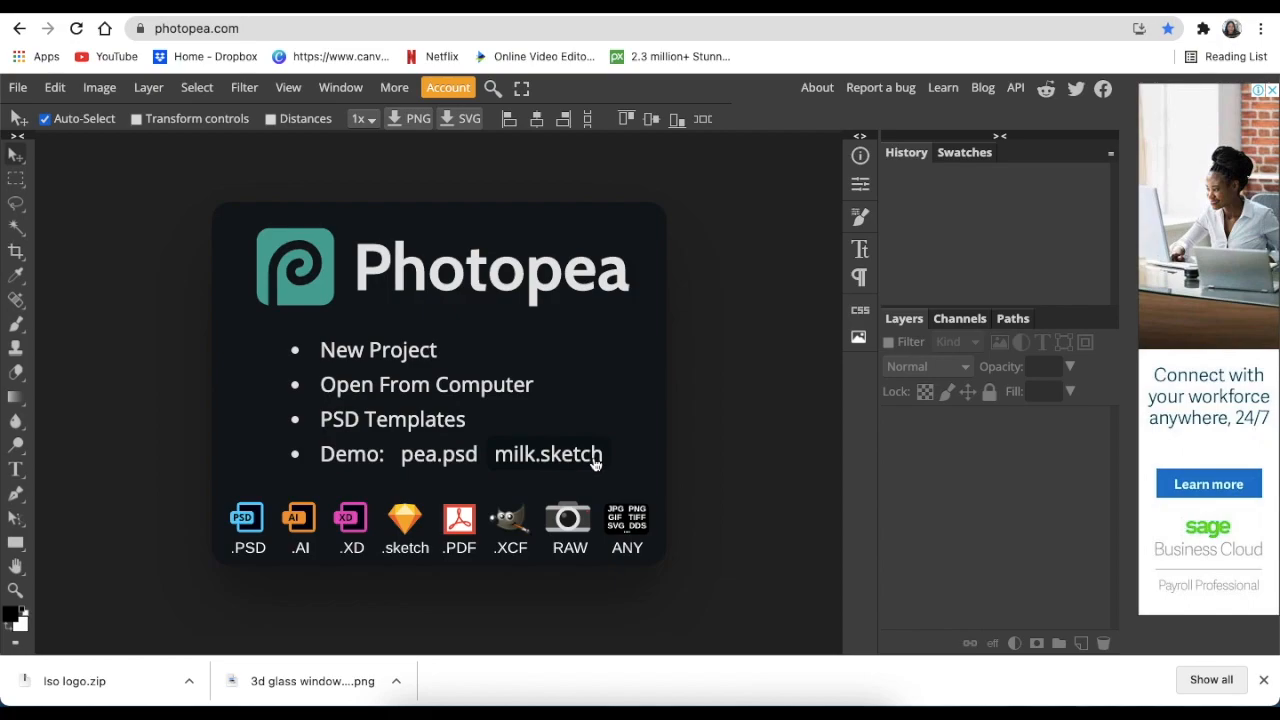
{"action": "mouse_move", "coordinate": [588, 460]}
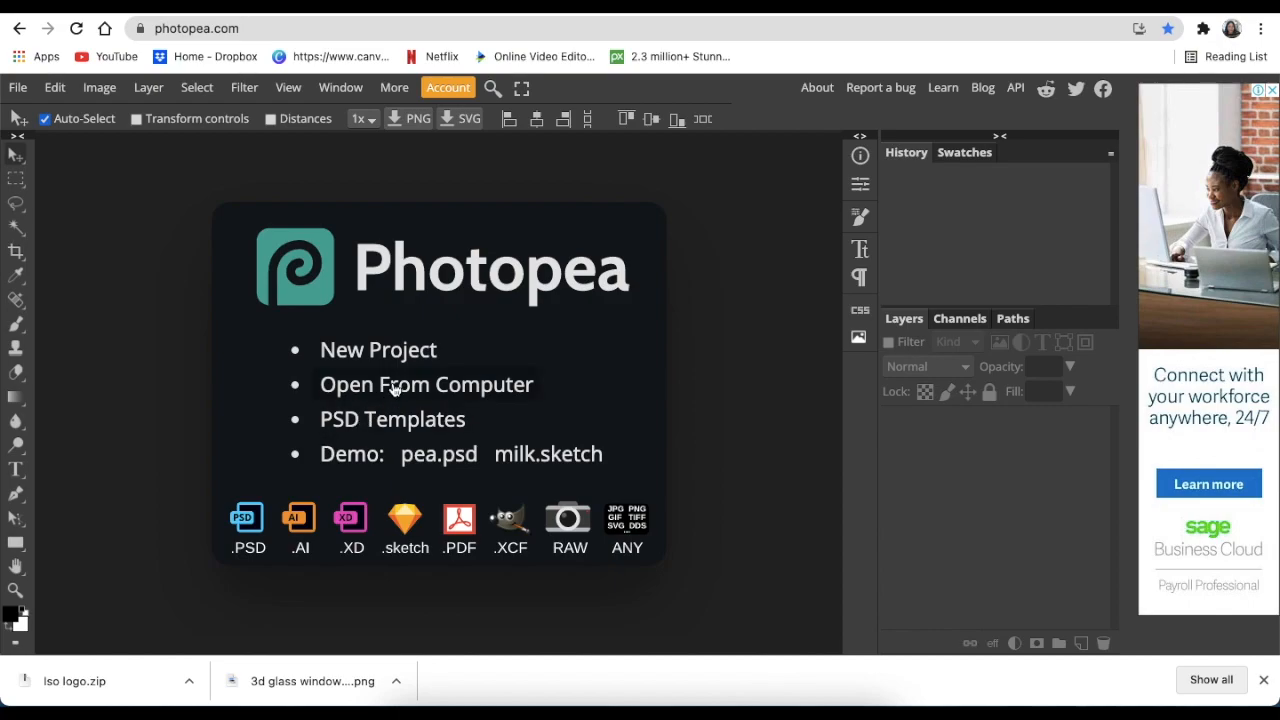
{"action": "mouse_move", "coordinate": [390, 300]}
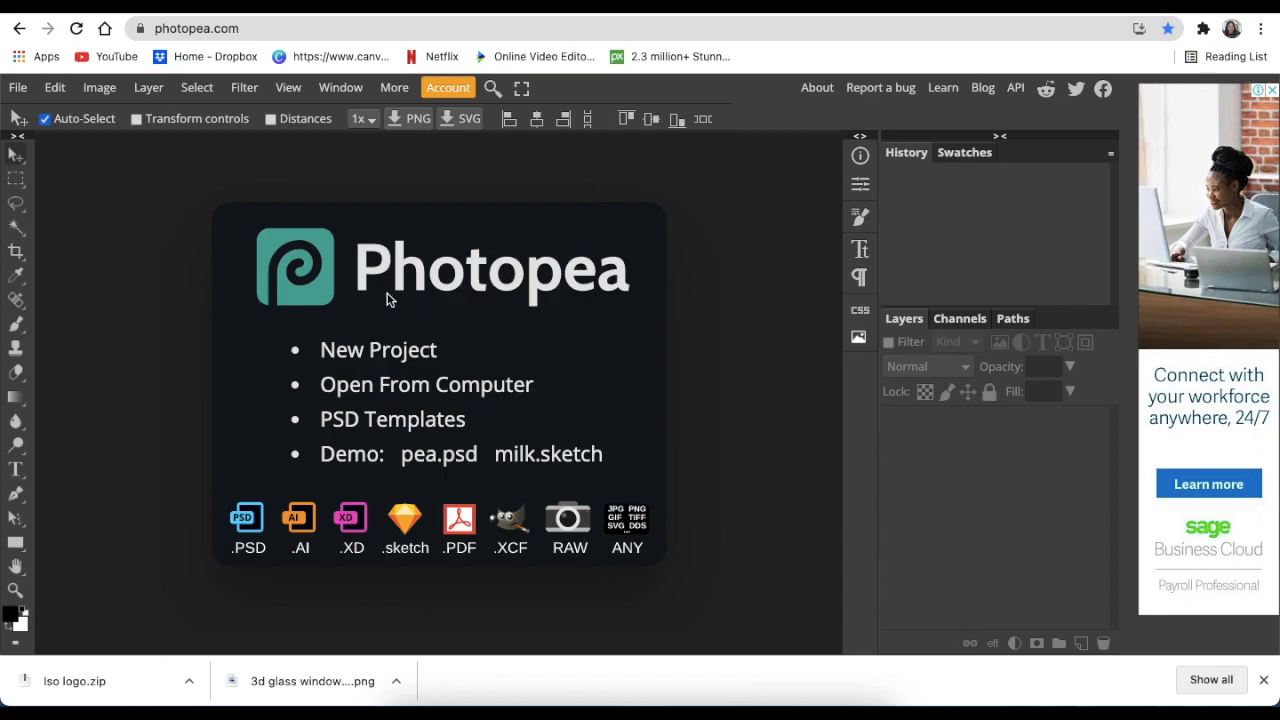
Create a new 1080 × 1080 Instagram-size project with a transparent background
{"action": "left_click", "coordinate": [378, 348]}
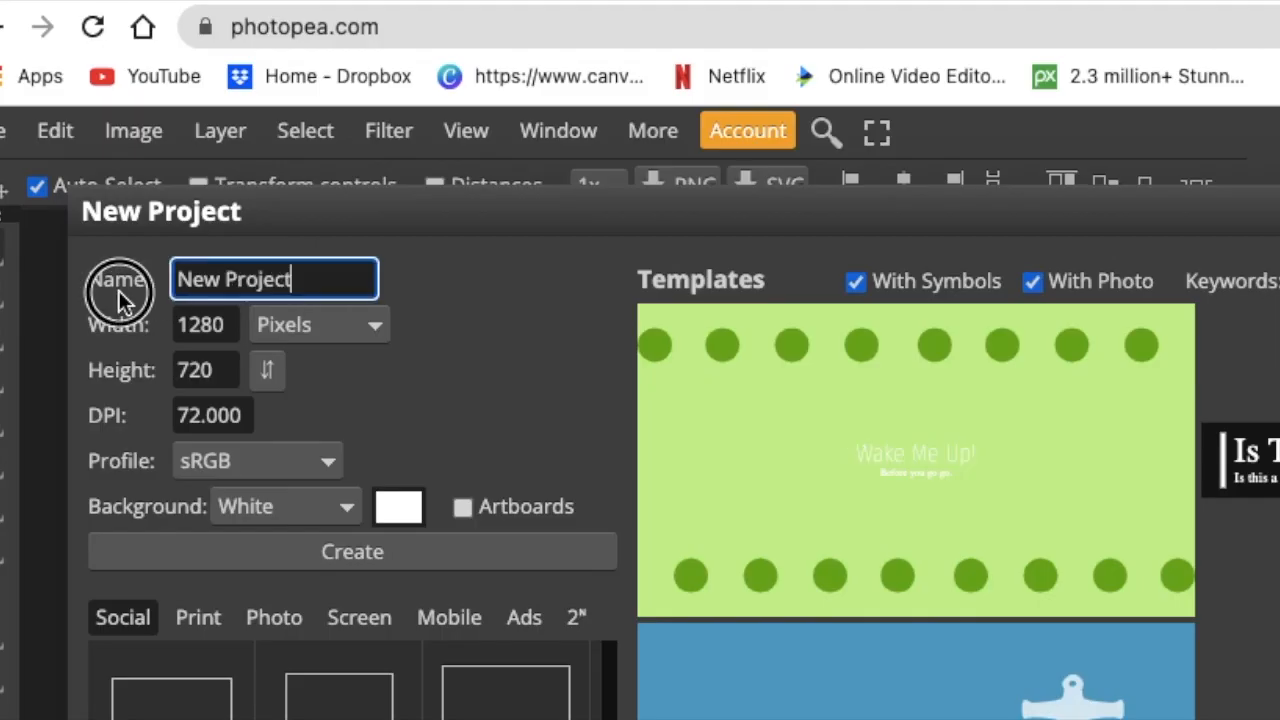
{"action": "type", "text": "IS"}
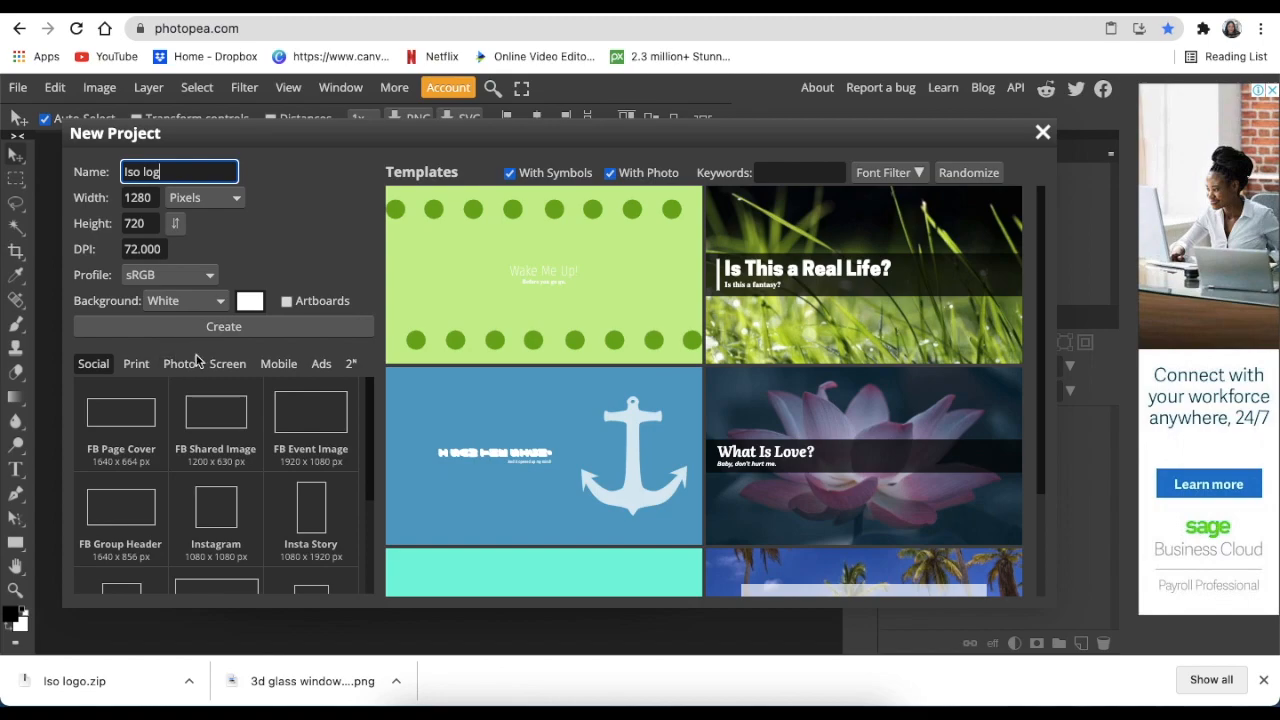
{"action": "left_click", "coordinate": [216, 510]}
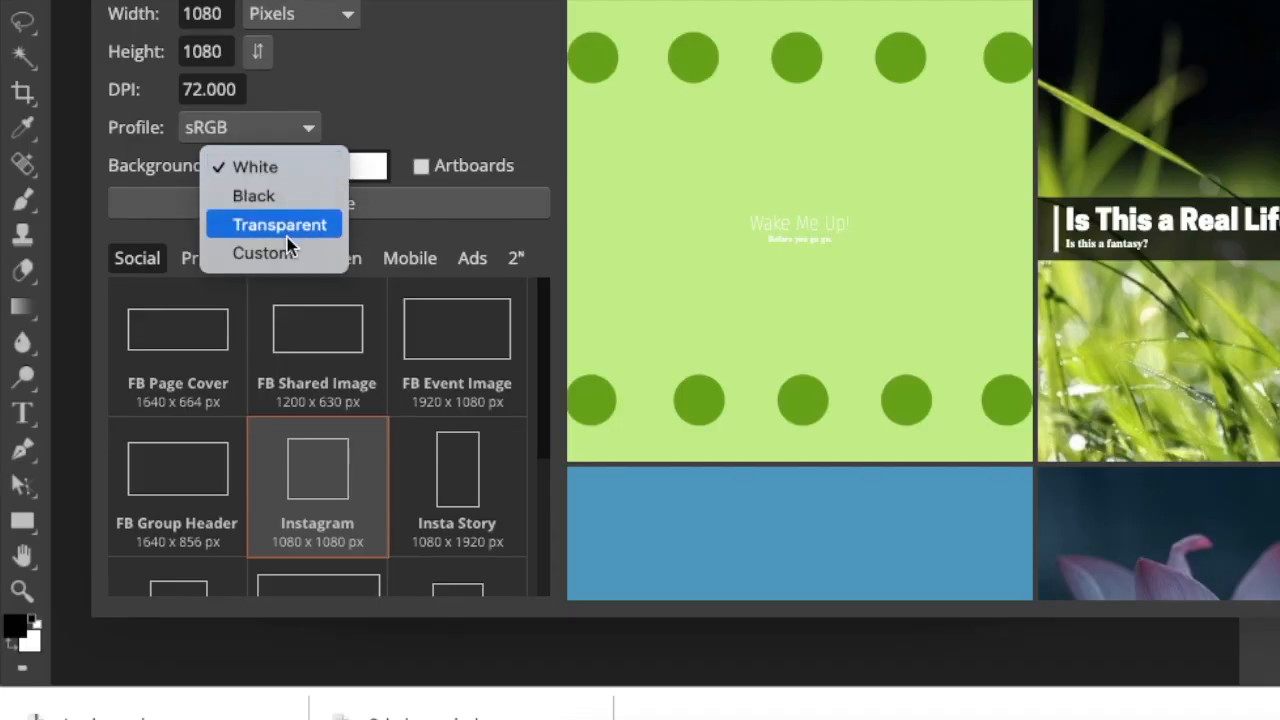
{"action": "left_click", "coordinate": [280, 224]}
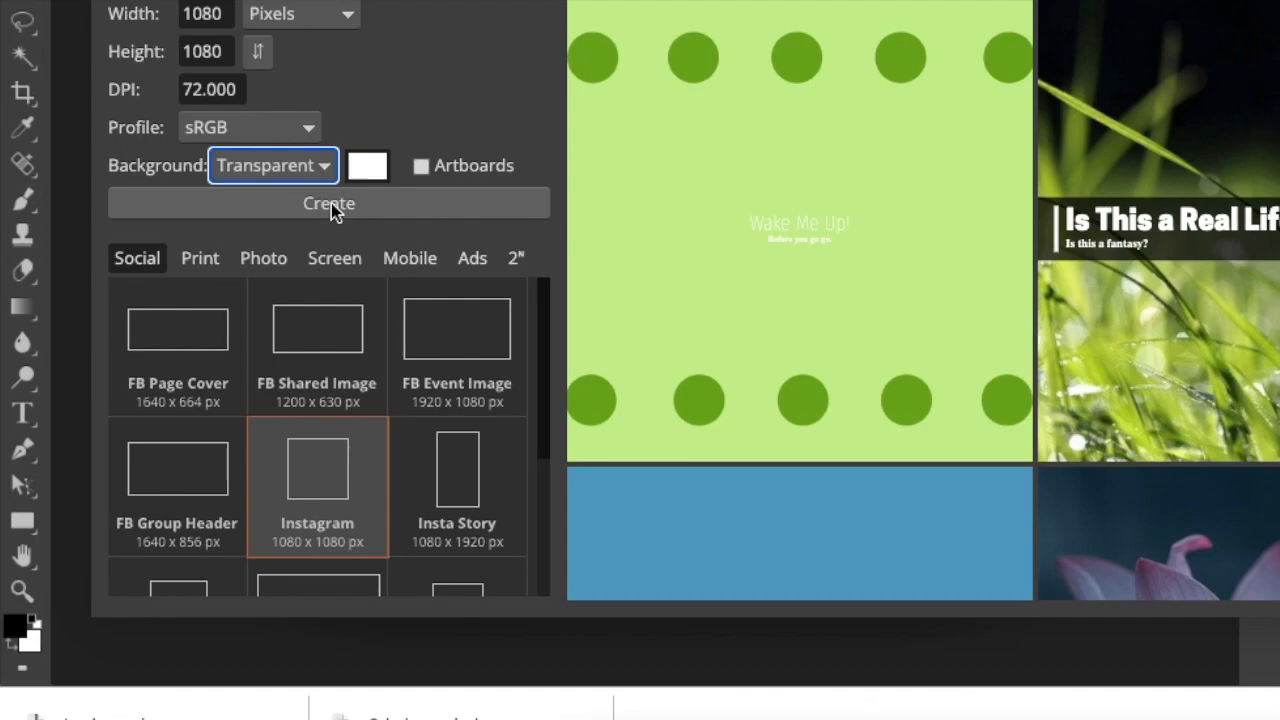
{"action": "left_click", "coordinate": [328, 204]}
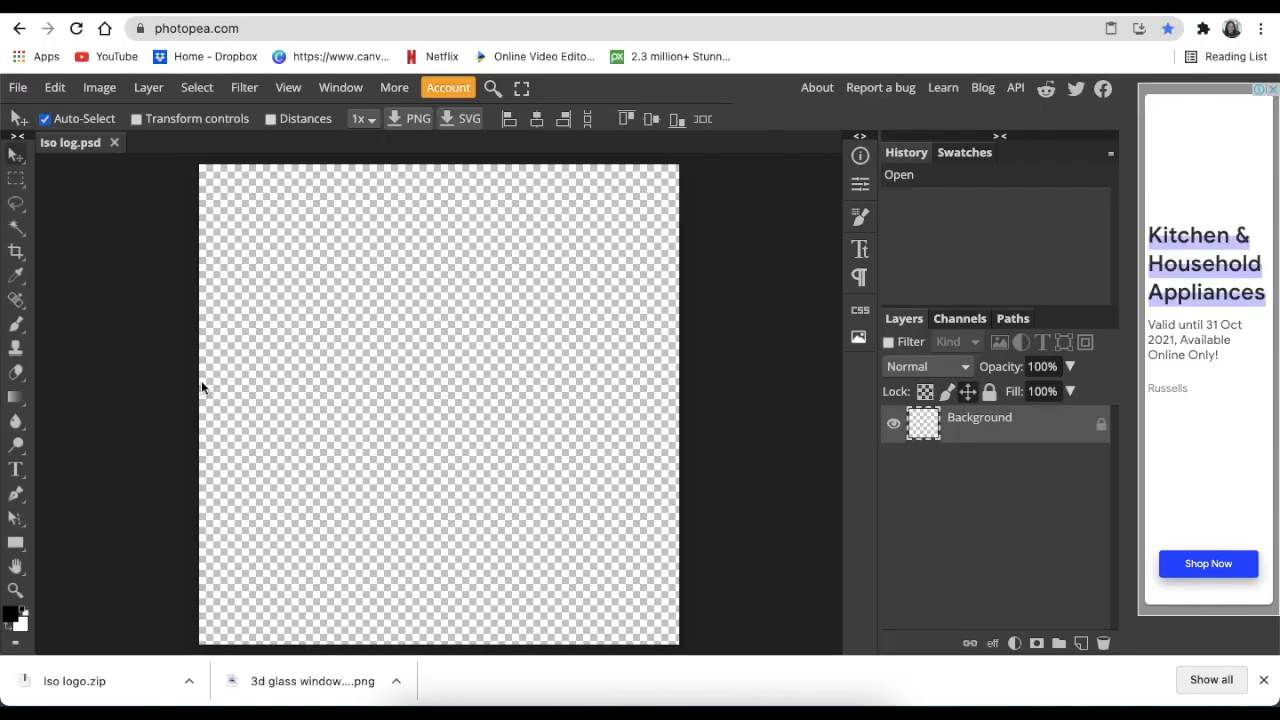
{"action": "mouse_move", "coordinate": [456, 532]}
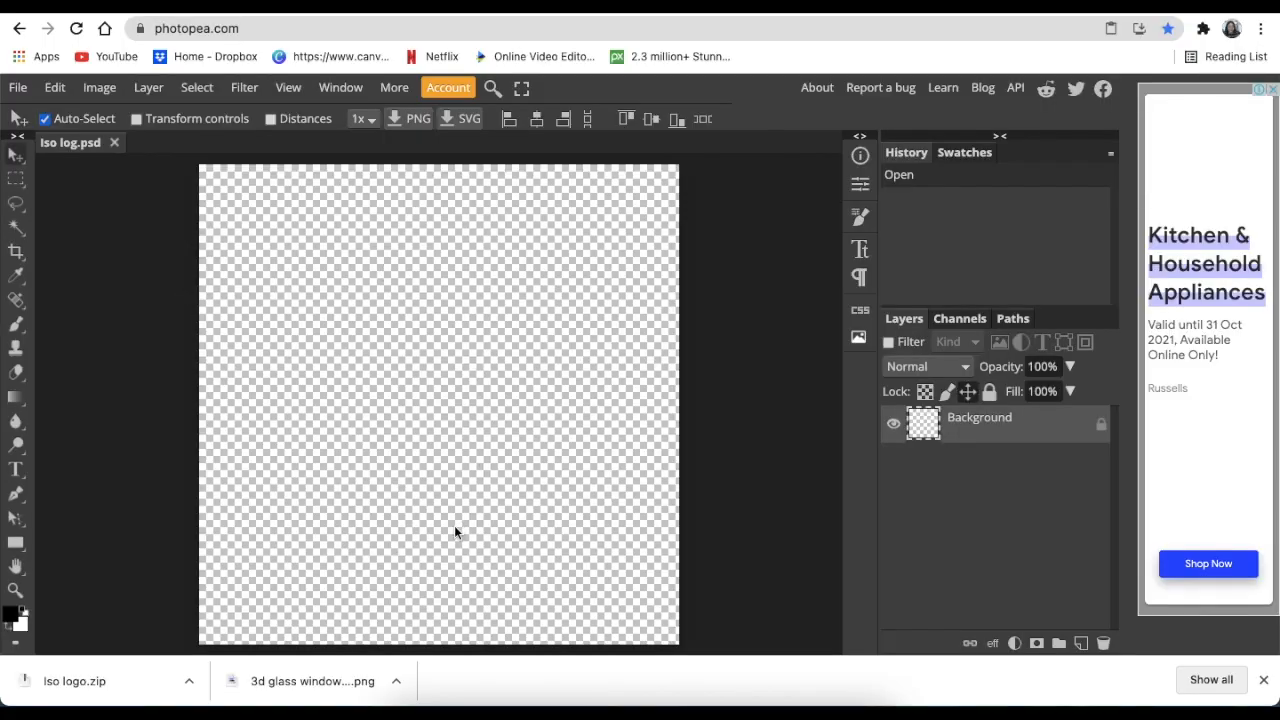
{"action": "mouse_move", "coordinate": [412, 450]}
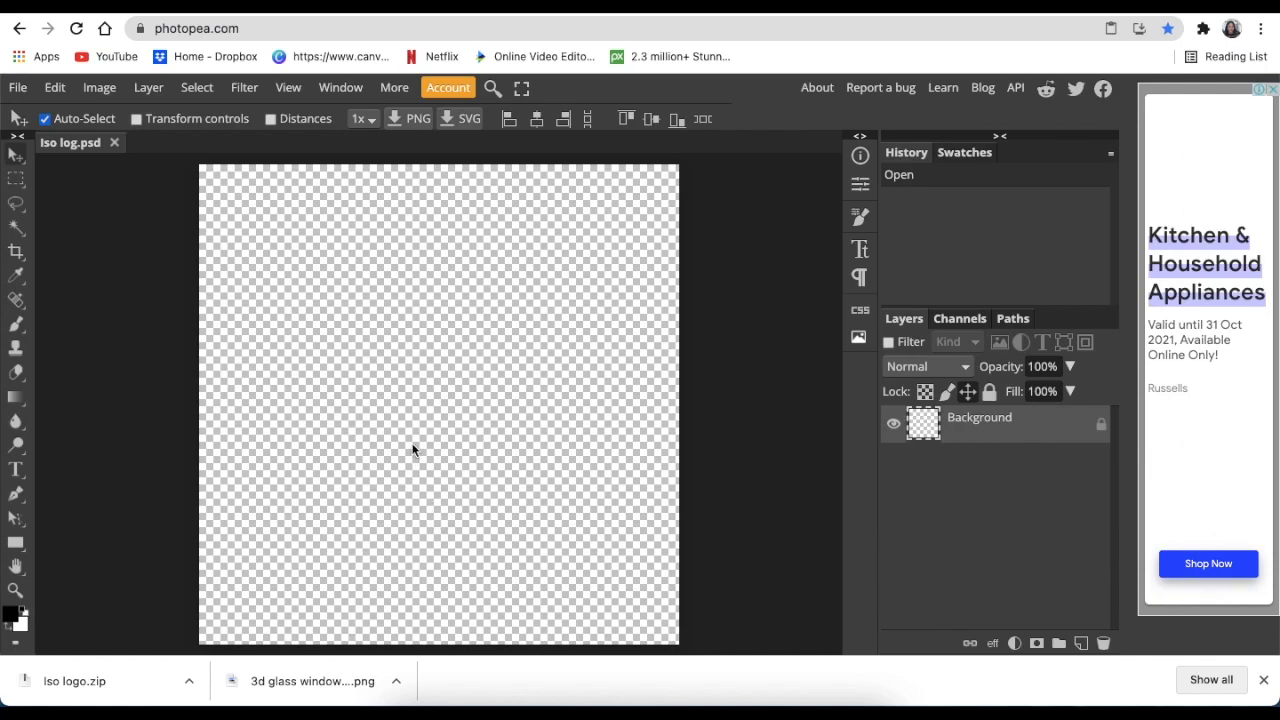
{"action": "mouse_move", "coordinate": [280, 388]}
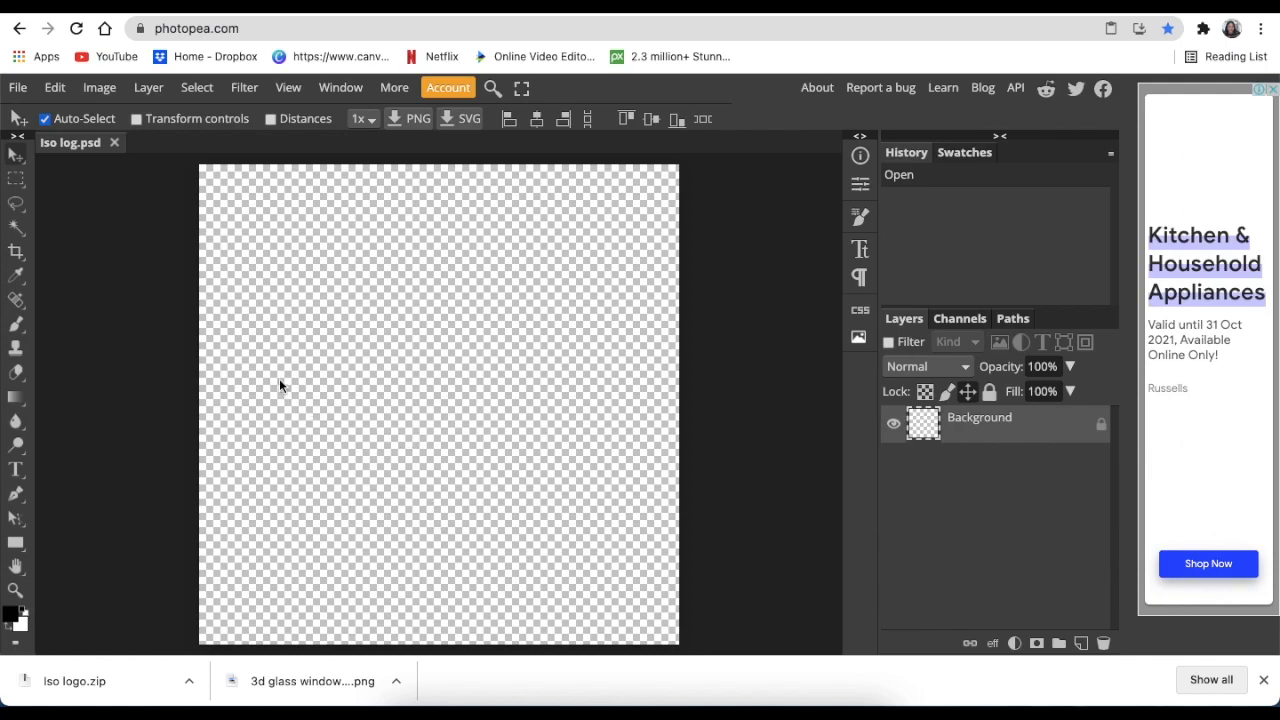
{"action": "mouse_move", "coordinate": [270, 290]}
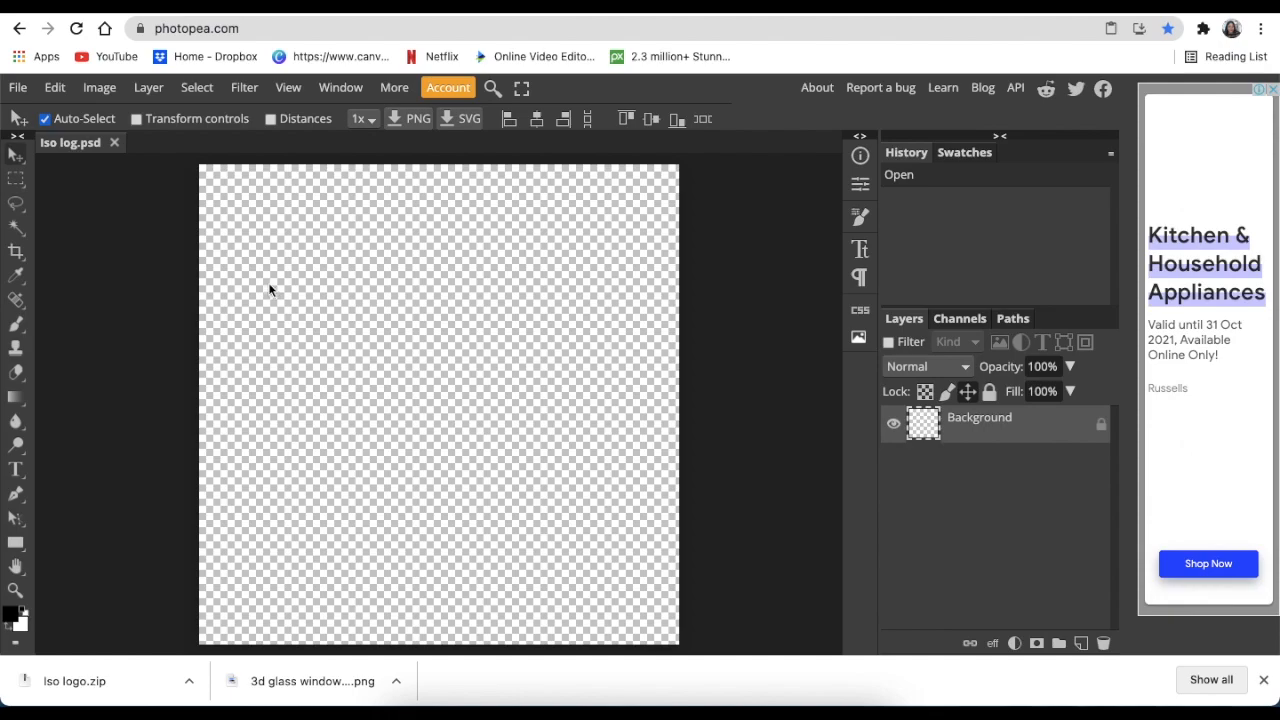
Start Open & Place and browse to the Desktop folder
{"action": "left_click", "coordinate": [16, 88]}
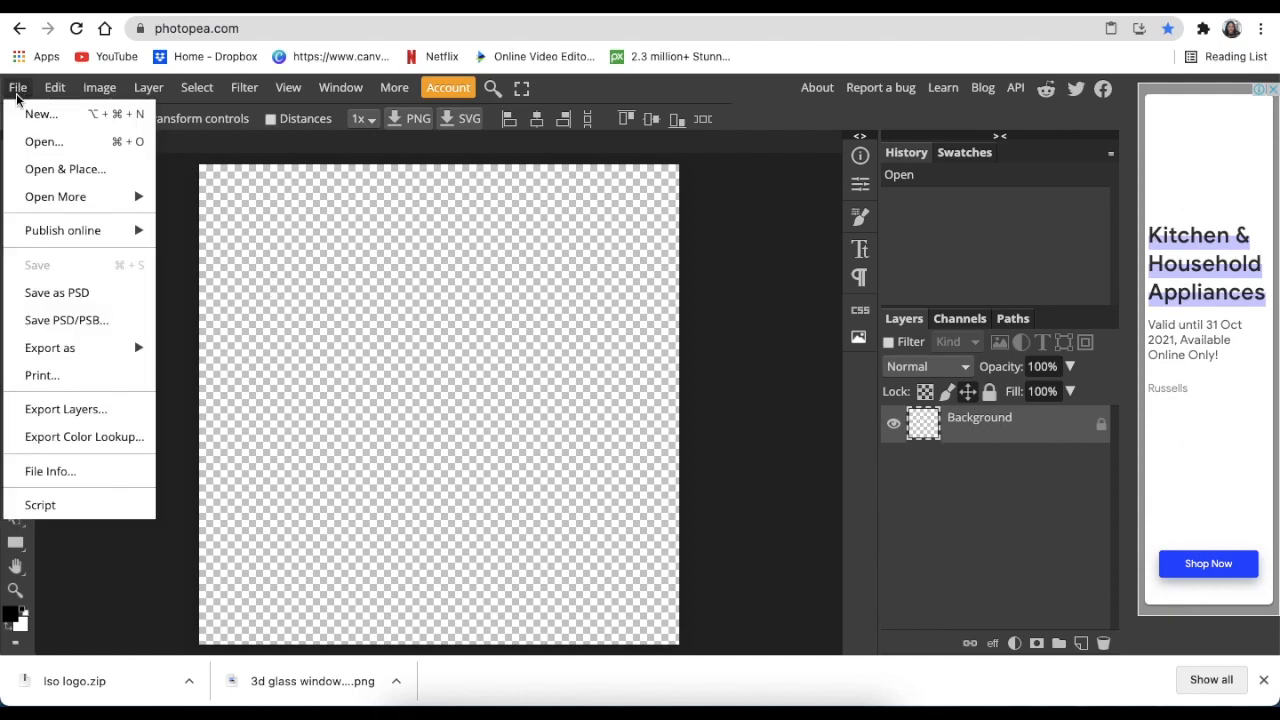
{"action": "left_click", "coordinate": [44, 140]}
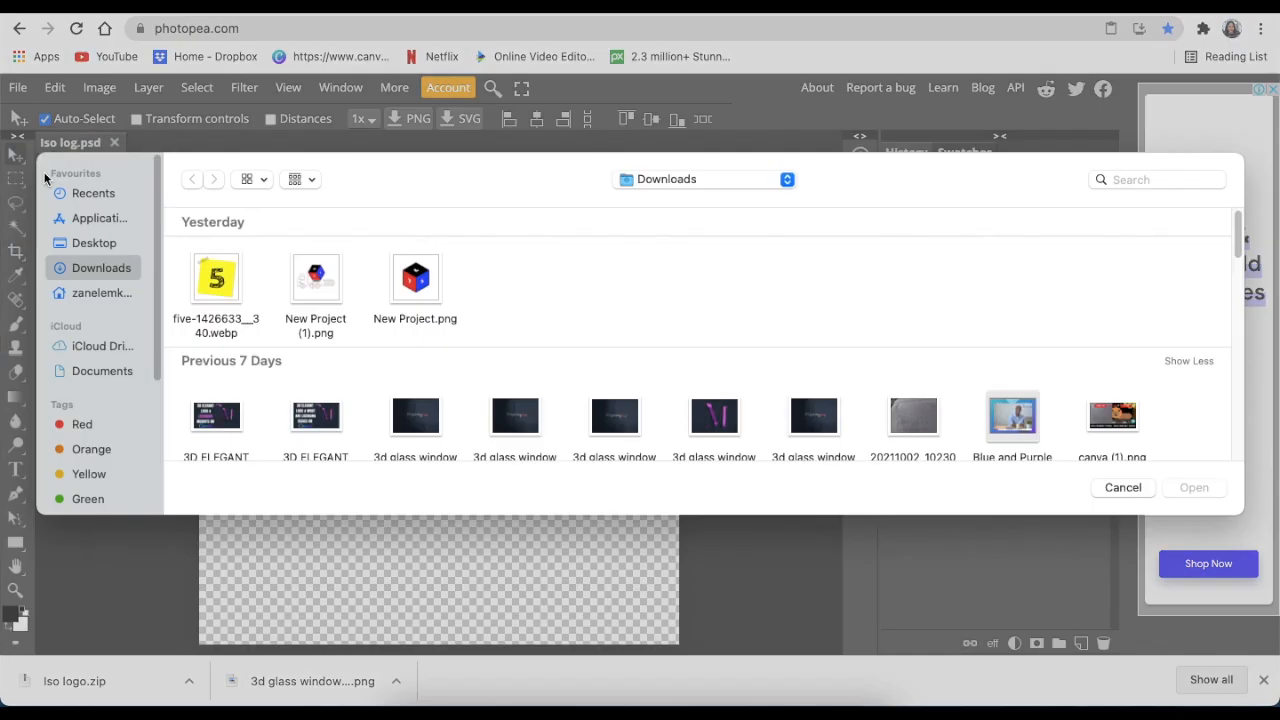
{"action": "left_click", "coordinate": [100, 292]}
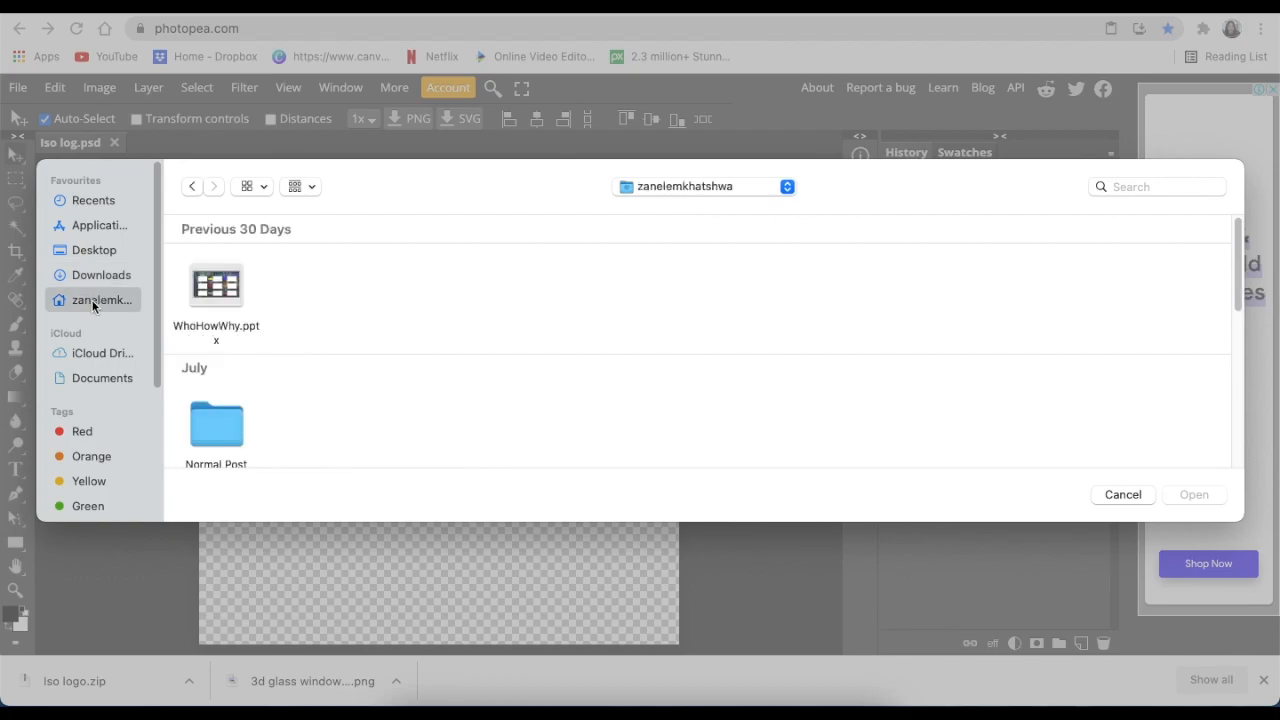
{"action": "left_click", "coordinate": [92, 250]}
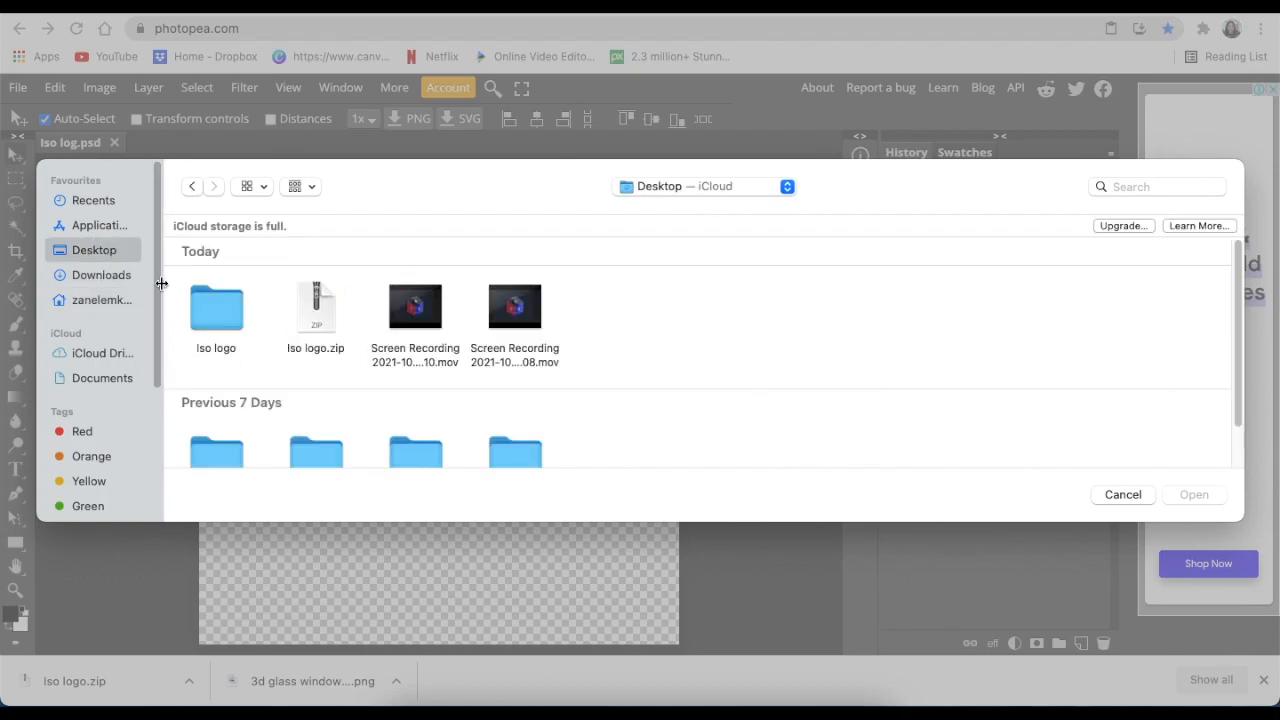
Place the transparent cube PNG from the 3D Logo Isometric folder as a new layer
{"action": "scroll", "scroll_direction": "down", "scroll_amount": 3}
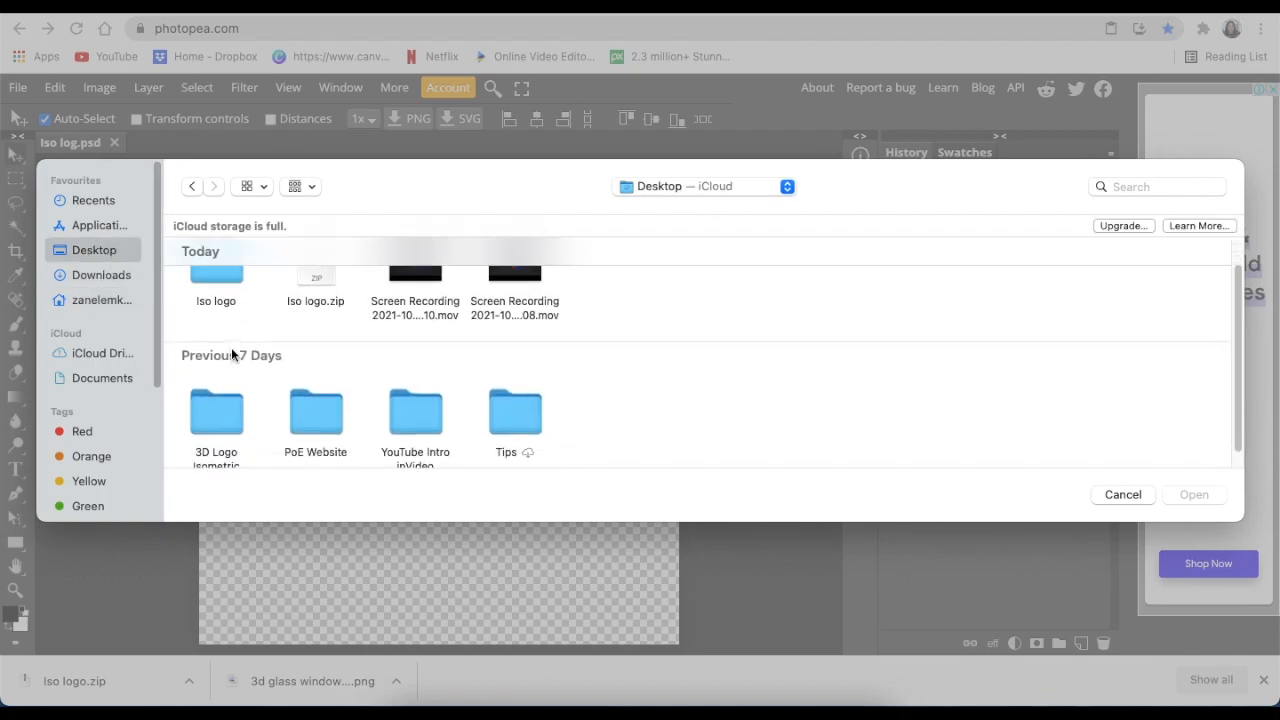
{"action": "left_click", "coordinate": [216, 388]}
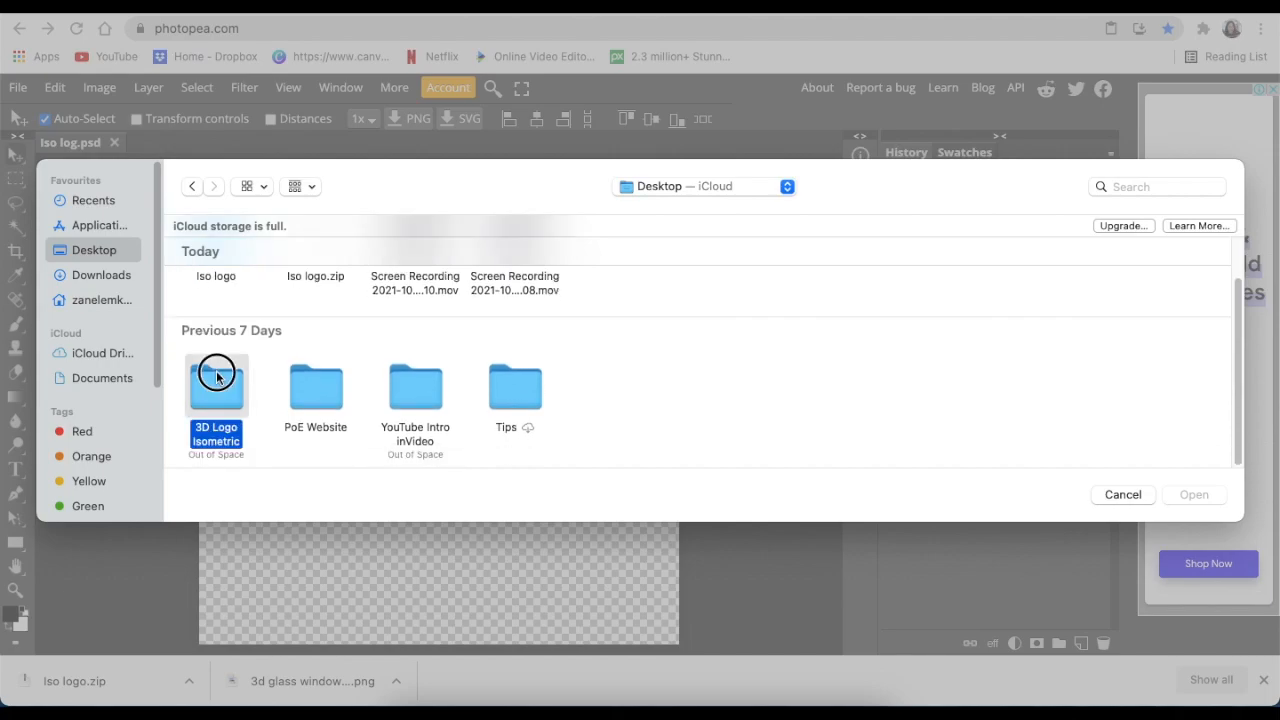
{"action": "double_click", "coordinate": [216, 388]}
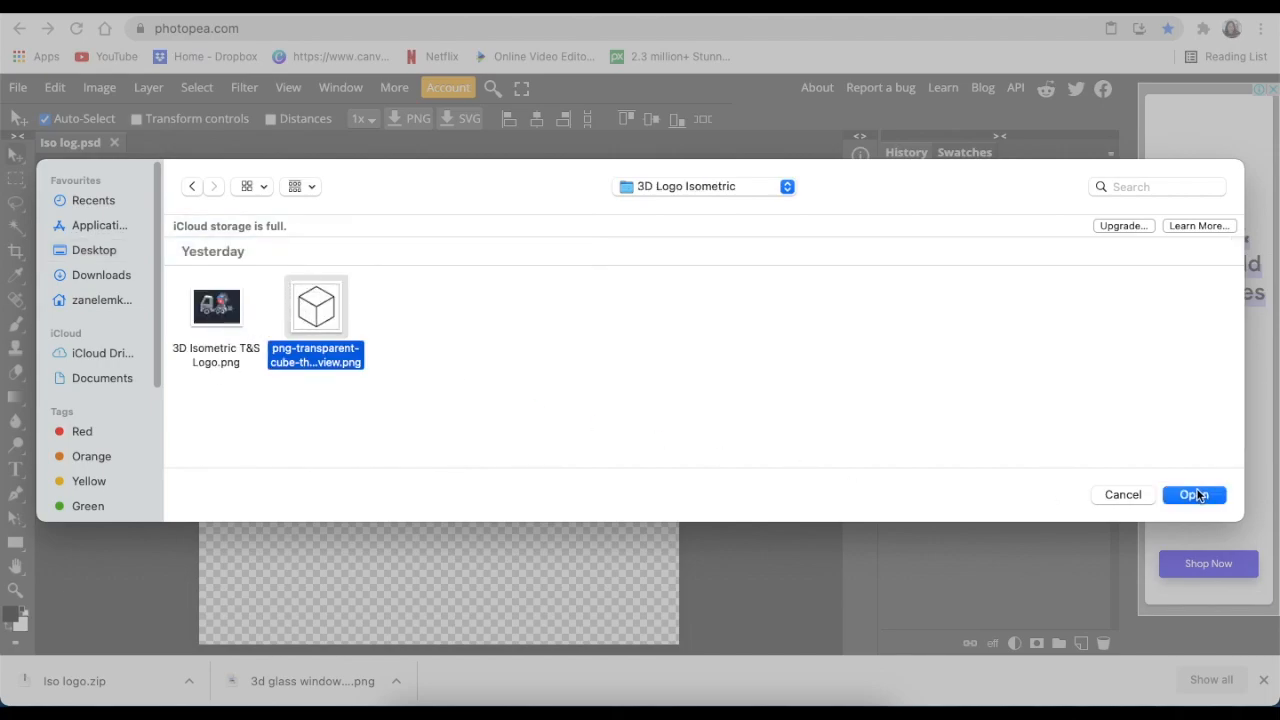
{"action": "left_click", "coordinate": [1192, 494]}
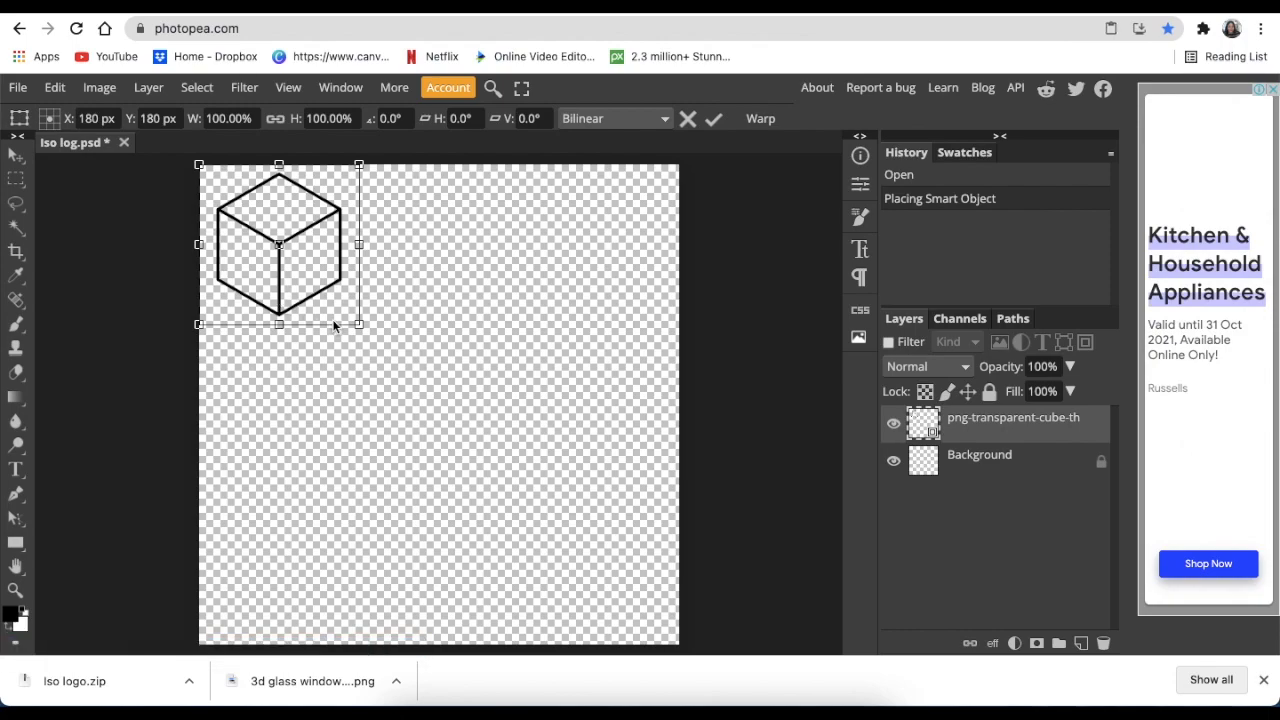
Scale the cube outline up to fill most of the canvas and commit the transform
{"action": "left_click_drag", "start_coordinate": [360, 324], "coordinate": [546, 528]}
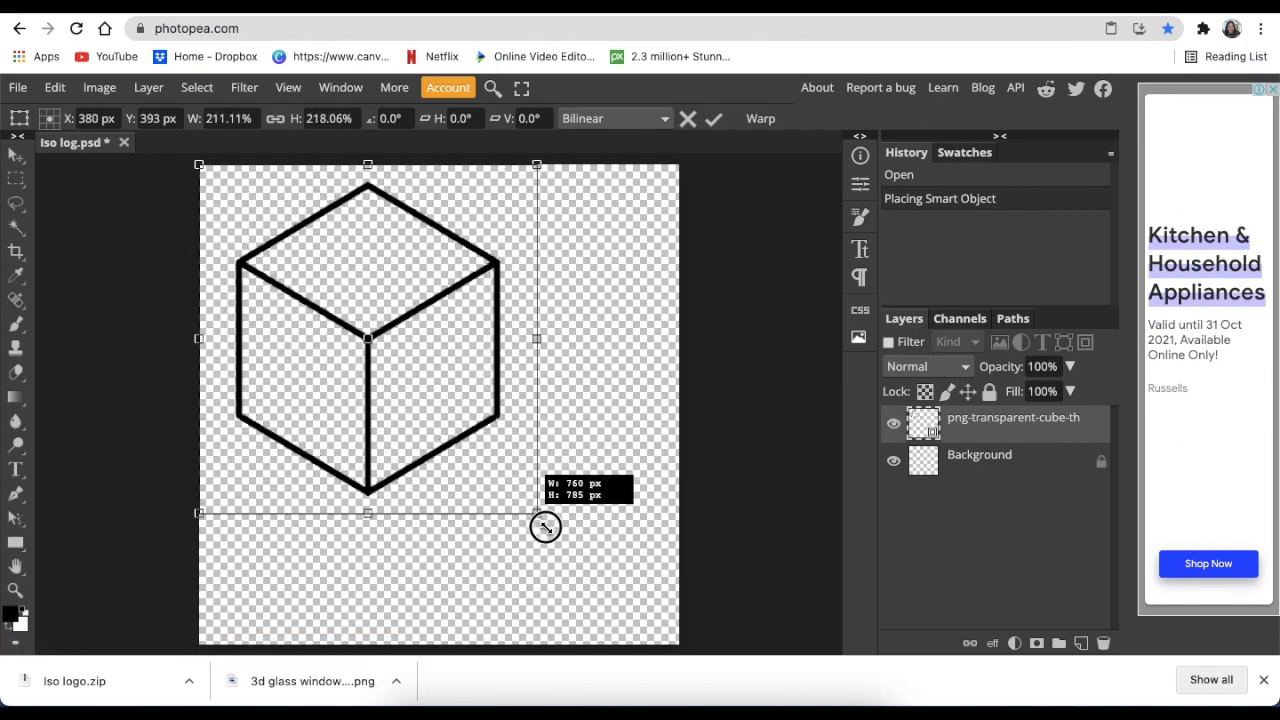
{"action": "left_click_drag", "start_coordinate": [544, 528], "coordinate": [608, 548]}
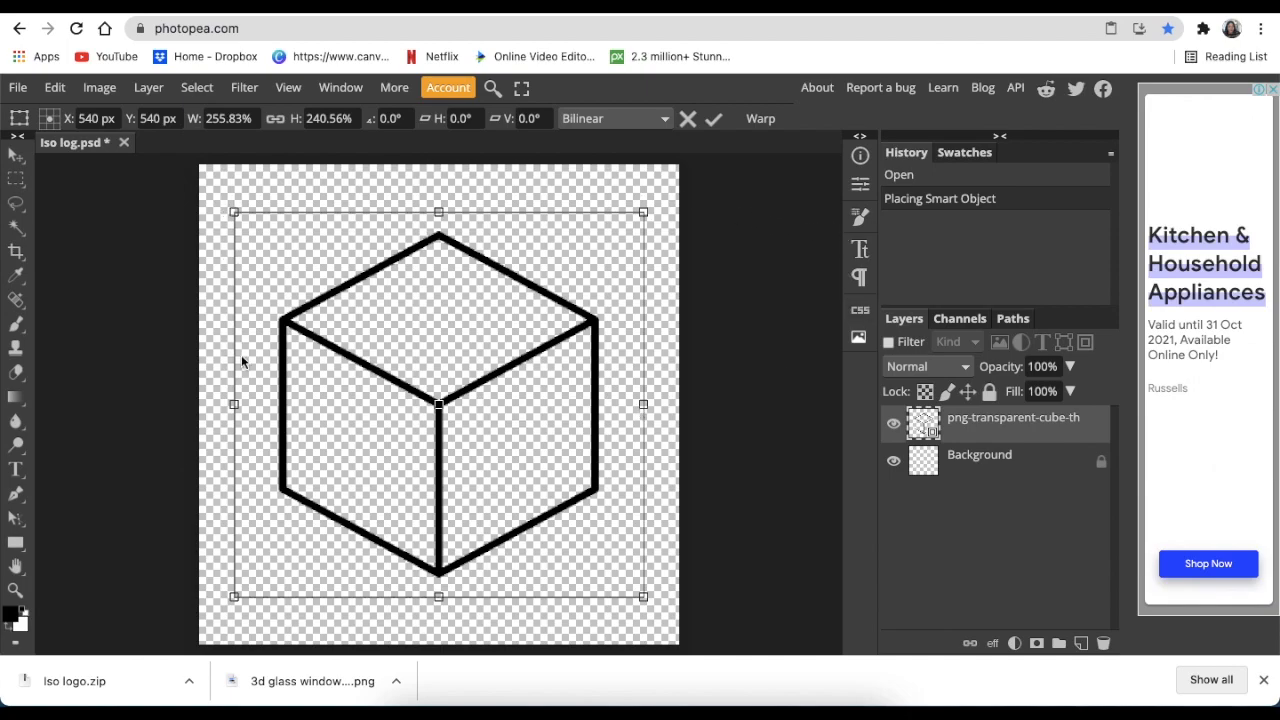
{"action": "mouse_move", "coordinate": [984, 442]}
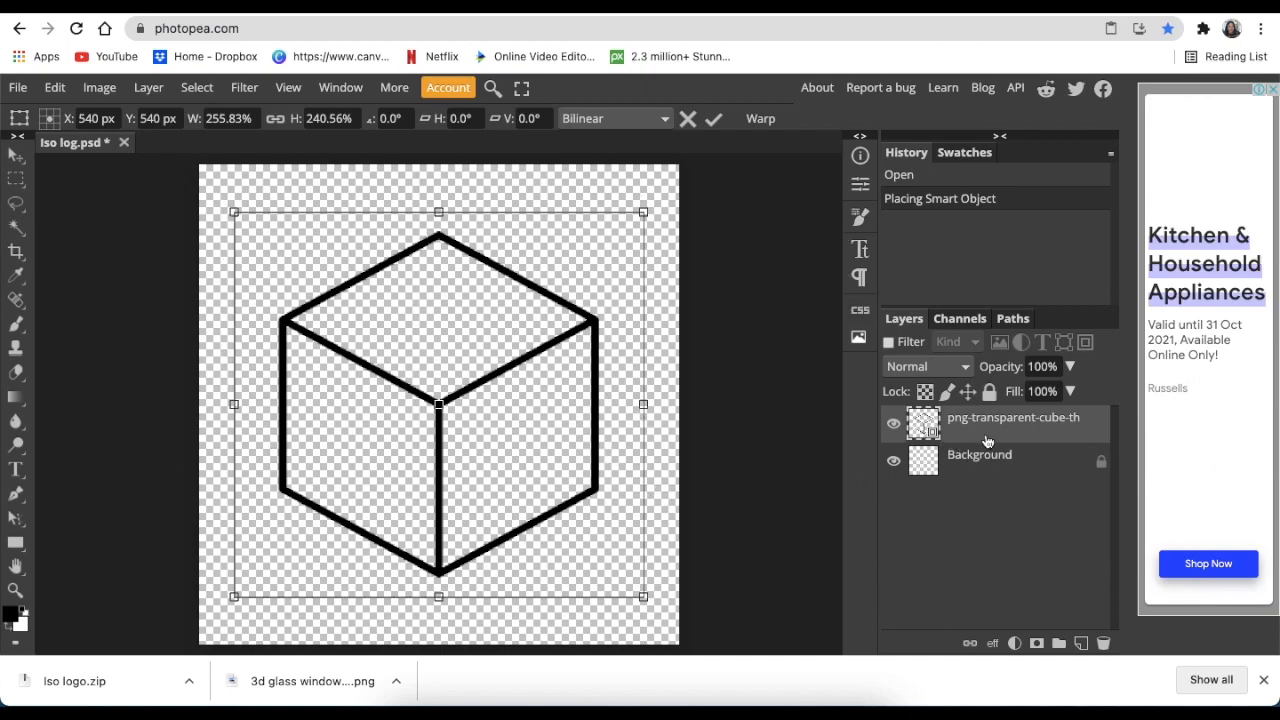
{"action": "mouse_move", "coordinate": [408, 384]}
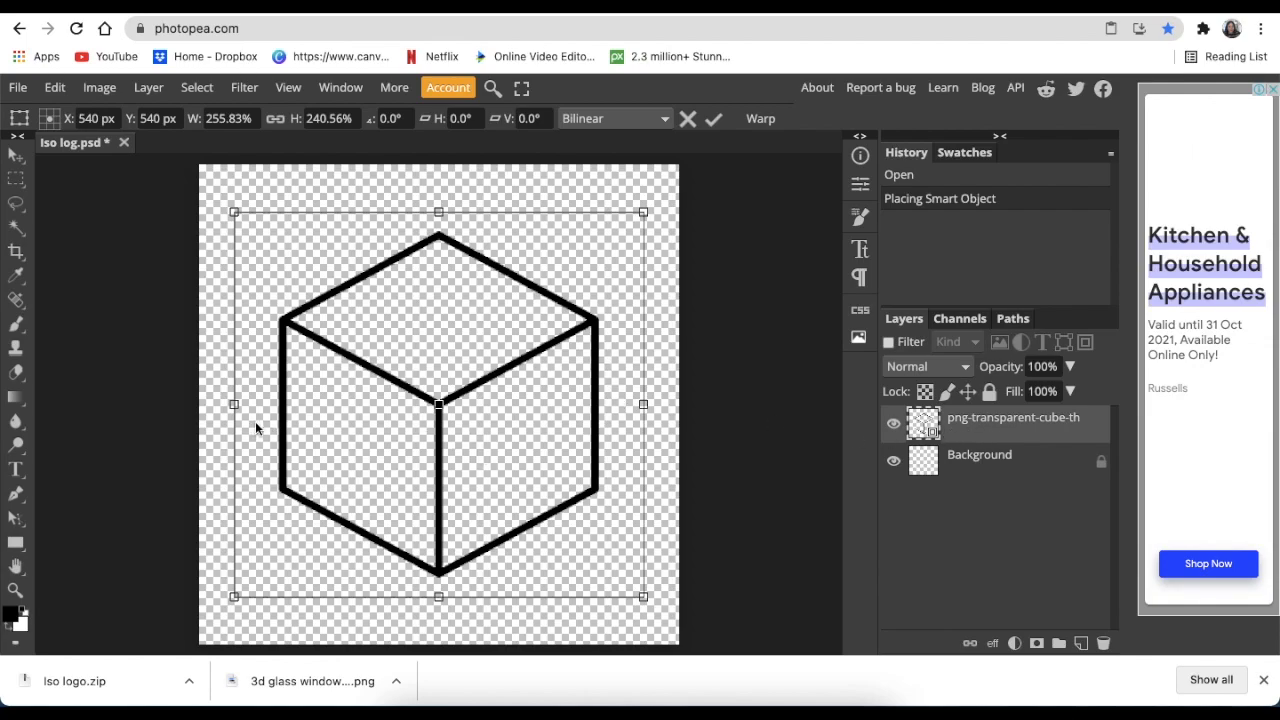
{"action": "mouse_move", "coordinate": [276, 432]}
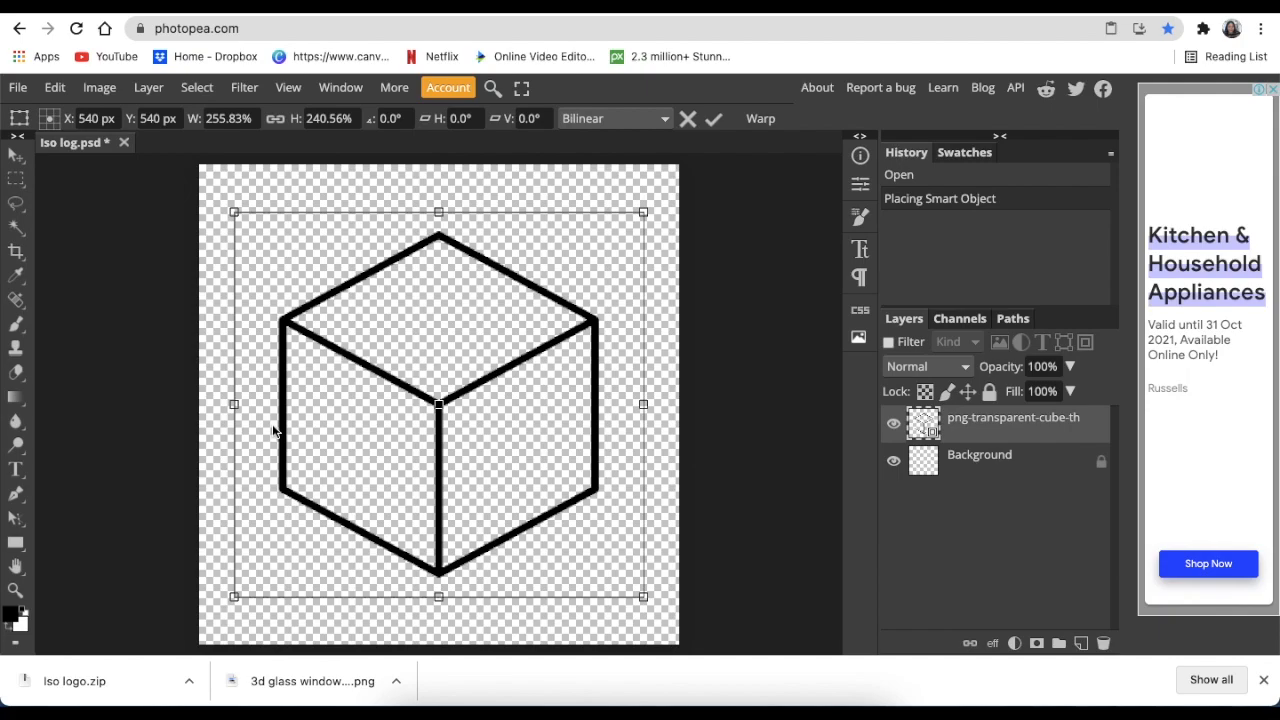
{"action": "mouse_move", "coordinate": [344, 476]}
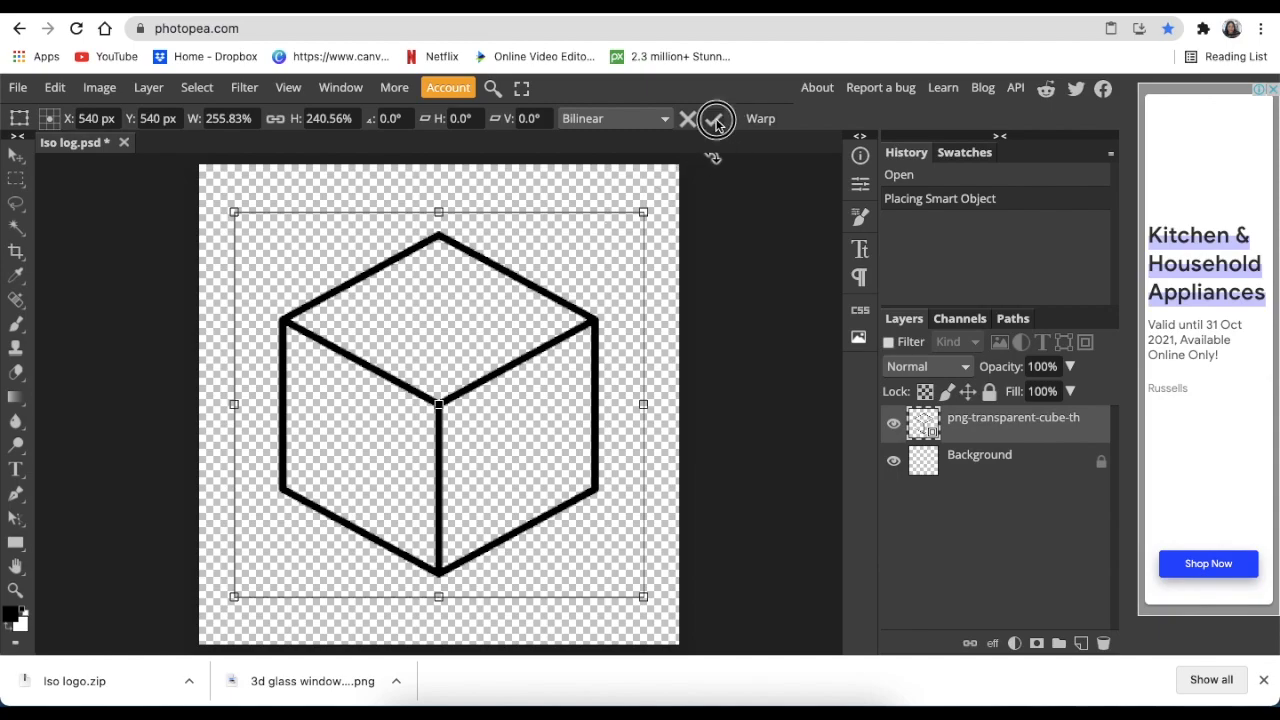
{"action": "left_click", "coordinate": [716, 118]}
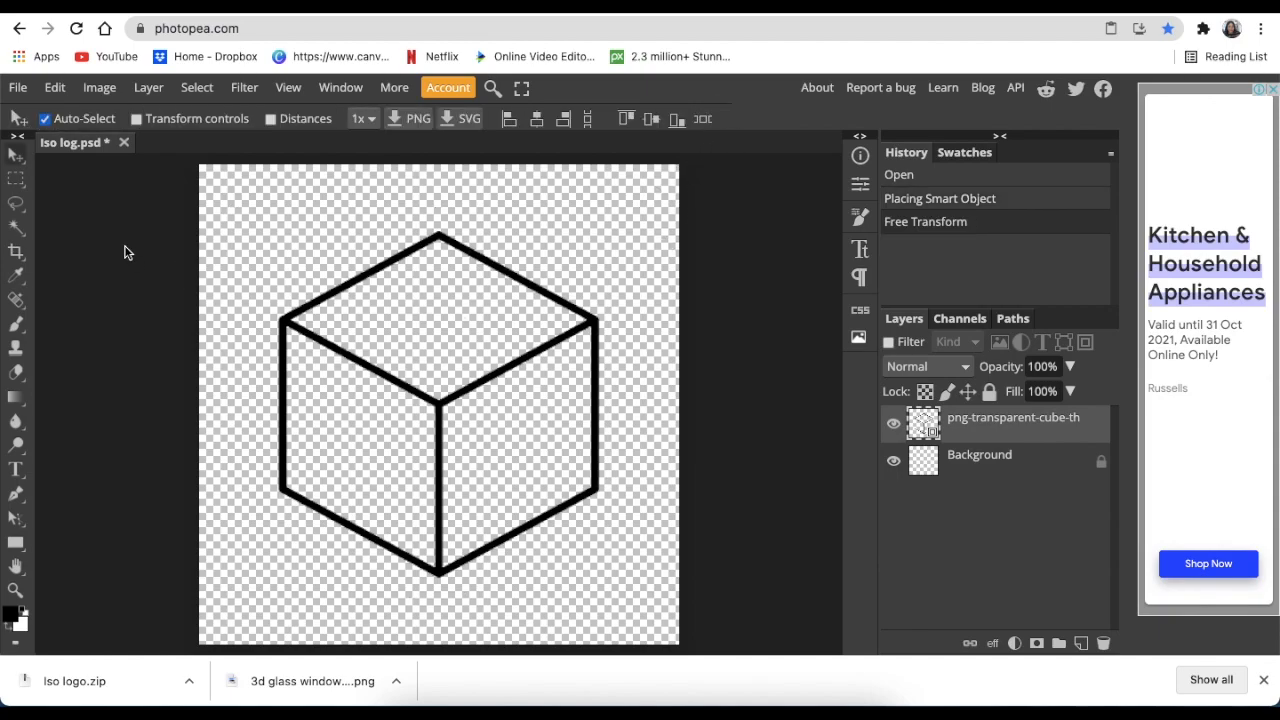
Place 1.png, the blue T tile from the iso logo folder, as a new layer
{"action": "left_click", "coordinate": [16, 88]}
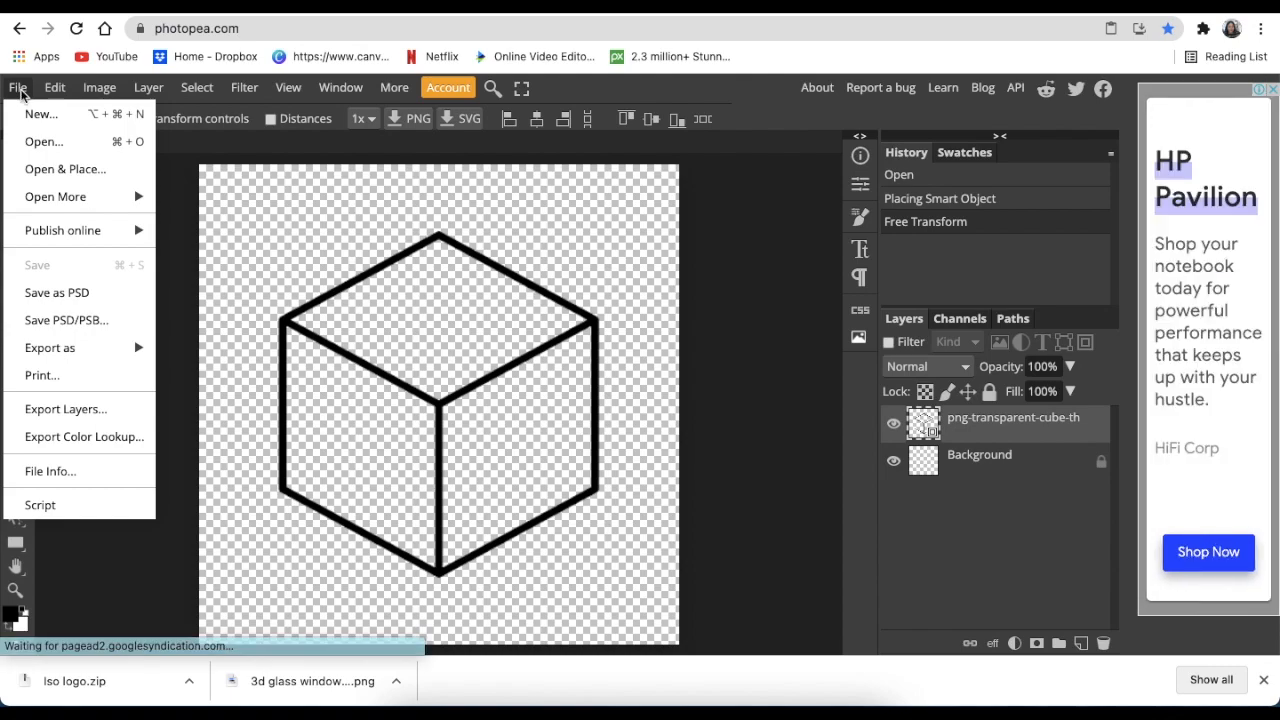
{"action": "mouse_move", "coordinate": [64, 168]}
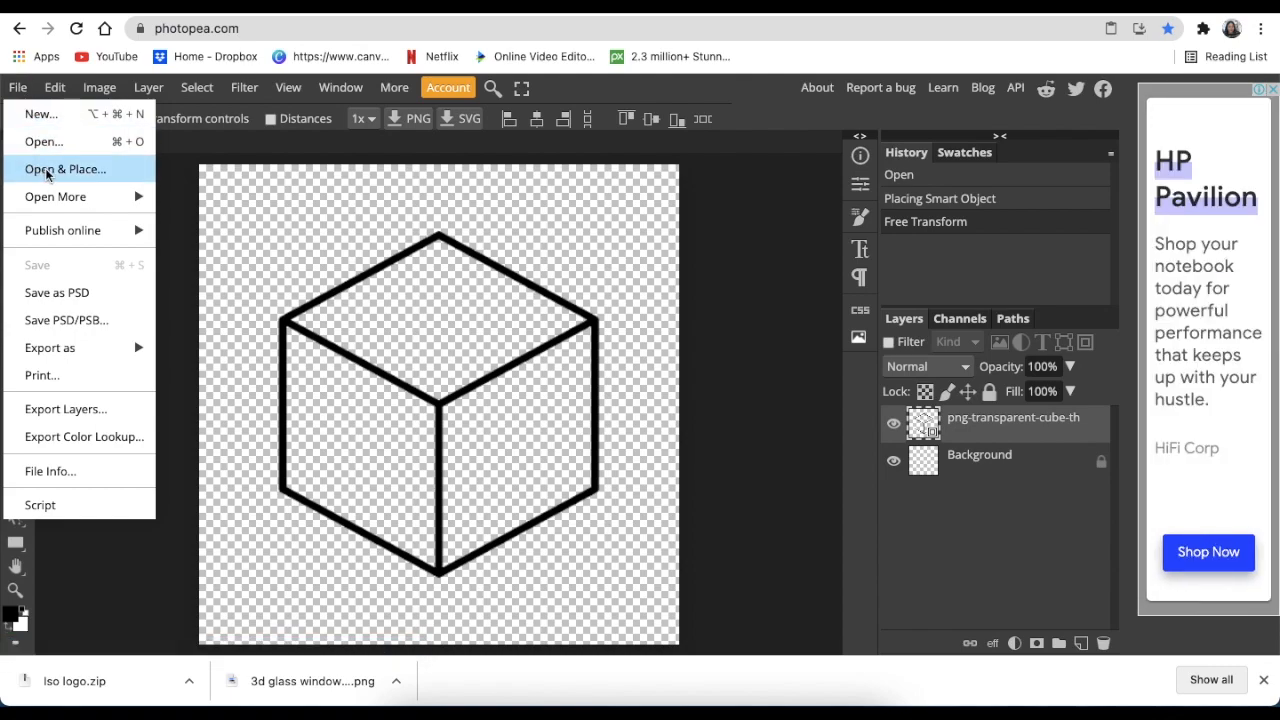
{"action": "left_click", "coordinate": [64, 168]}
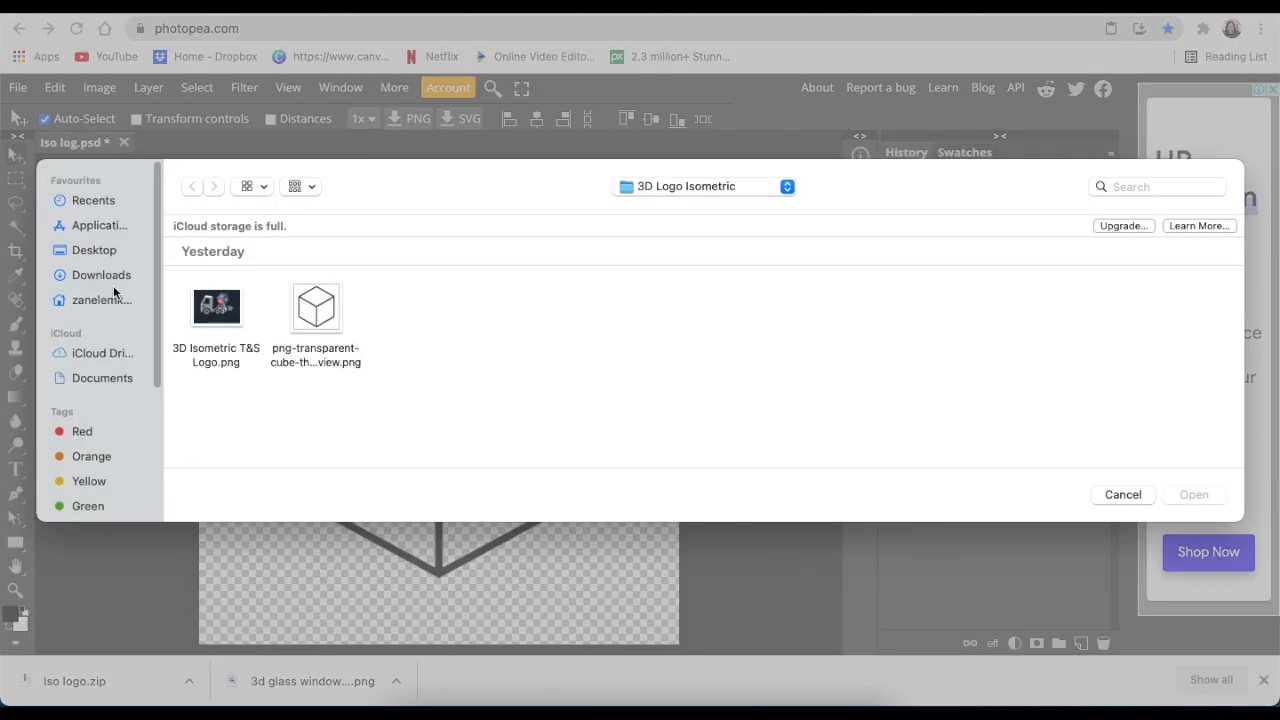
{"action": "left_click", "coordinate": [92, 248]}
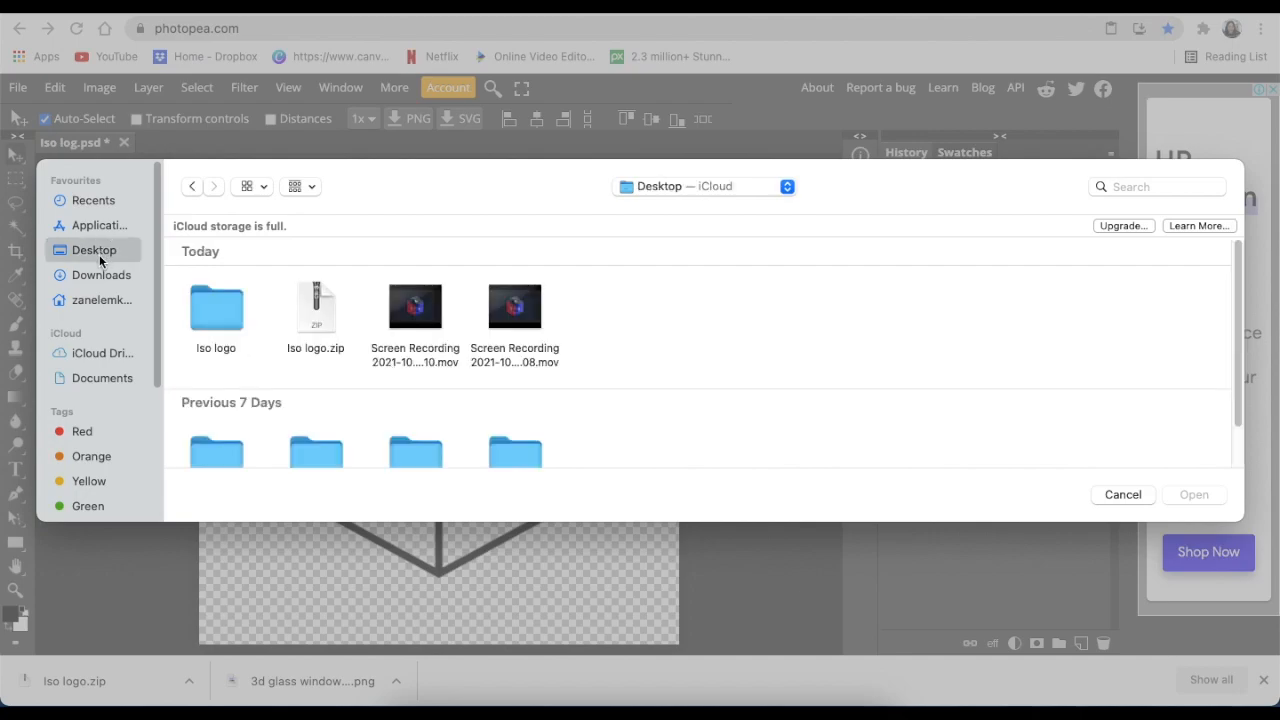
{"action": "double_click", "coordinate": [216, 308]}
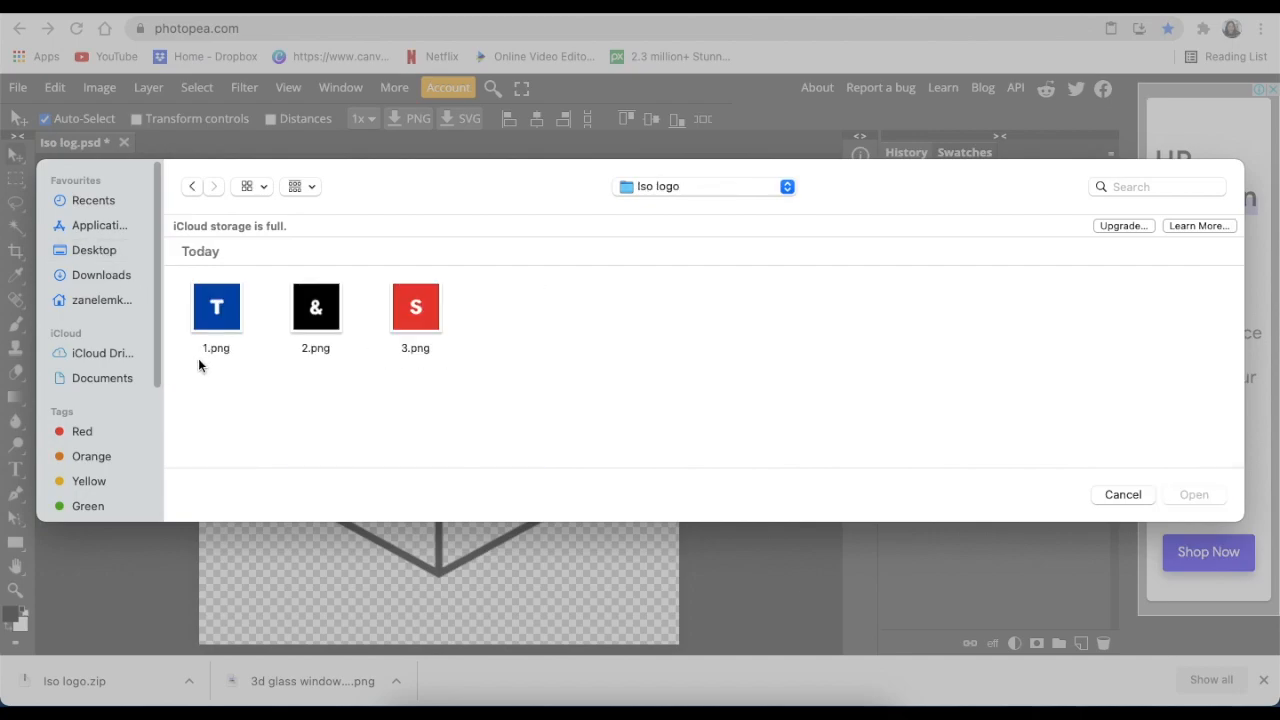
{"action": "left_click", "coordinate": [216, 308]}
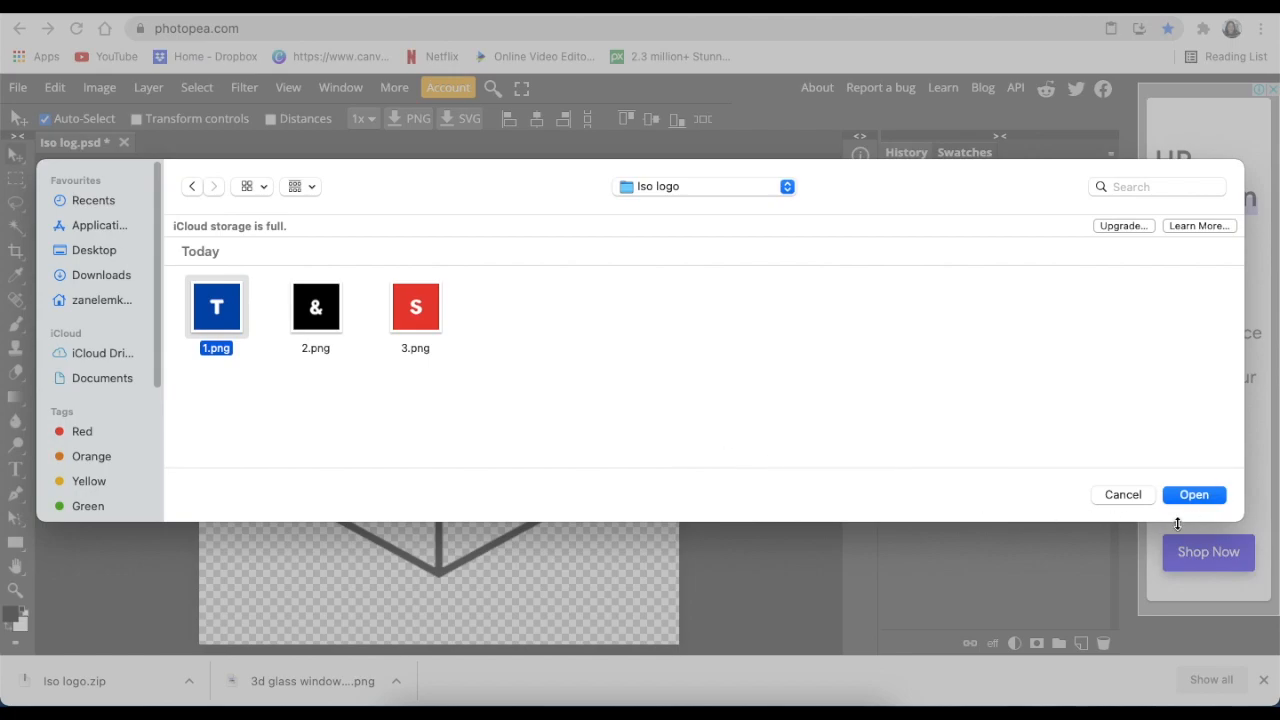
{"action": "left_click", "coordinate": [1194, 494]}
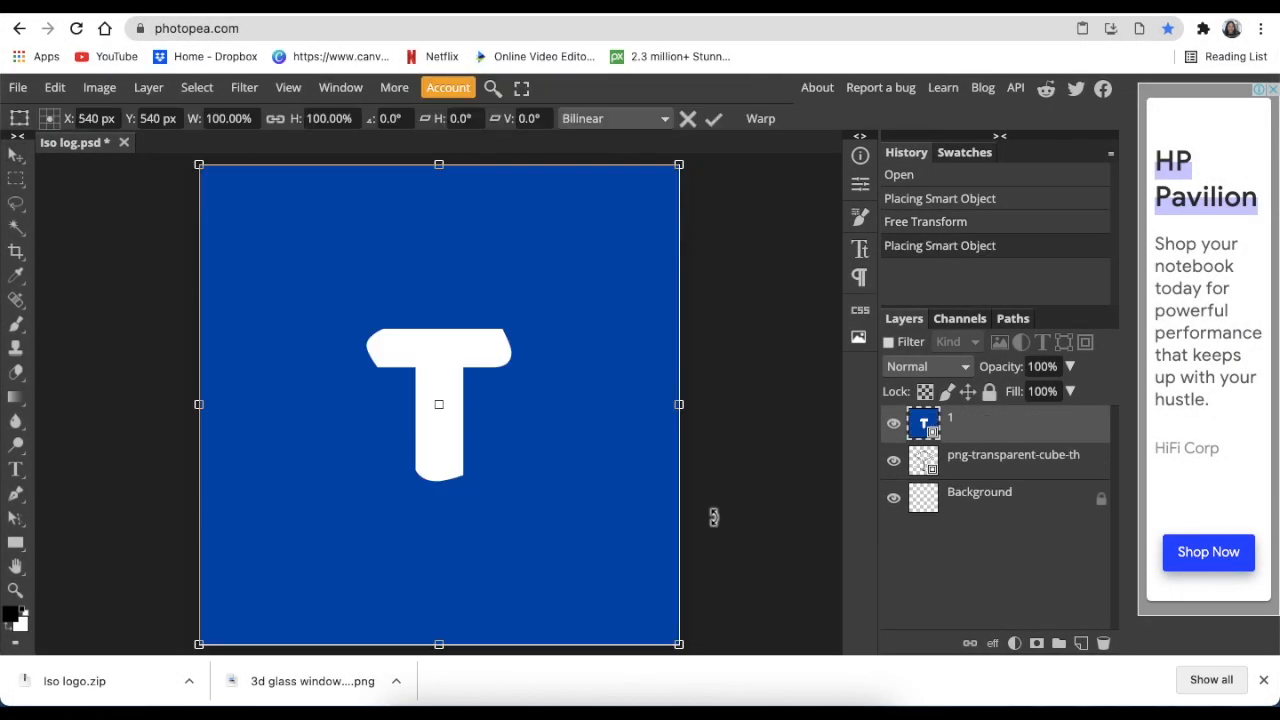
{"action": "mouse_move", "coordinate": [964, 424]}
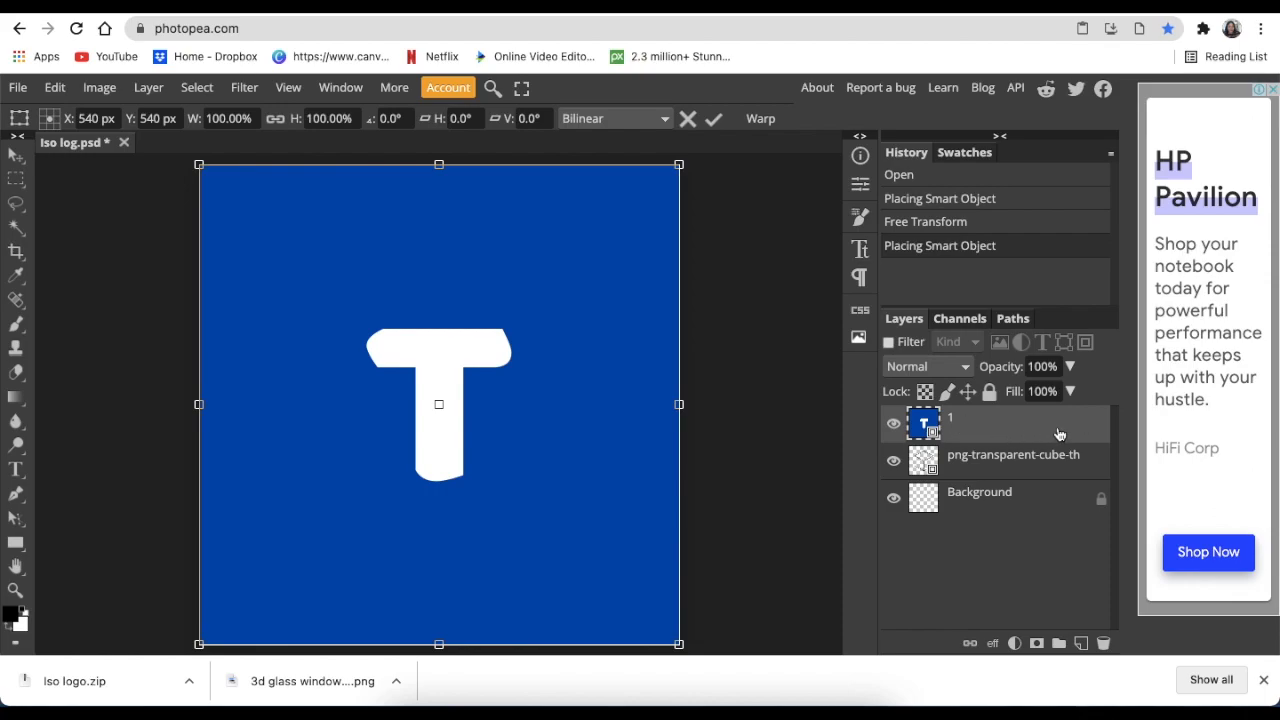
{"action": "mouse_move", "coordinate": [604, 316]}
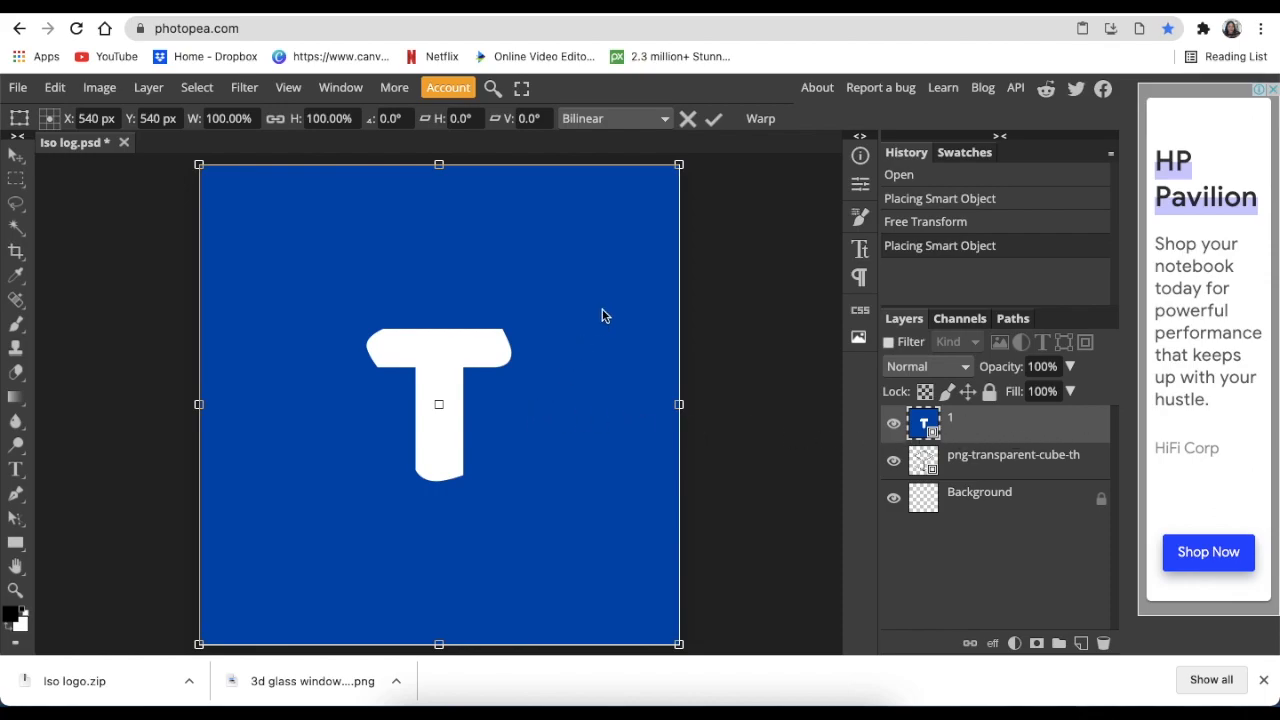
{"action": "mouse_move", "coordinate": [456, 364]}
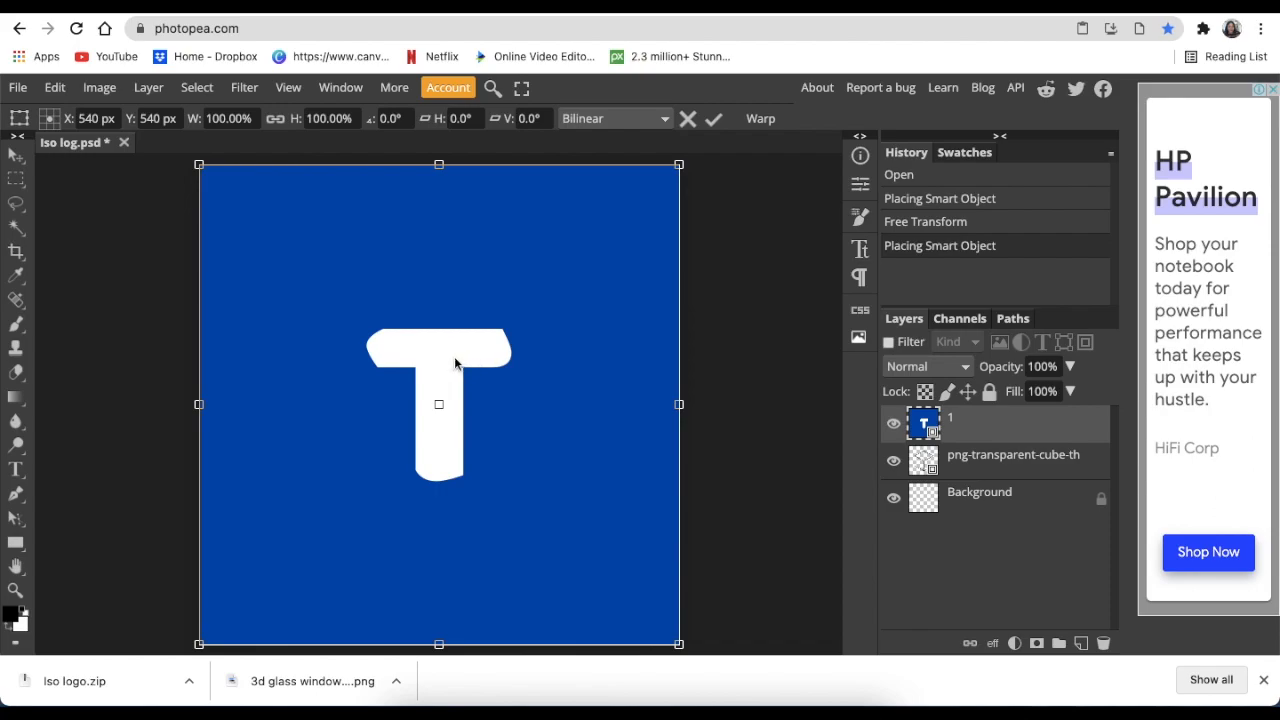
{"action": "mouse_move", "coordinate": [480, 304]}
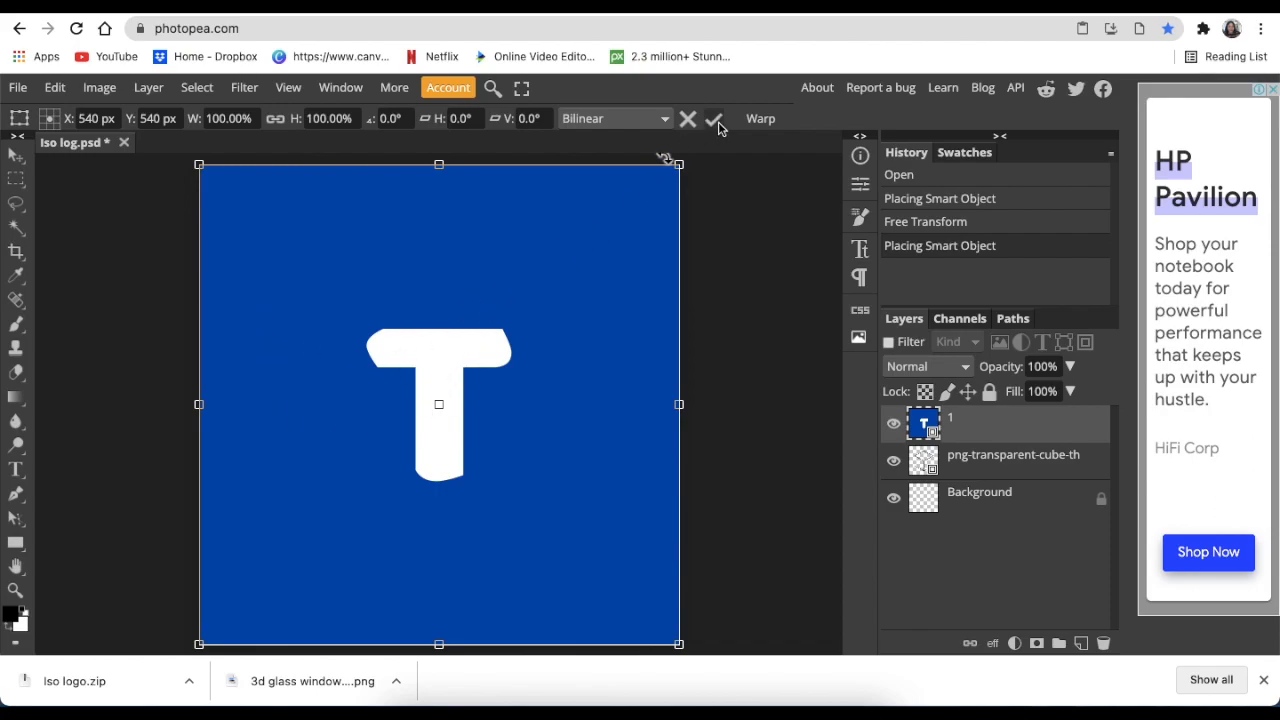
Commit the placed blue T tile as a full-canvas layer above the cube
{"action": "left_click", "coordinate": [716, 118]}
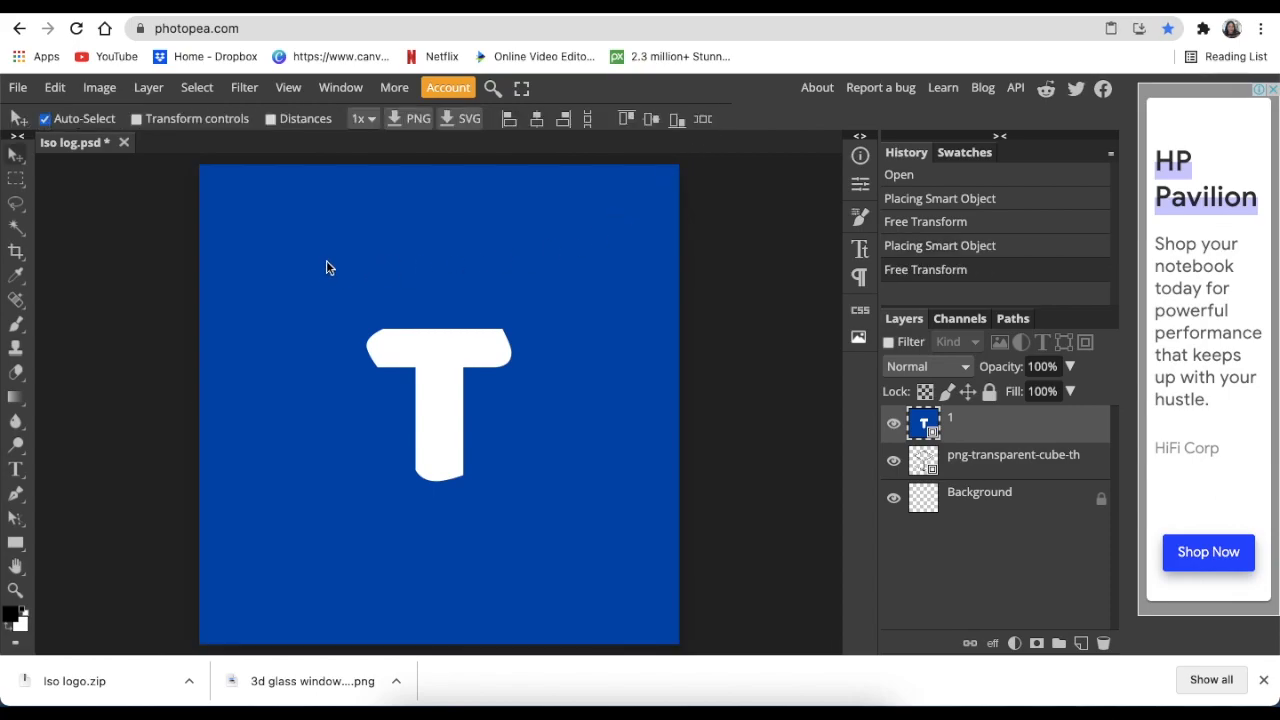
Free Transform the T tile, pulling its right-side corners onto the cube's centre vertex and middle edge
{"action": "left_click", "coordinate": [54, 88]}
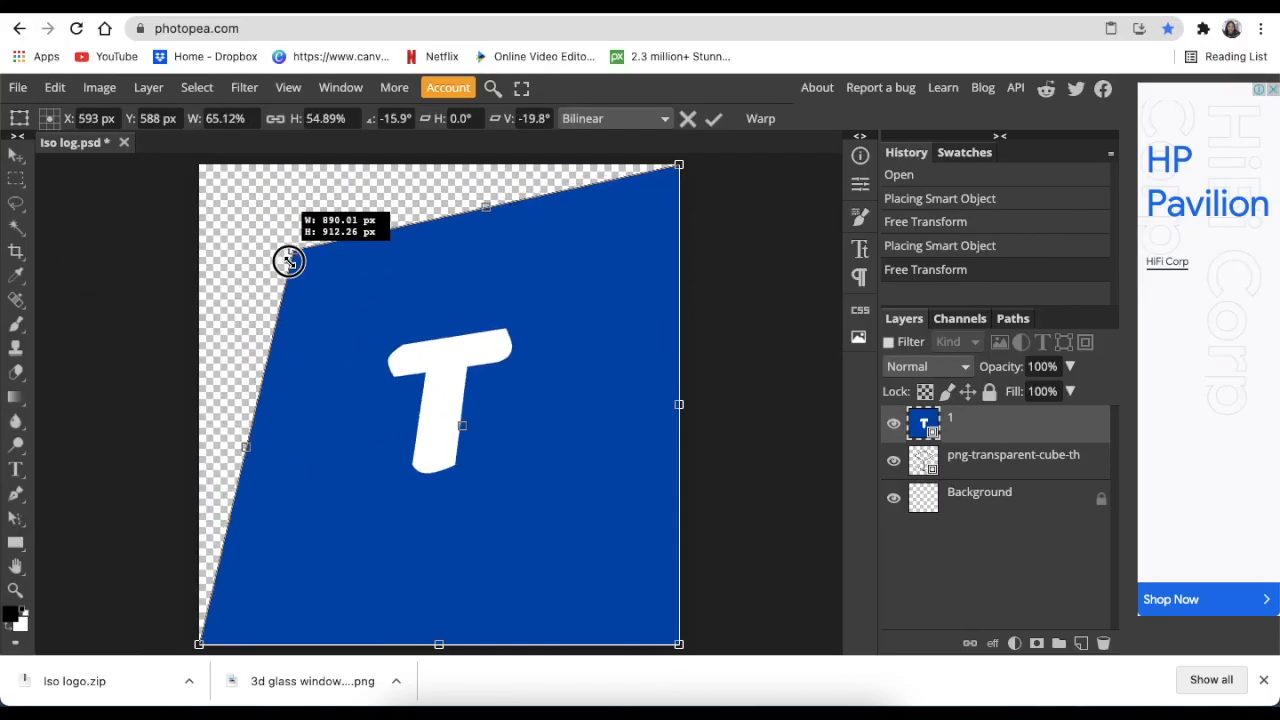
{"action": "left_click_drag", "start_coordinate": [288, 260], "coordinate": [248, 266]}
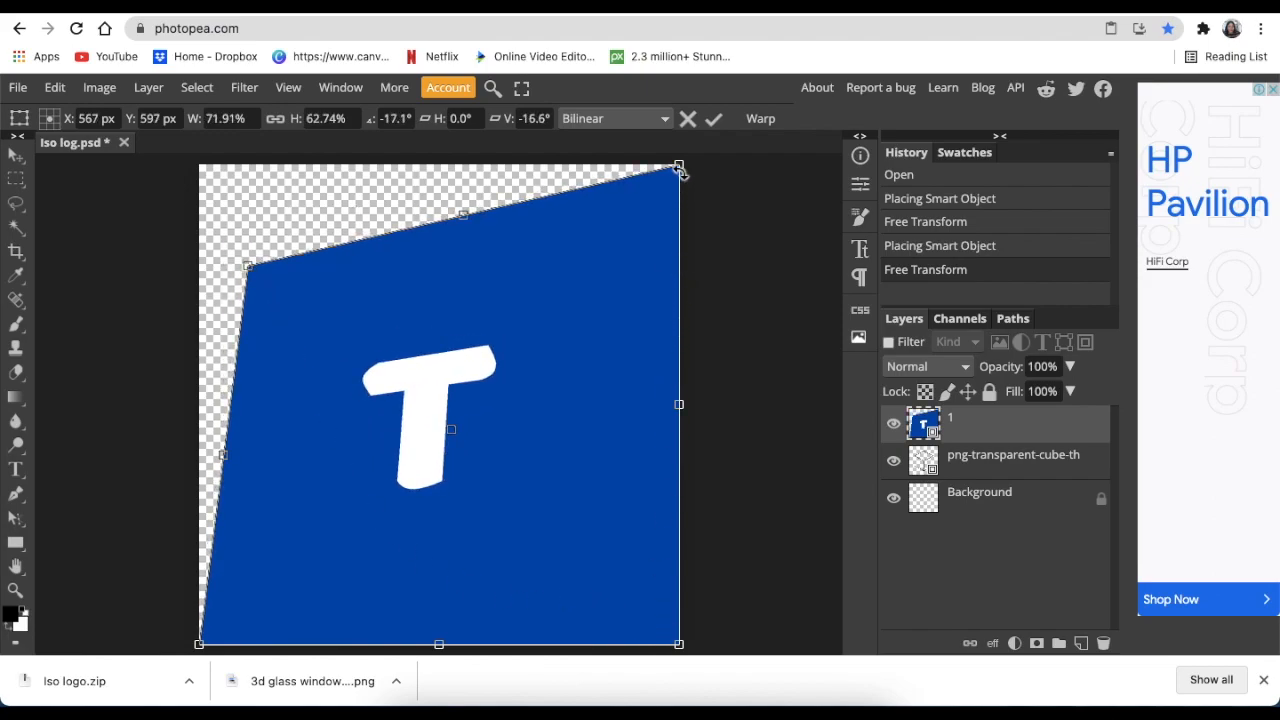
{"action": "left_click_drag", "start_coordinate": [680, 168], "coordinate": [548, 320]}
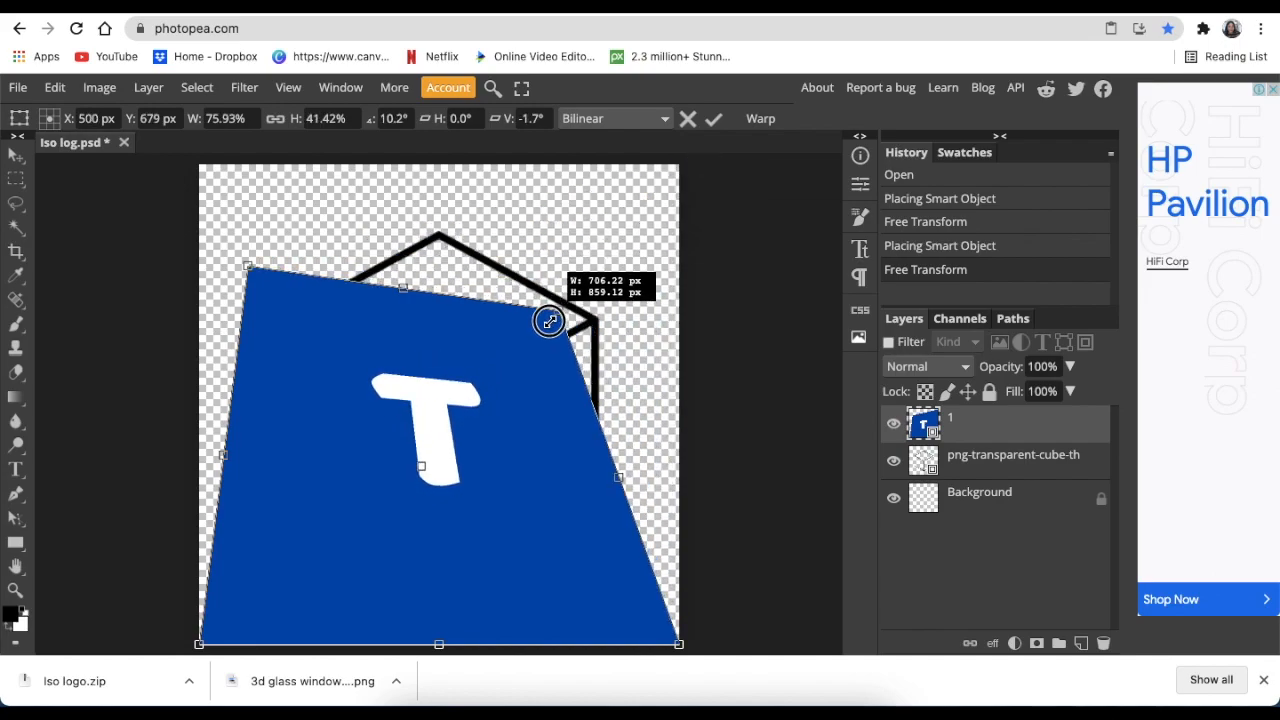
{"action": "left_click_drag", "start_coordinate": [548, 320], "coordinate": [658, 644]}
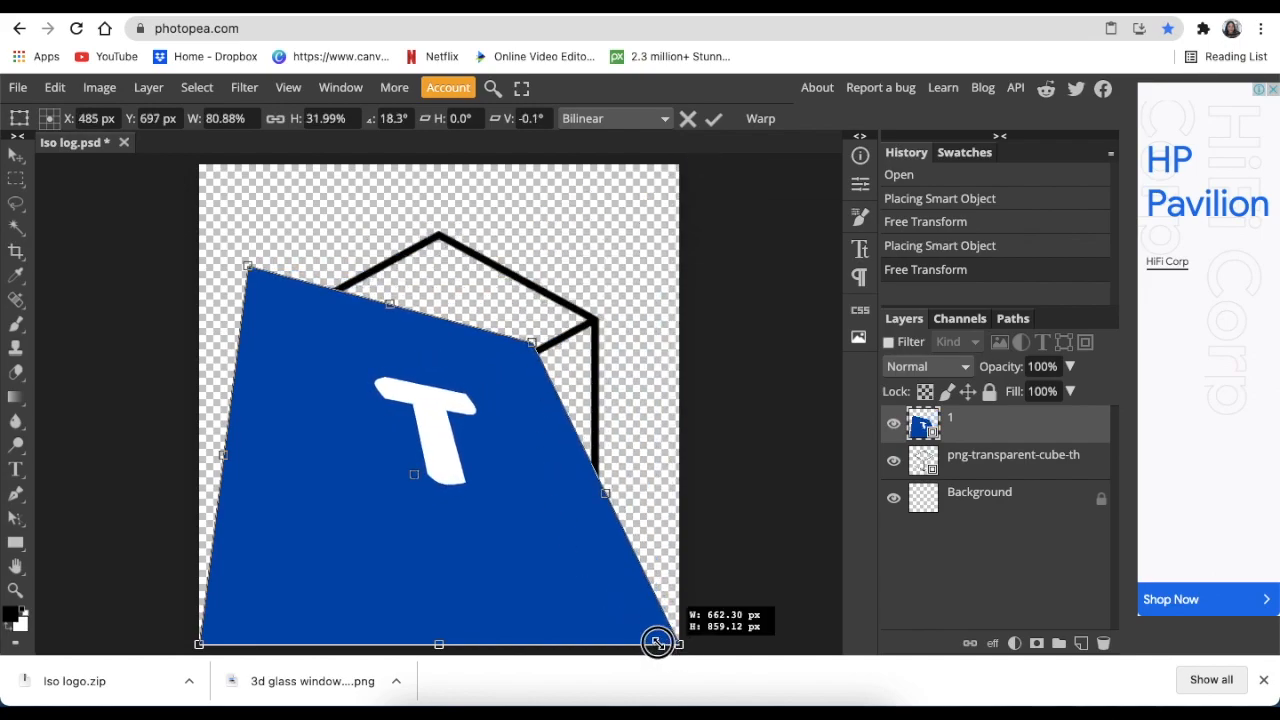
{"action": "left_click_drag", "start_coordinate": [656, 644], "coordinate": [424, 562]}
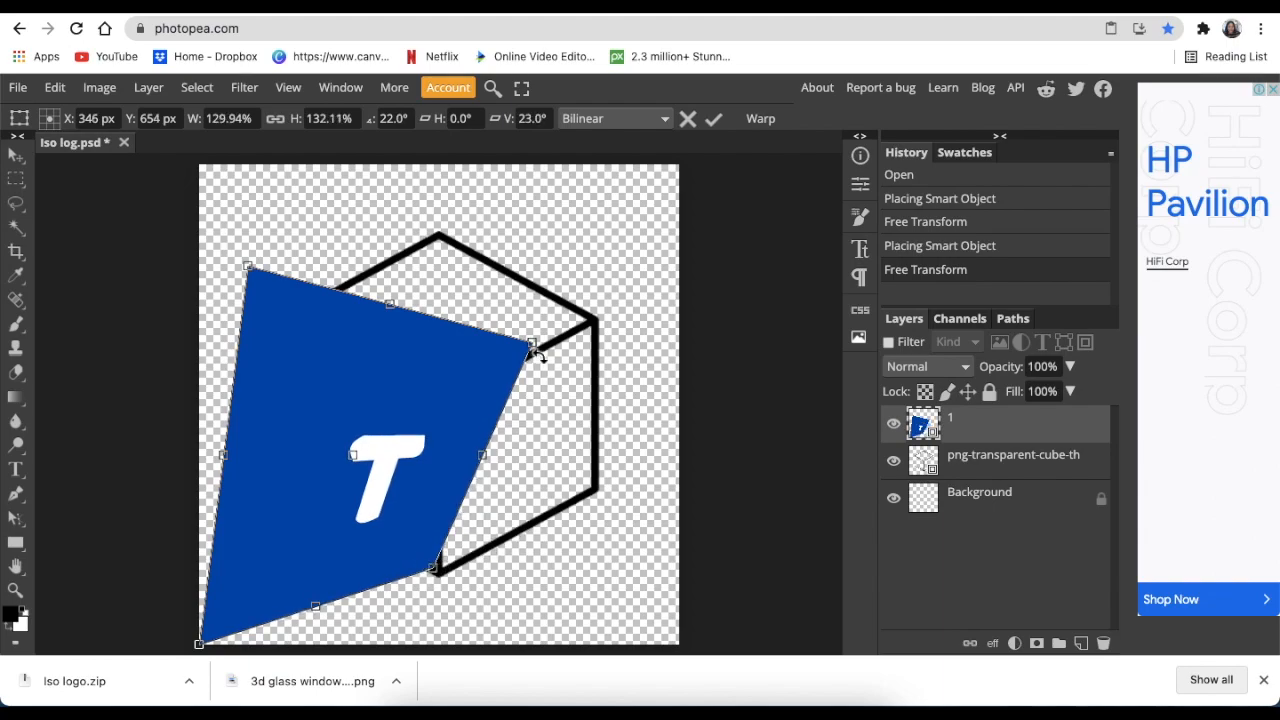
{"action": "left_click_drag", "start_coordinate": [508, 344], "coordinate": [436, 392]}
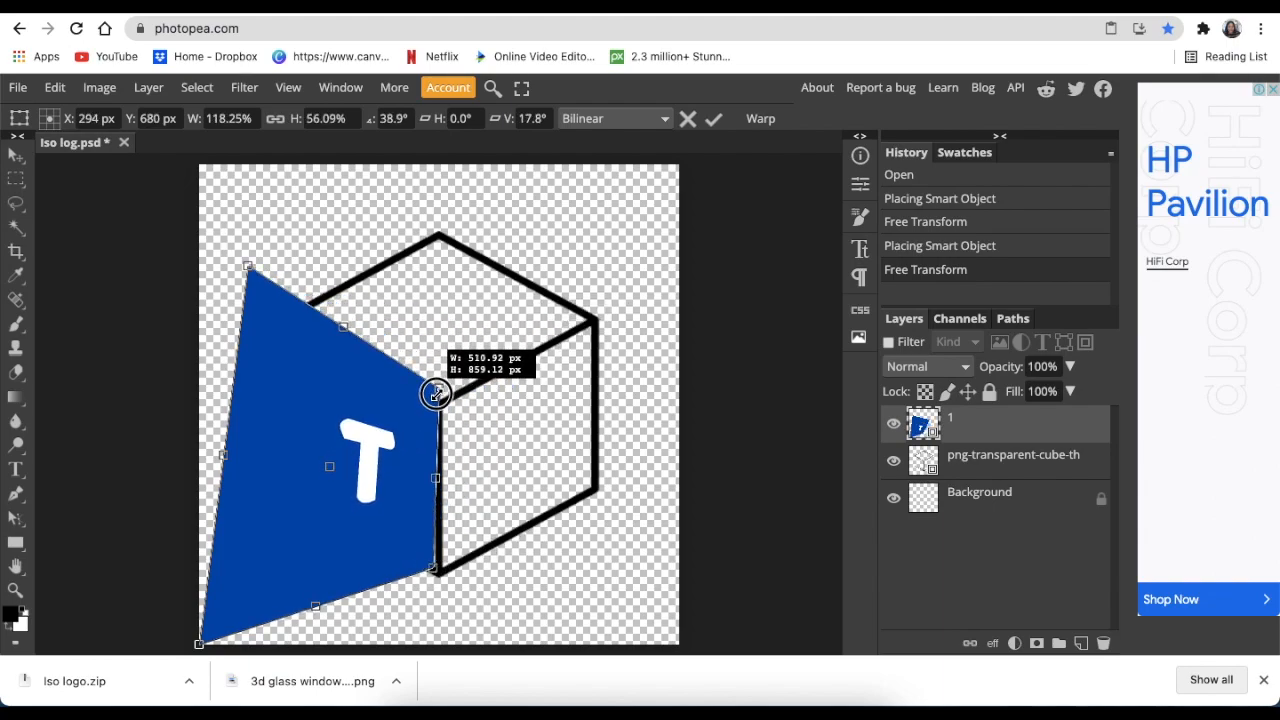
{"action": "left_click_drag", "start_coordinate": [436, 392], "coordinate": [436, 404]}
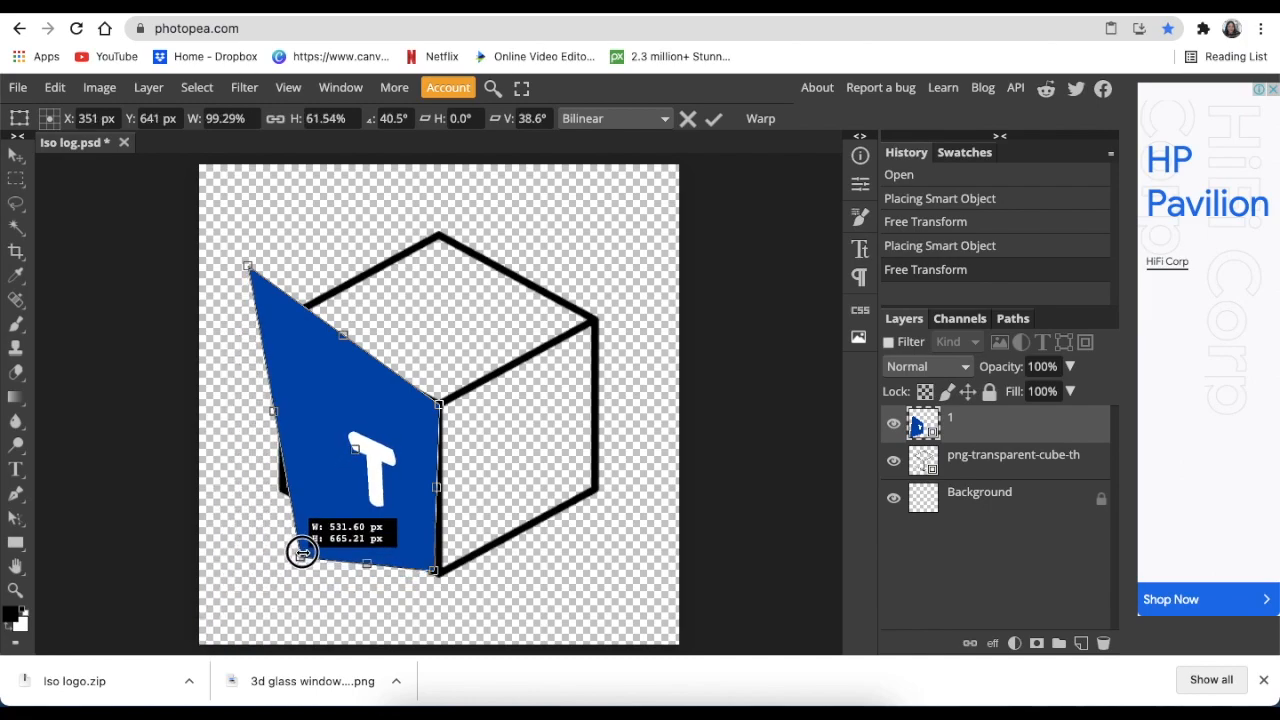
Snap the T tile's left corners to the cube's left face, skew it to match and commit
{"action": "left_click_drag", "start_coordinate": [302, 552], "coordinate": [284, 490]}
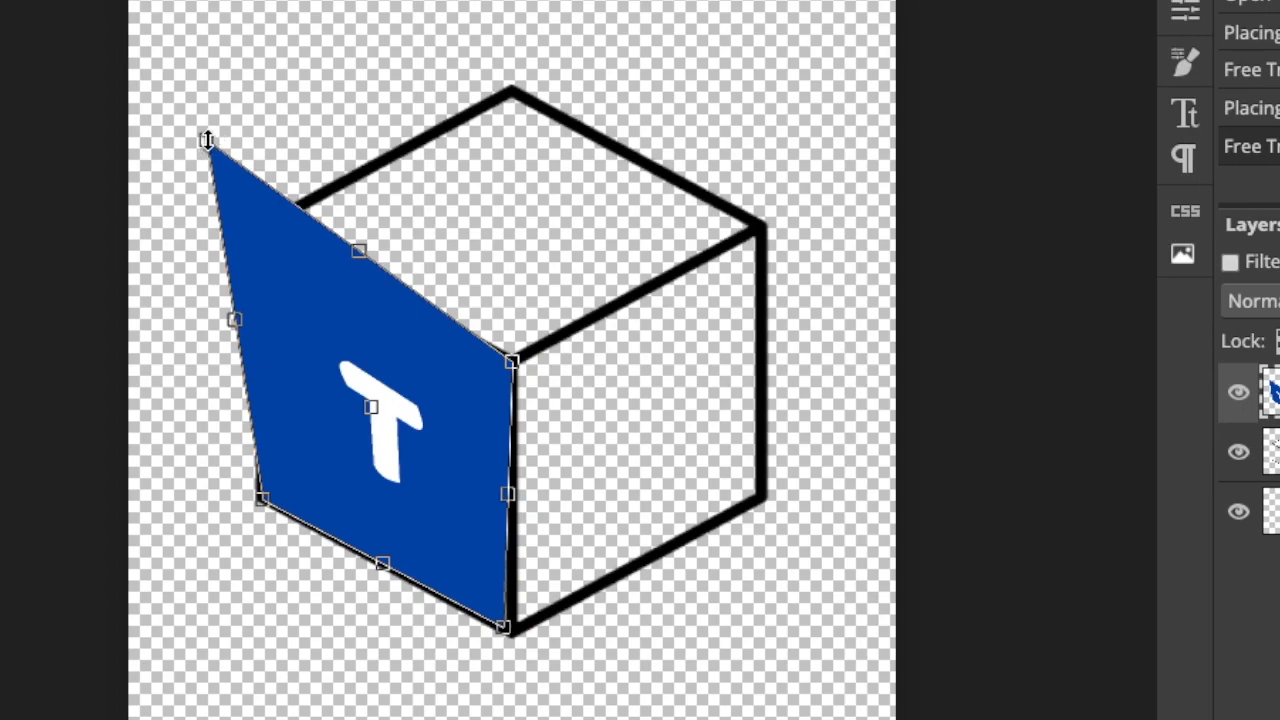
{"action": "left_click_drag", "start_coordinate": [208, 140], "coordinate": [270, 236]}
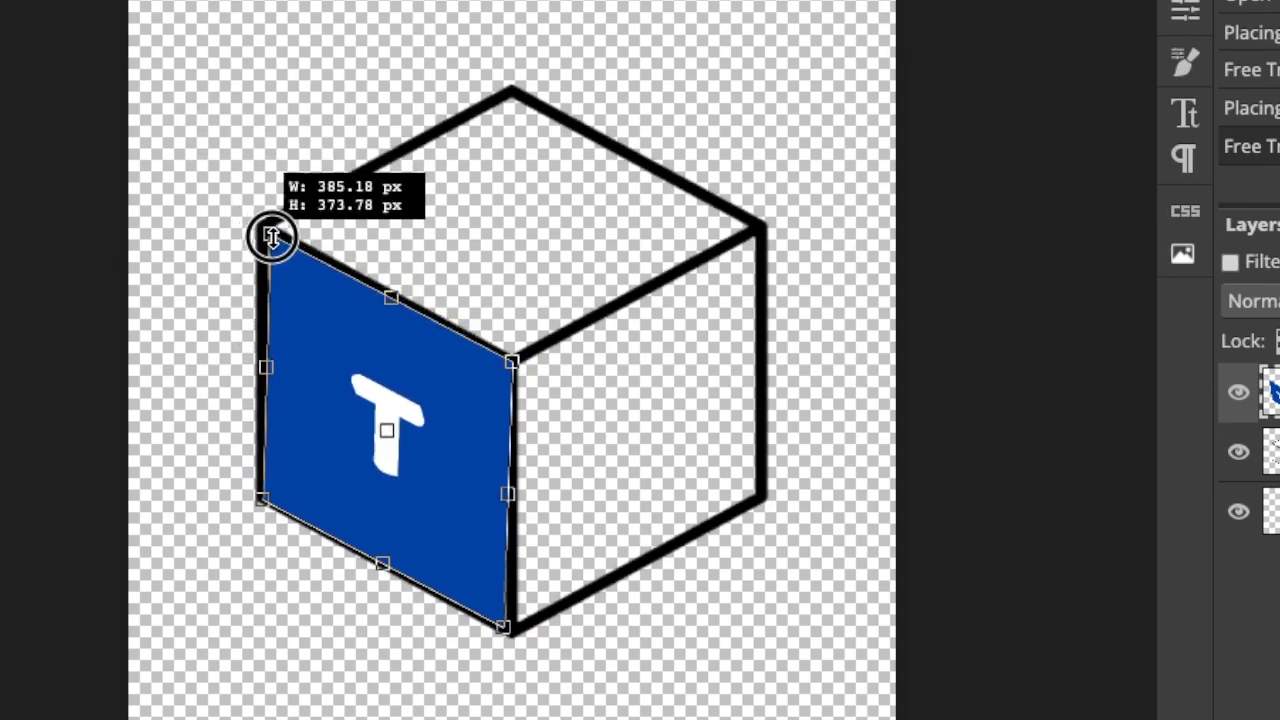
{"action": "left_click_drag", "start_coordinate": [272, 236], "coordinate": [264, 244]}
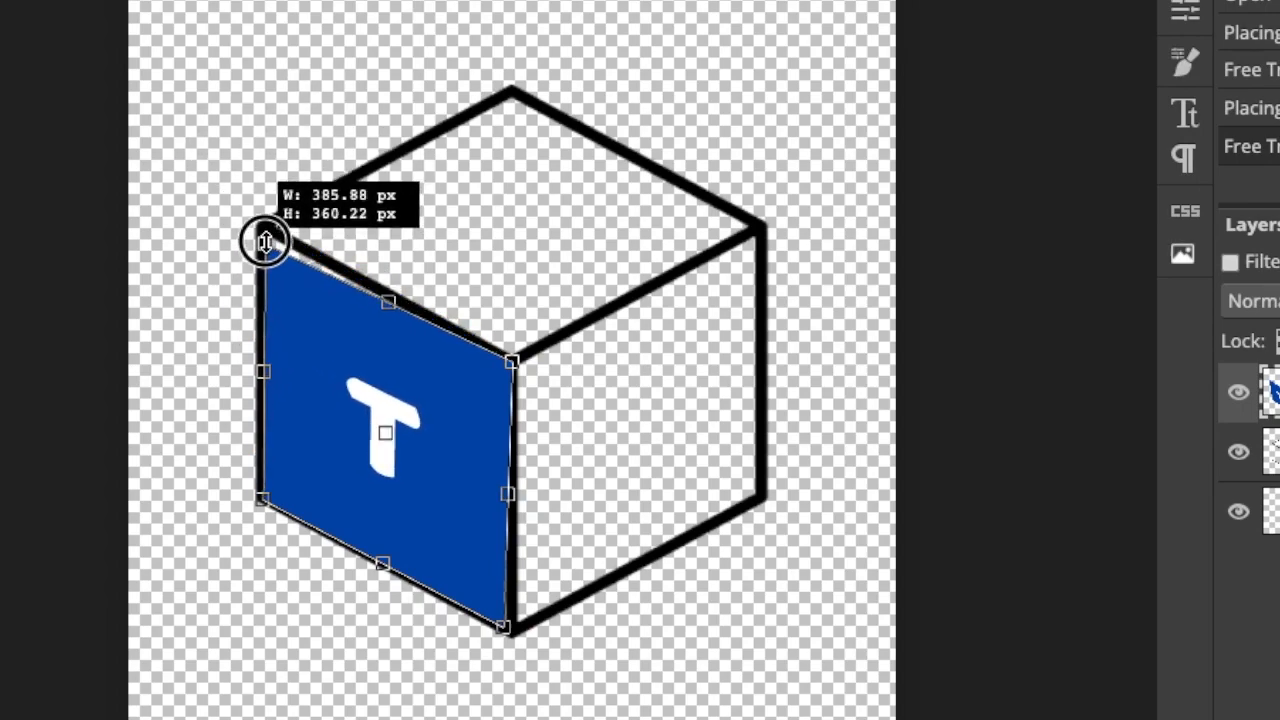
{"action": "left_click_drag", "start_coordinate": [264, 244], "coordinate": [264, 230]}
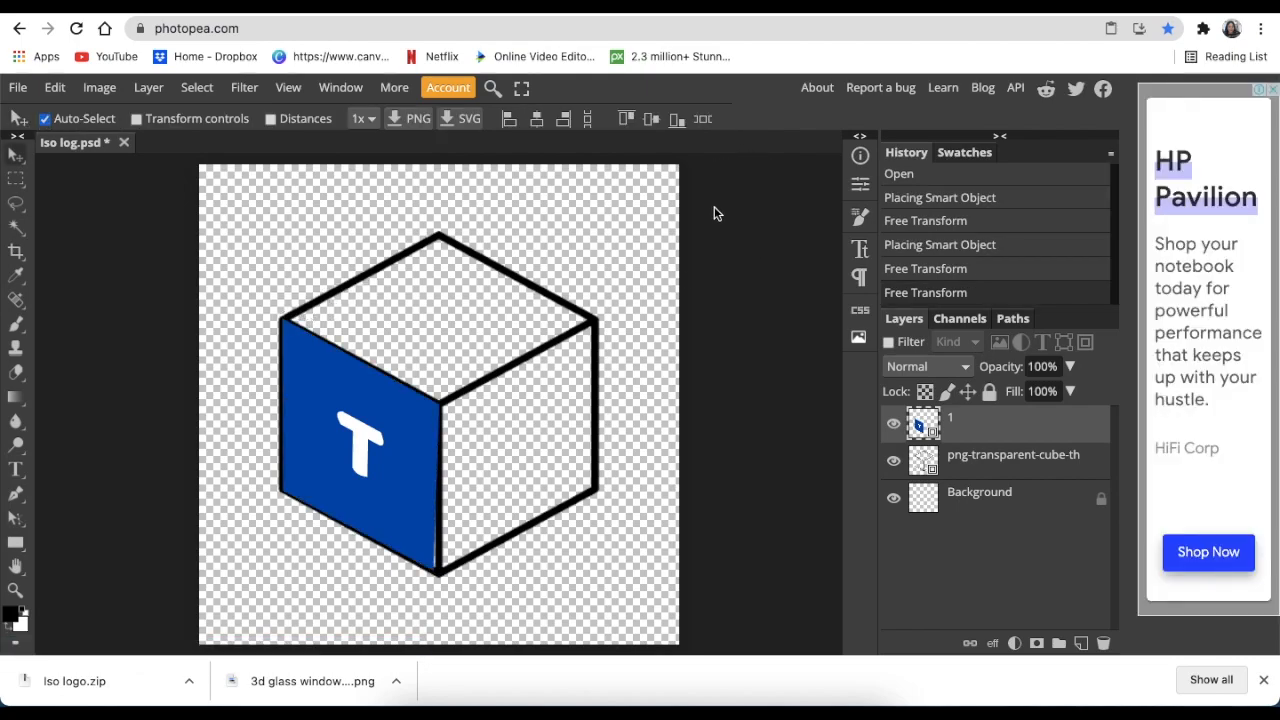
{"action": "mouse_move", "coordinate": [430, 556]}
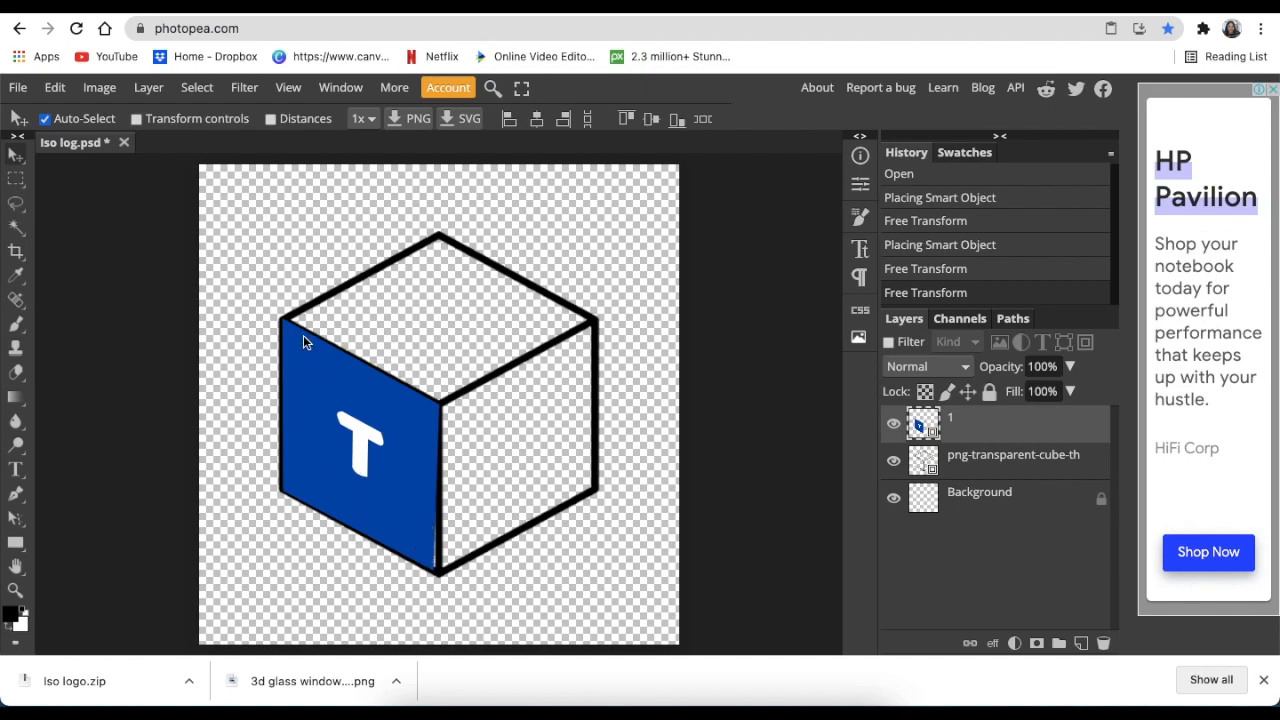
{"action": "mouse_move", "coordinate": [228, 136]}
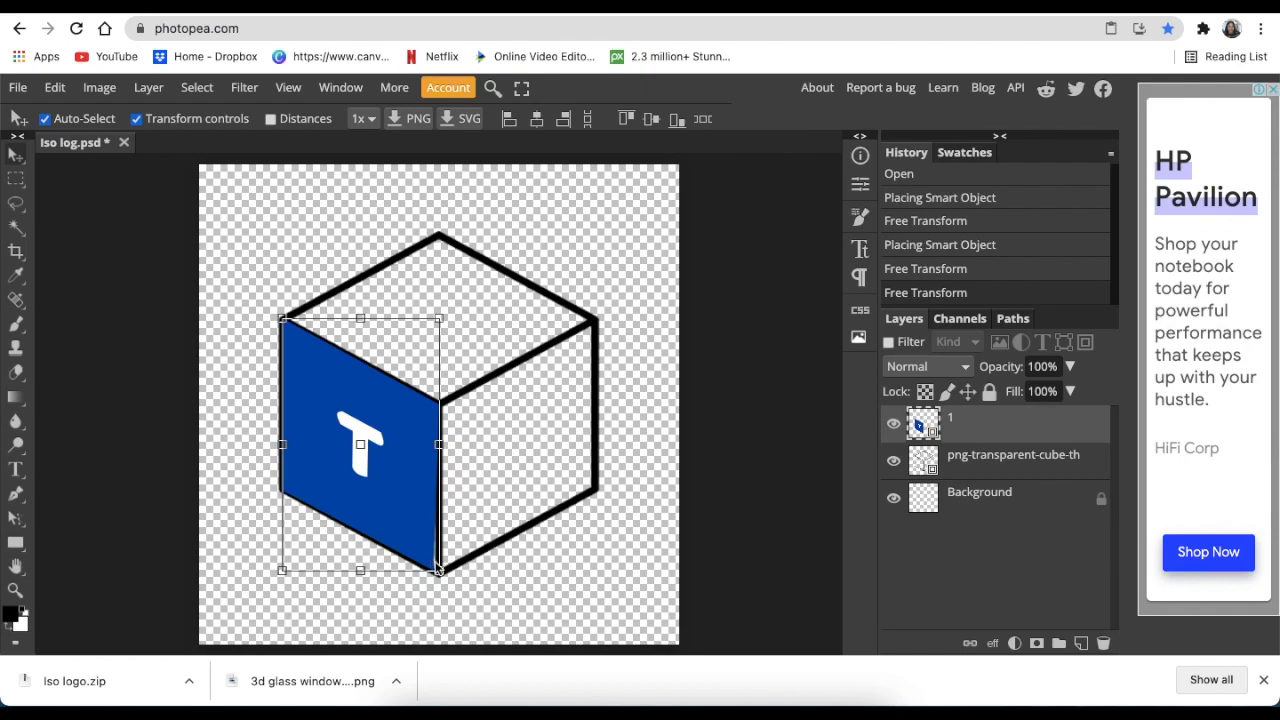
{"action": "left_click_drag", "start_coordinate": [440, 568], "coordinate": [440, 572]}
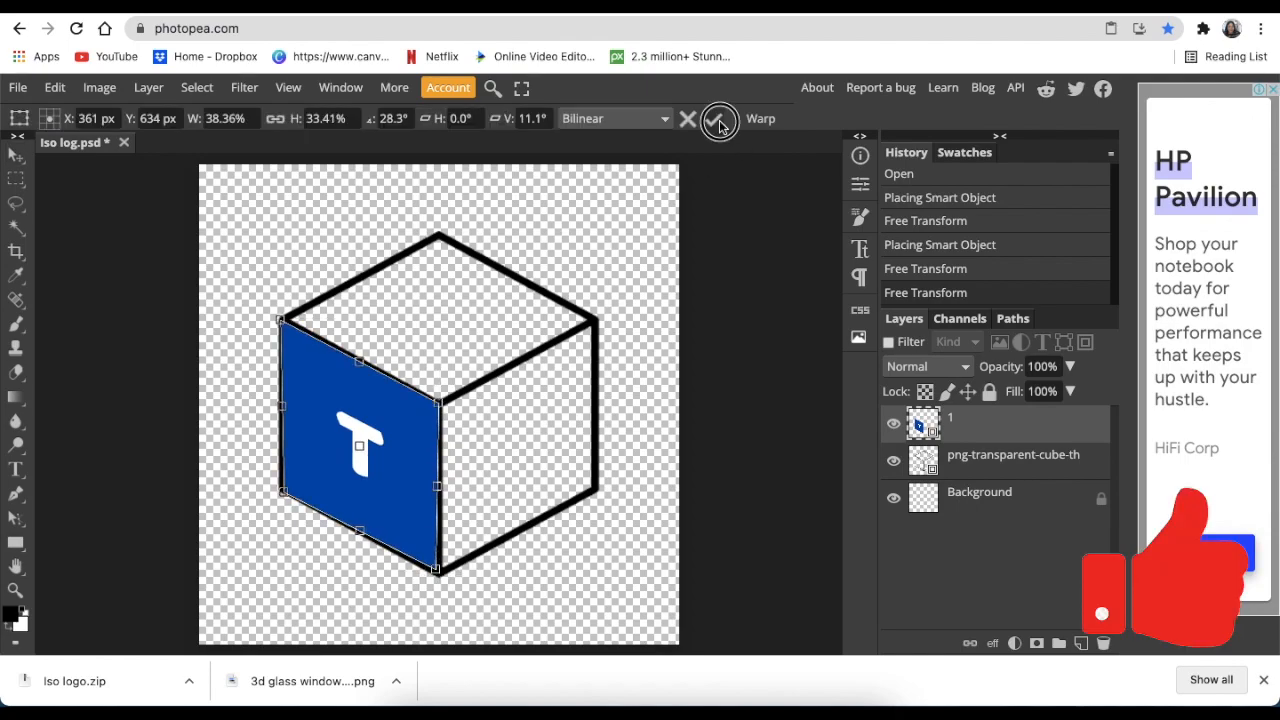
{"action": "left_click", "coordinate": [720, 118]}
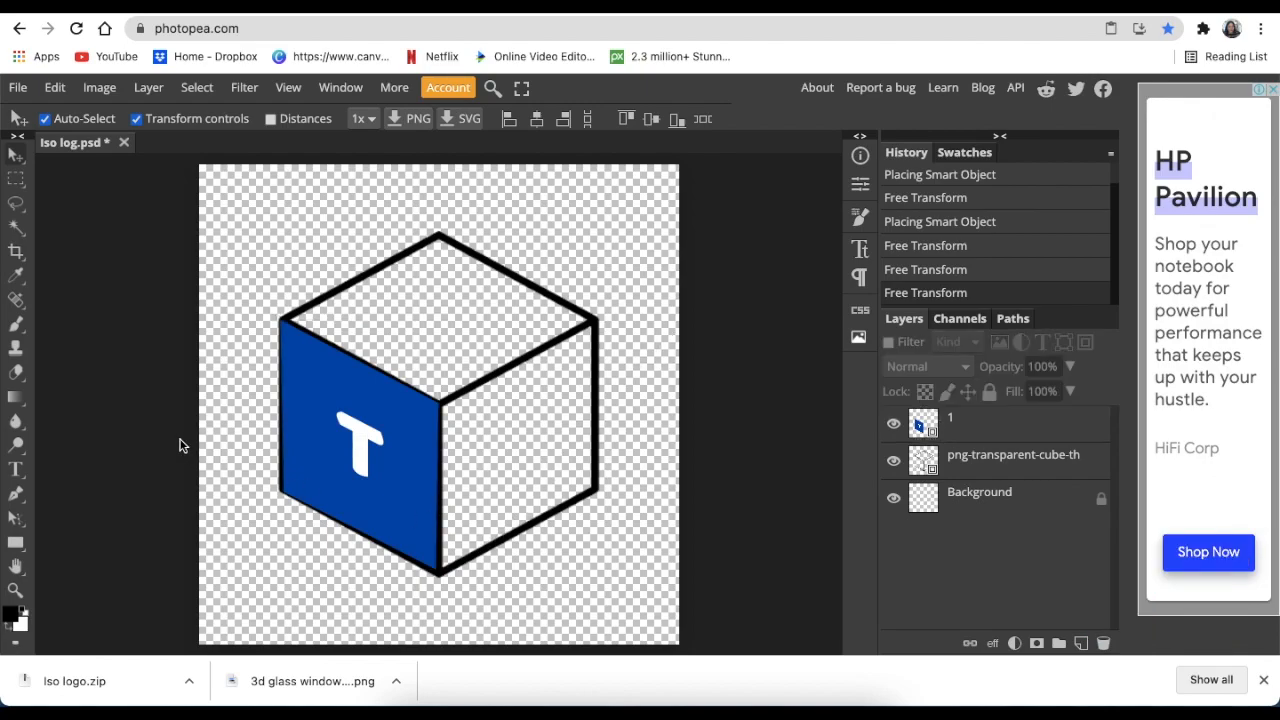
Open & Place the ampersand image 2.png as a new full-canvas layer
{"action": "left_click", "coordinate": [16, 88]}
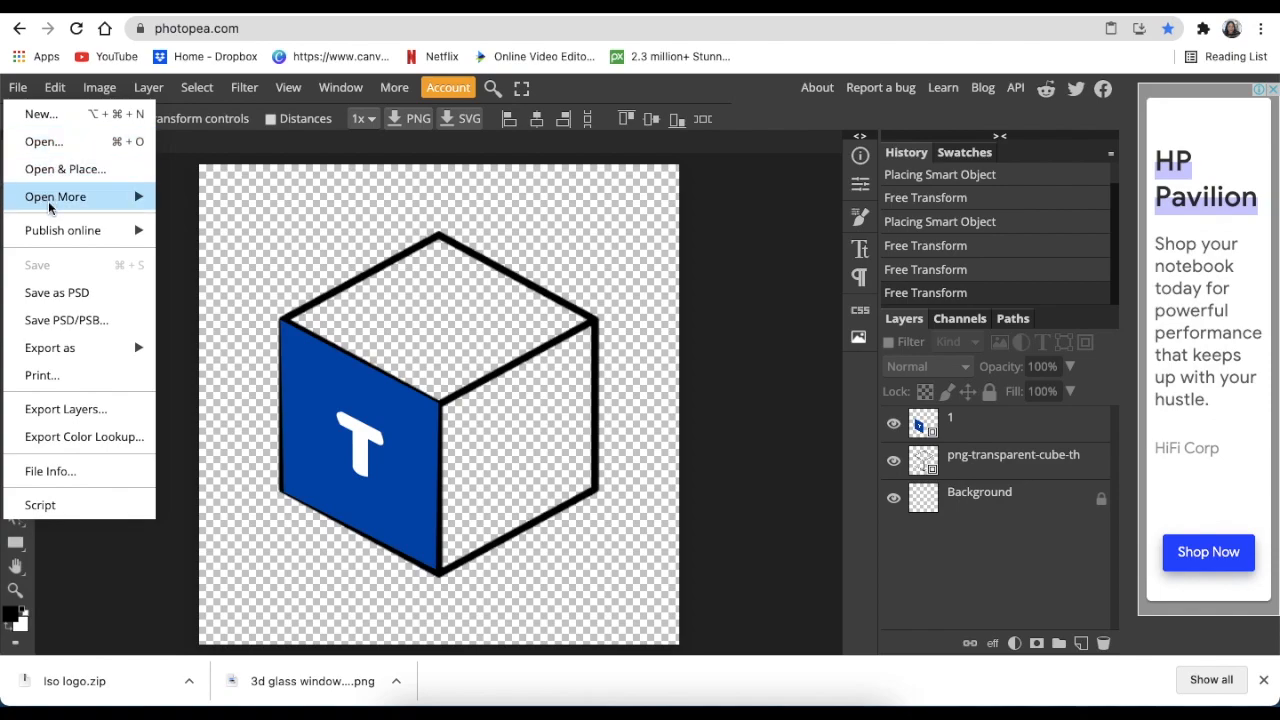
{"action": "left_click", "coordinate": [56, 196]}
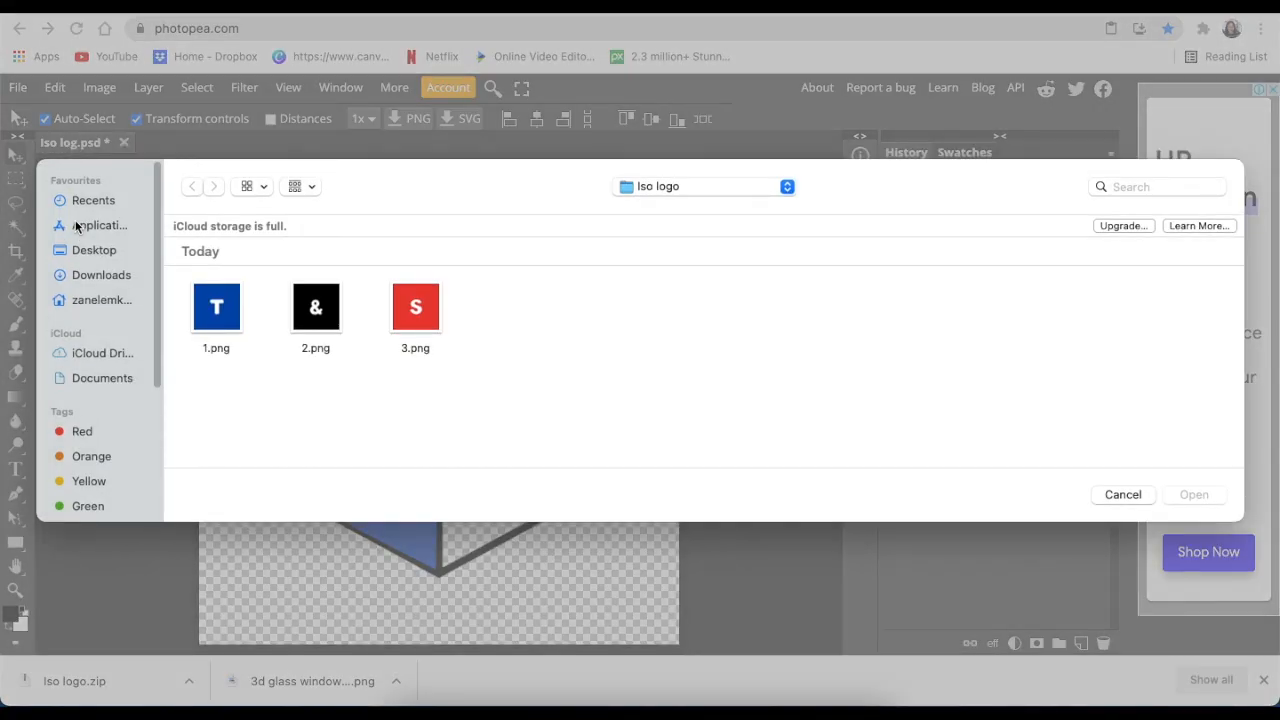
{"action": "left_click", "coordinate": [316, 308]}
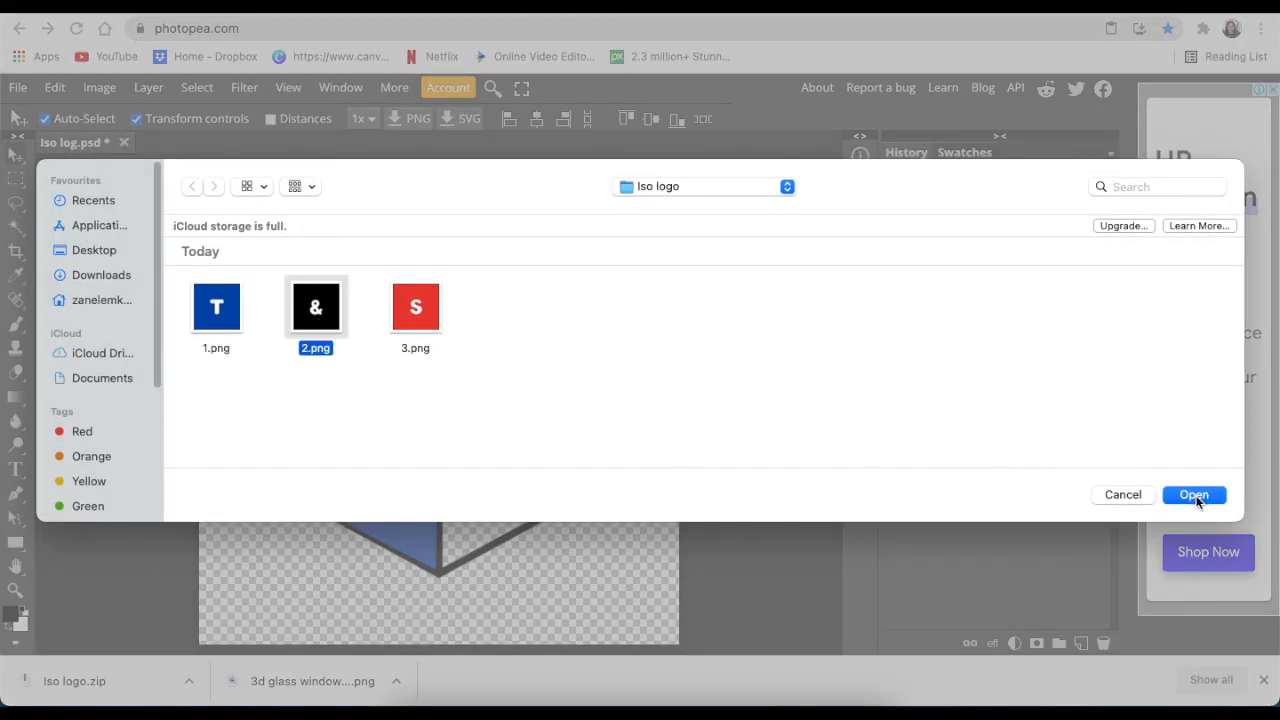
{"action": "left_click", "coordinate": [1194, 494]}
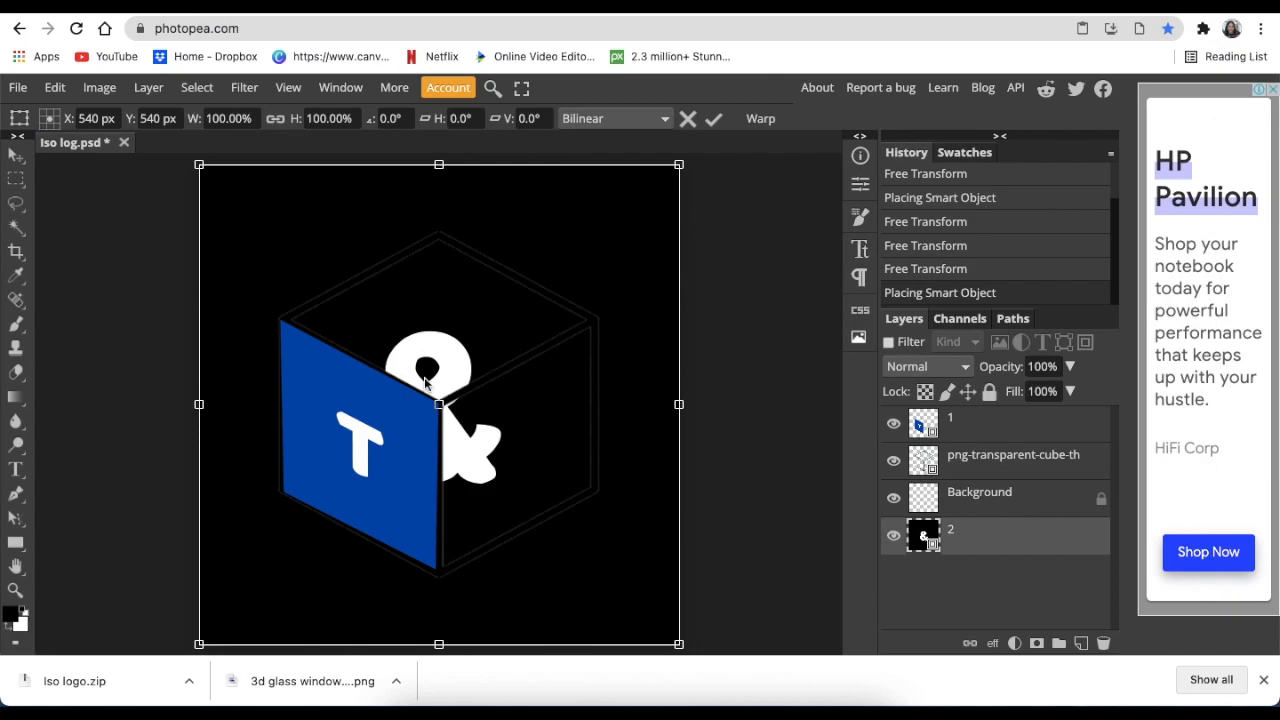
{"action": "mouse_move", "coordinate": [978, 540]}
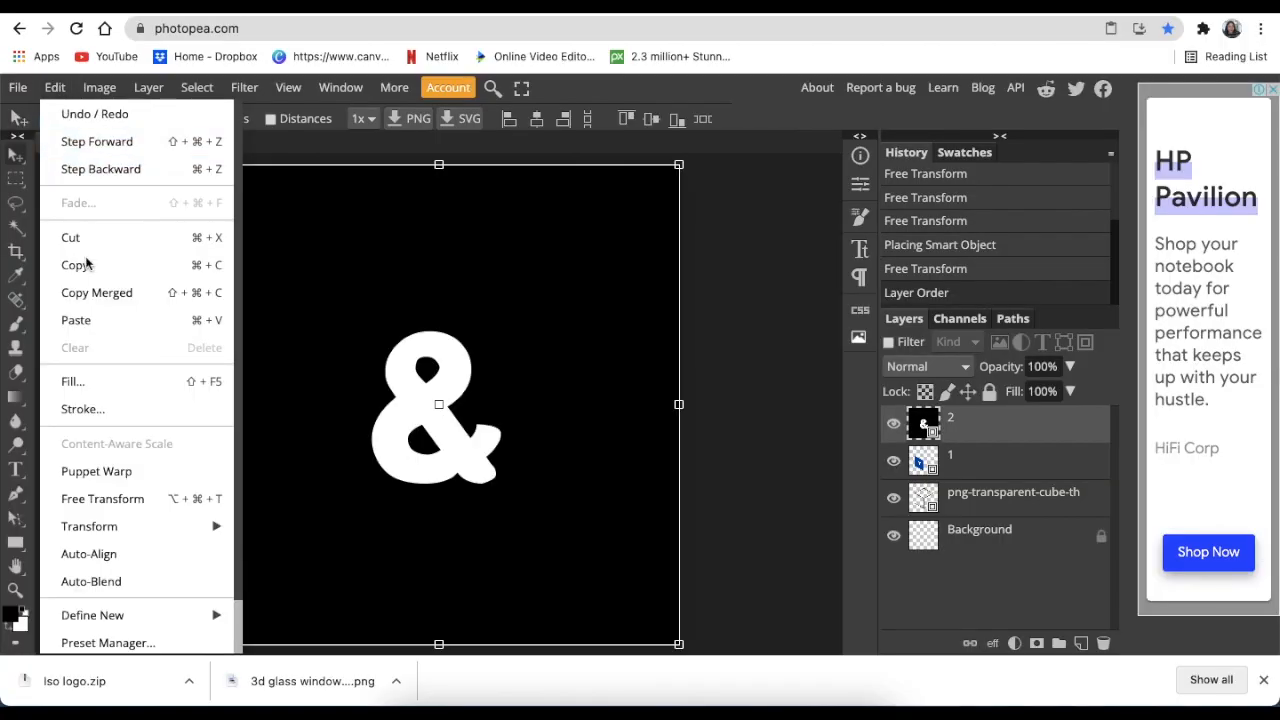
{"action": "mouse_move", "coordinate": [88, 526]}
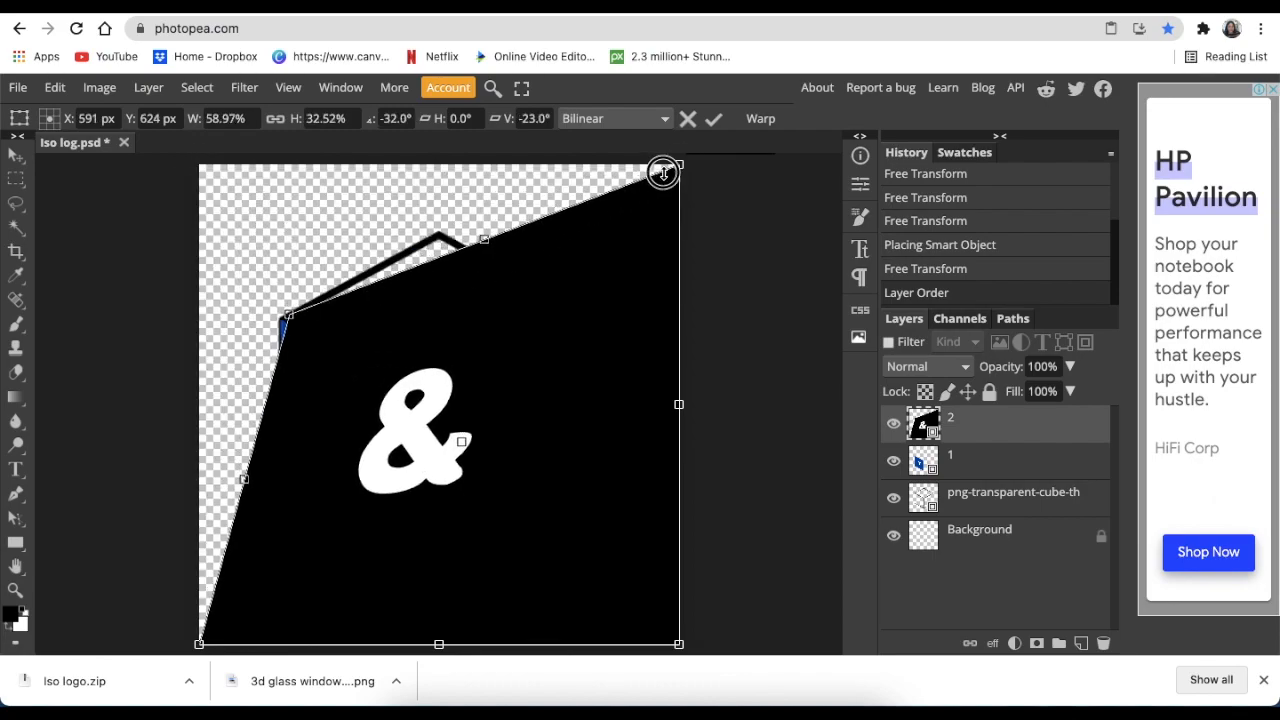
Distort the ampersand image onto the cube's top face and commit it
{"action": "left_click_drag", "start_coordinate": [664, 172], "coordinate": [444, 236]}
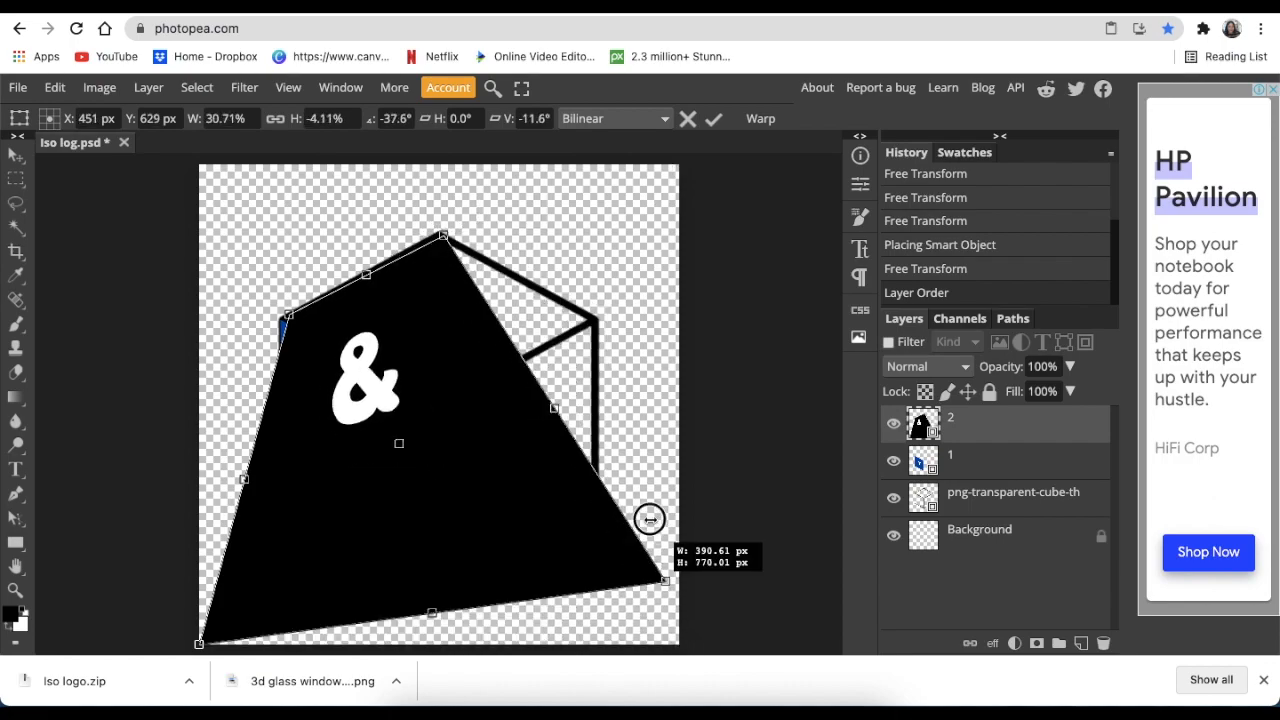
{"action": "left_click_drag", "start_coordinate": [648, 520], "coordinate": [596, 320]}
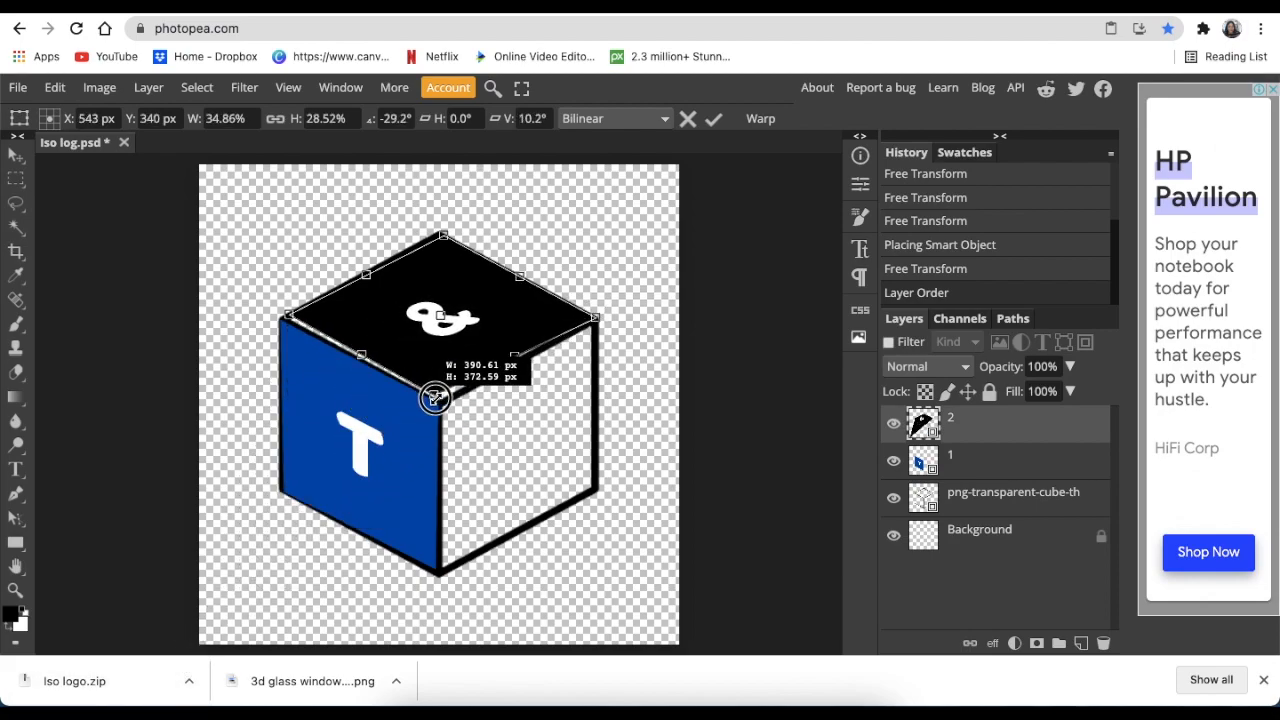
{"action": "left_click_drag", "start_coordinate": [436, 398], "coordinate": [440, 400]}
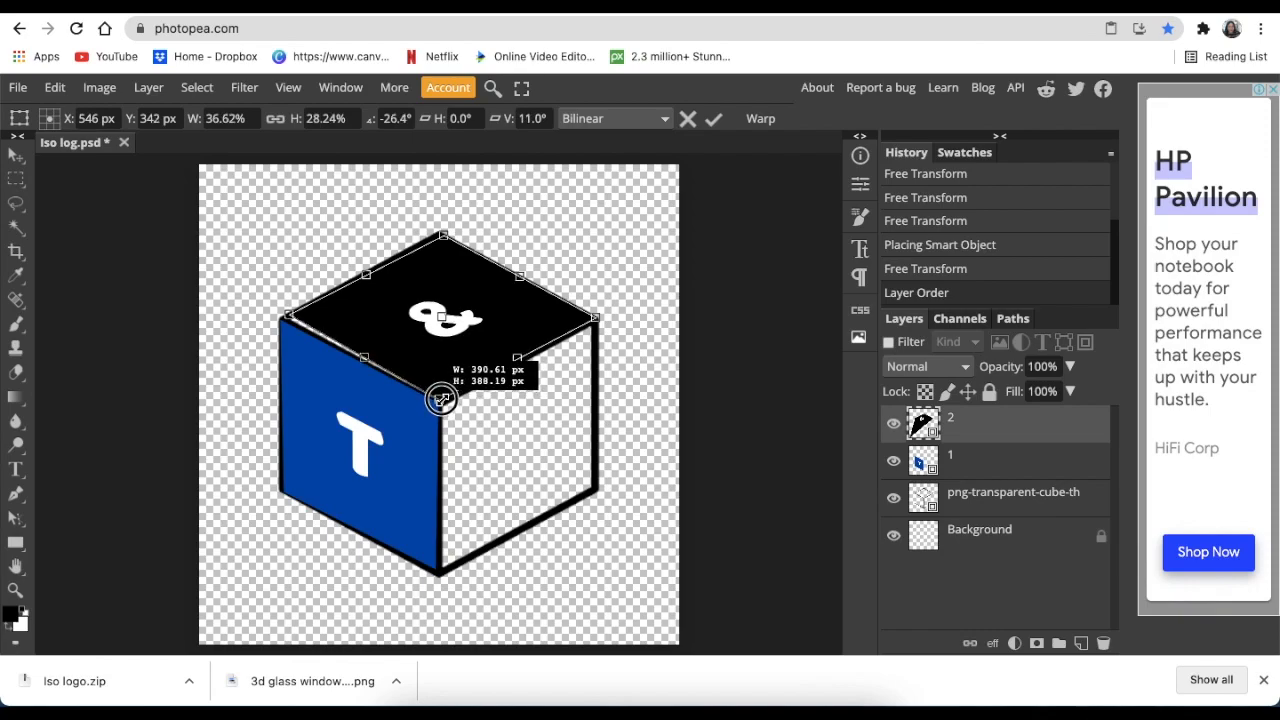
{"action": "left_click_drag", "start_coordinate": [440, 398], "coordinate": [282, 318]}
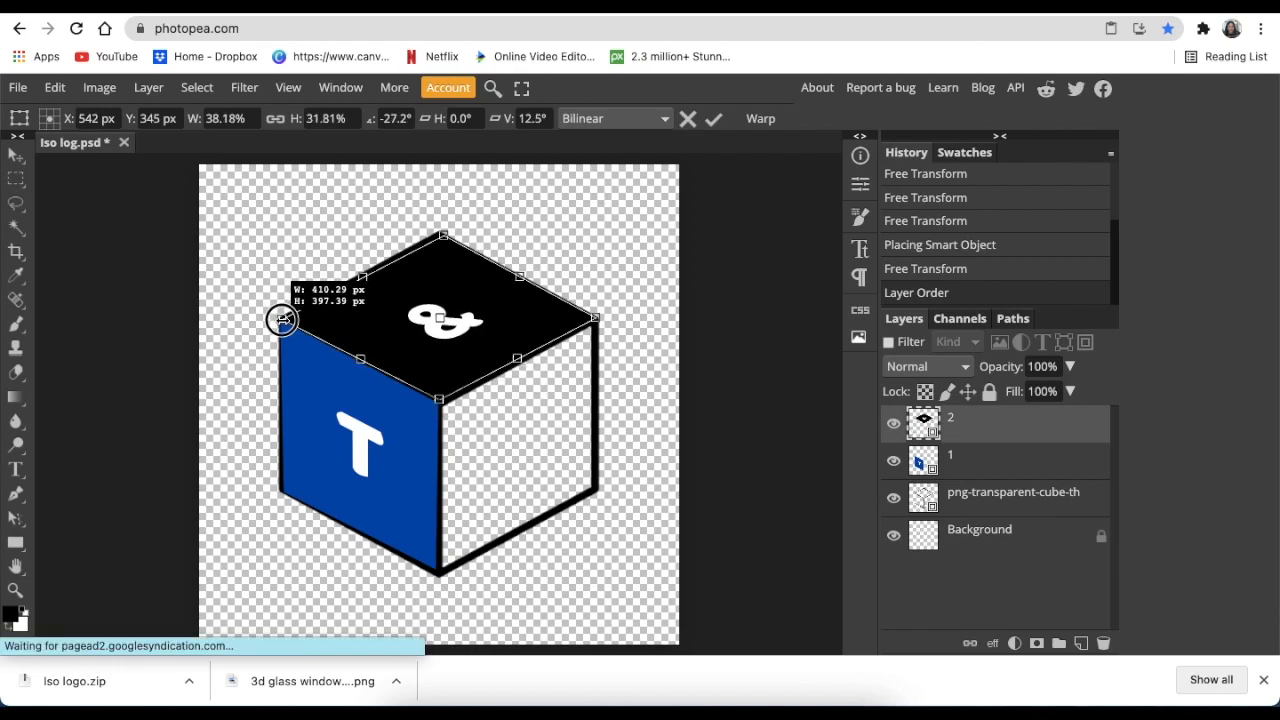
{"action": "left_click", "coordinate": [714, 120]}
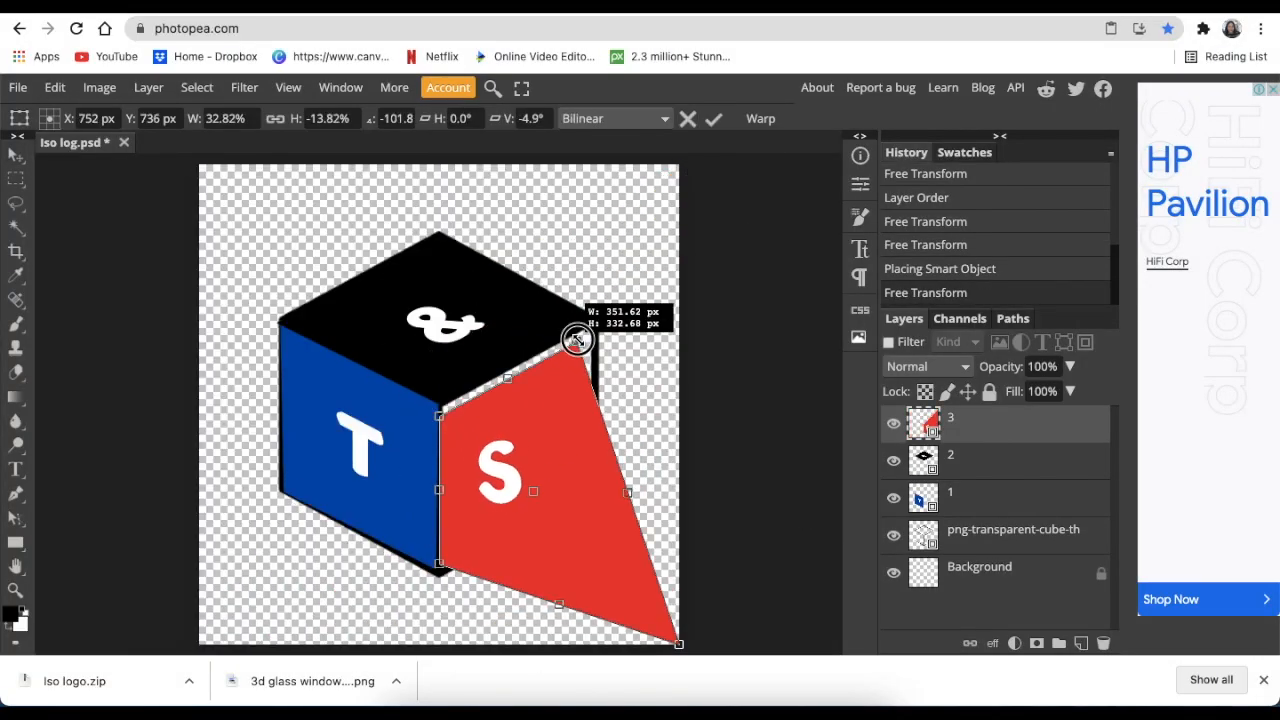
Distort the red S image's corners onto the cube's right face
{"action": "left_click_drag", "start_coordinate": [578, 338], "coordinate": [444, 406]}
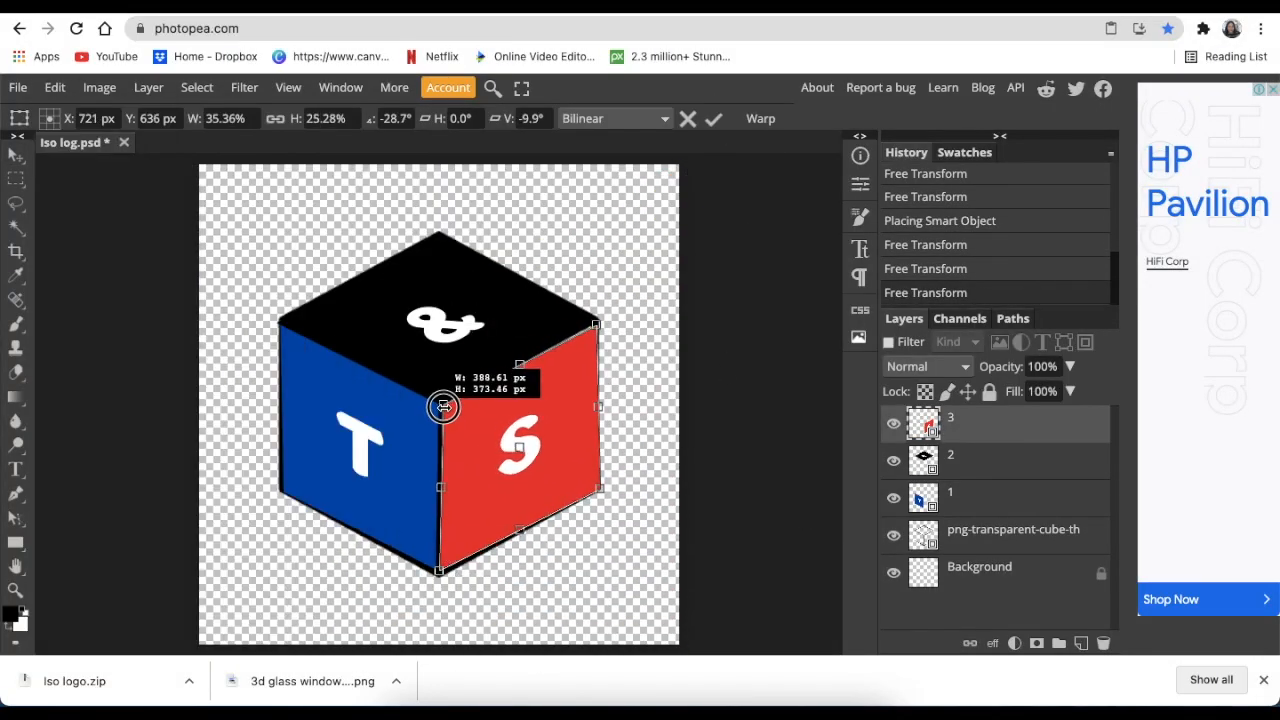
{"action": "left_click_drag", "start_coordinate": [442, 408], "coordinate": [596, 488]}
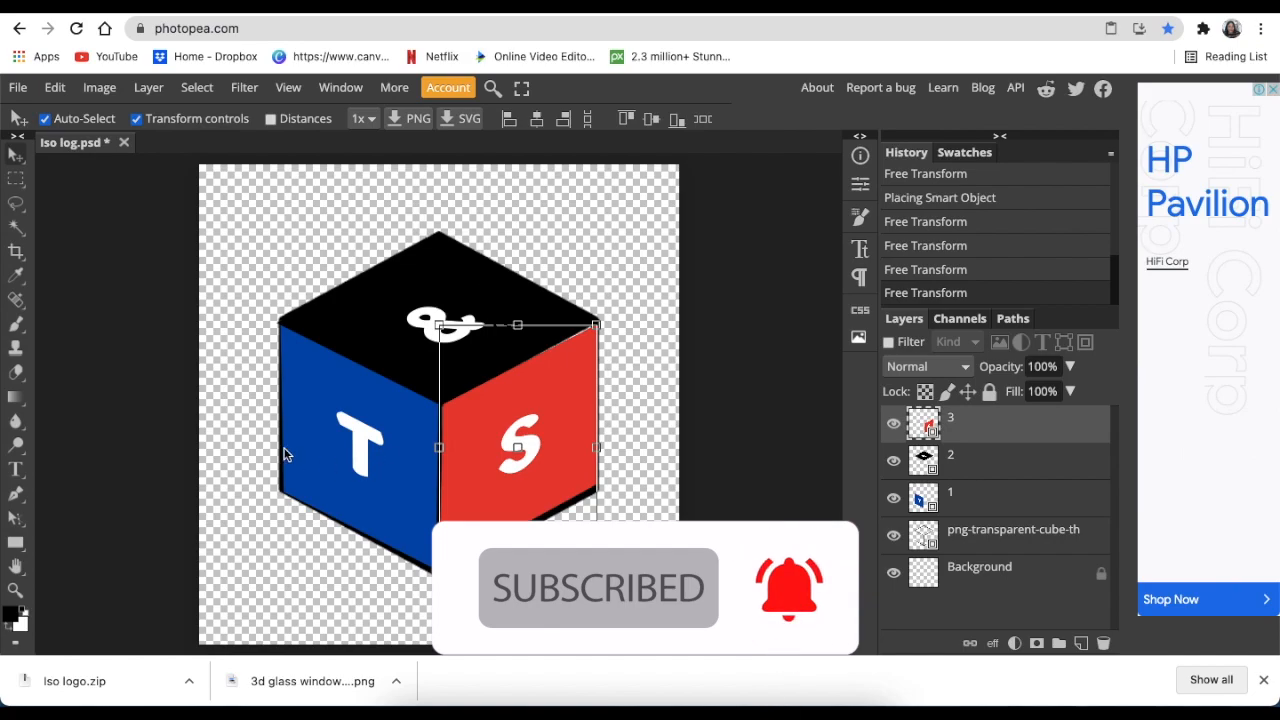
Start exporting the cube logo via File > Export as, showing the PNG format choices
{"action": "left_click", "coordinate": [16, 88]}
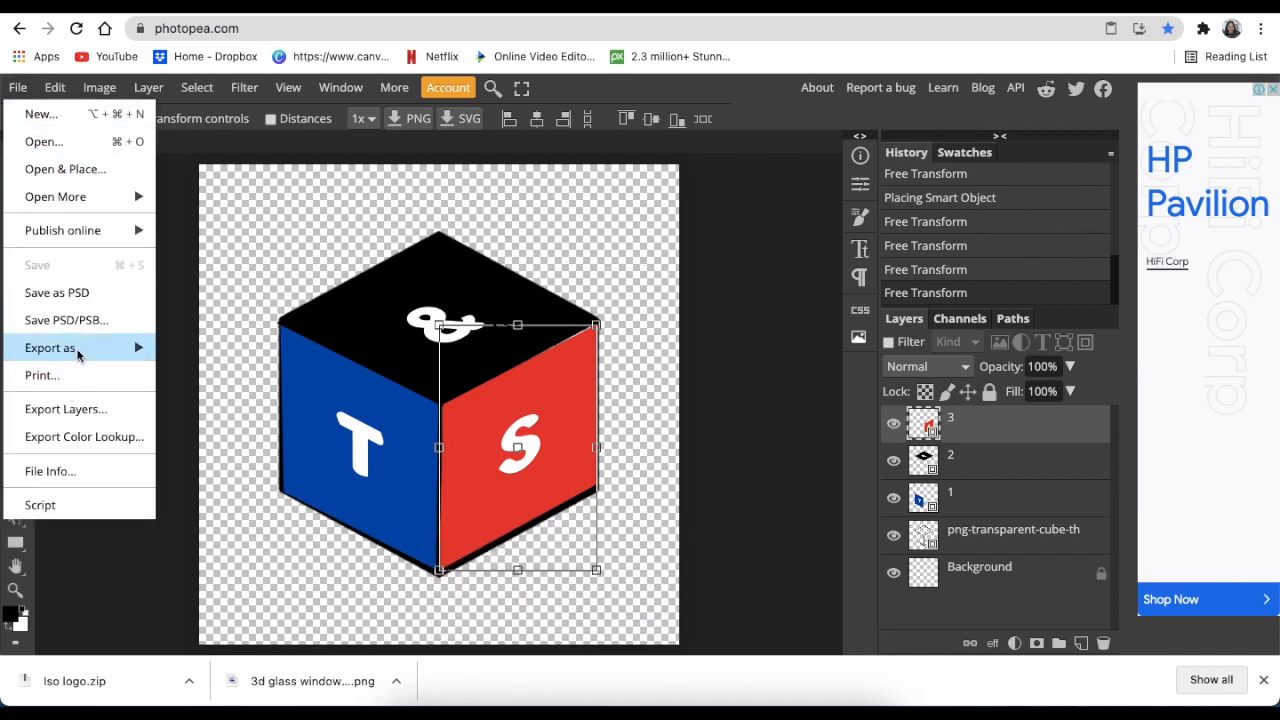
{"action": "left_click", "coordinate": [48, 348]}
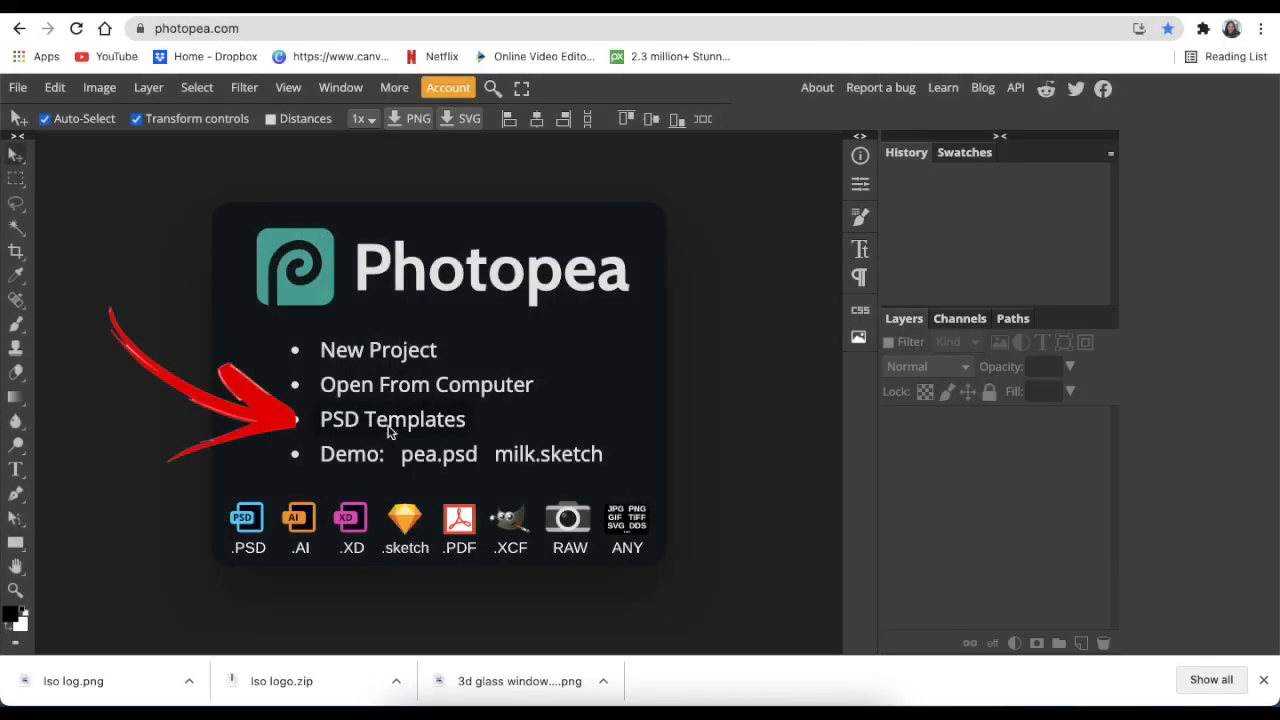
From PSD Templates > Mockups, open the 3d glass window logo mockup
{"action": "left_click", "coordinate": [392, 420]}
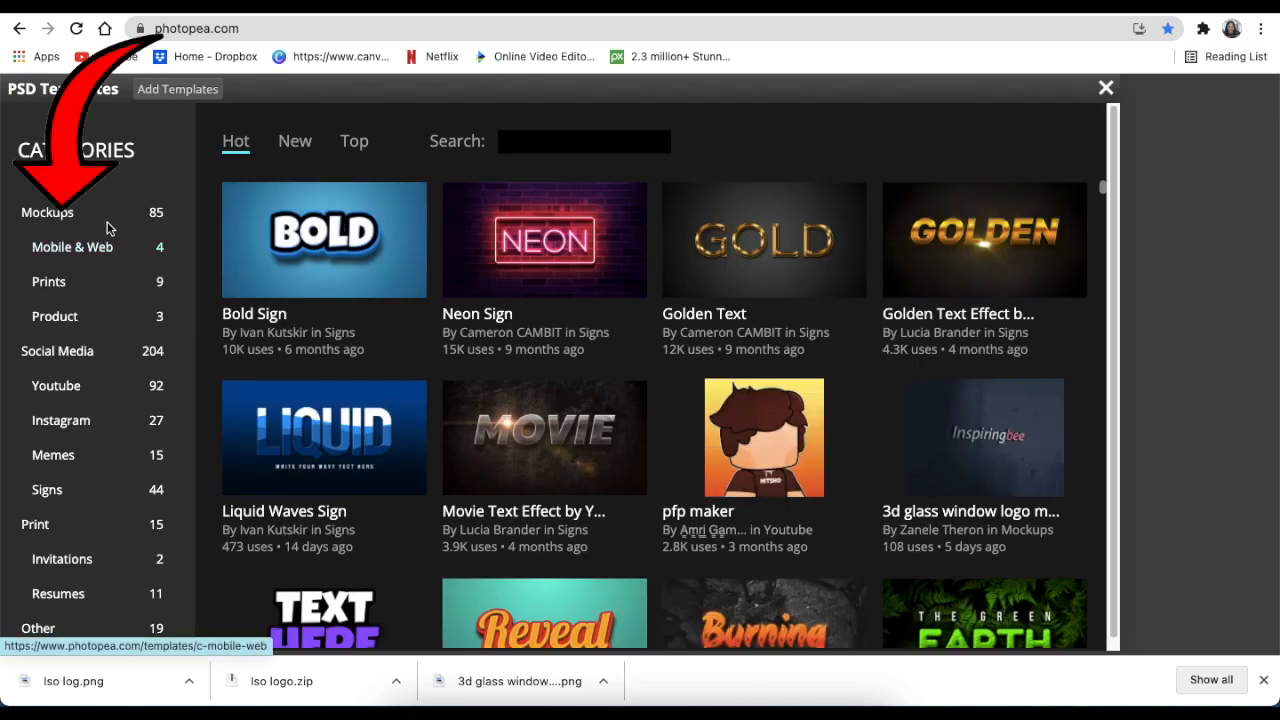
{"action": "left_click", "coordinate": [48, 212]}
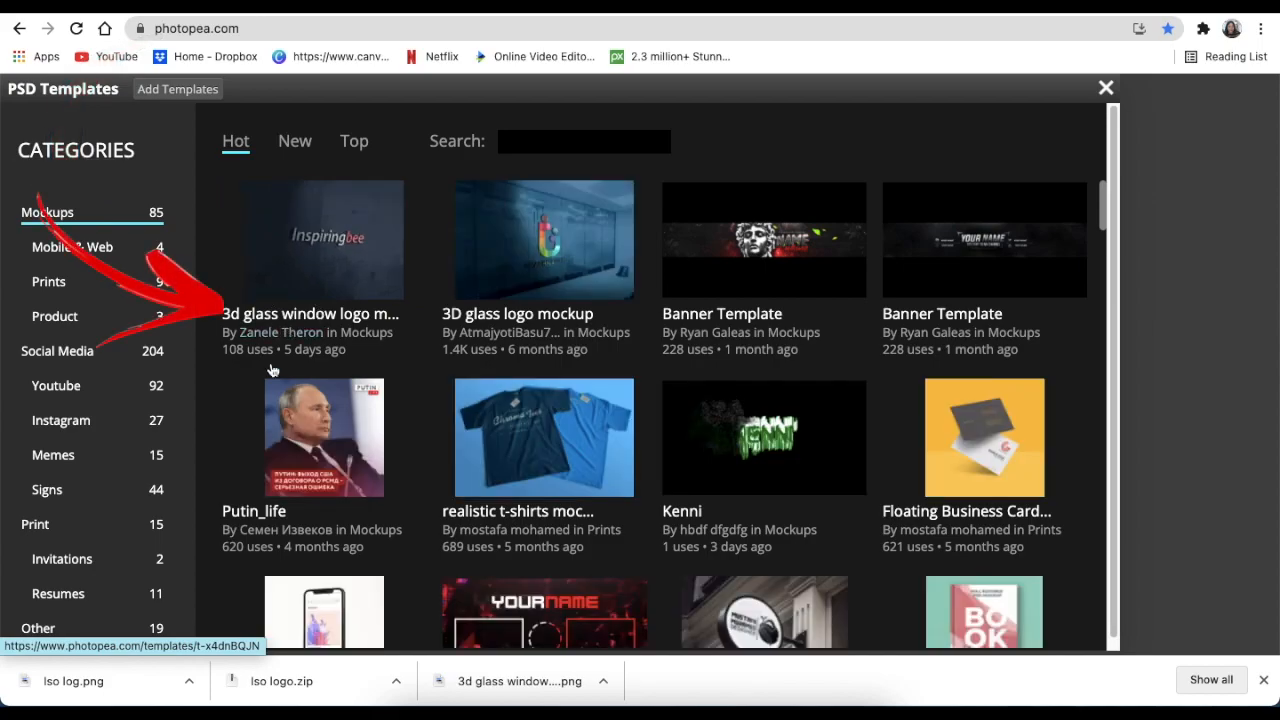
{"action": "left_click", "coordinate": [310, 240]}
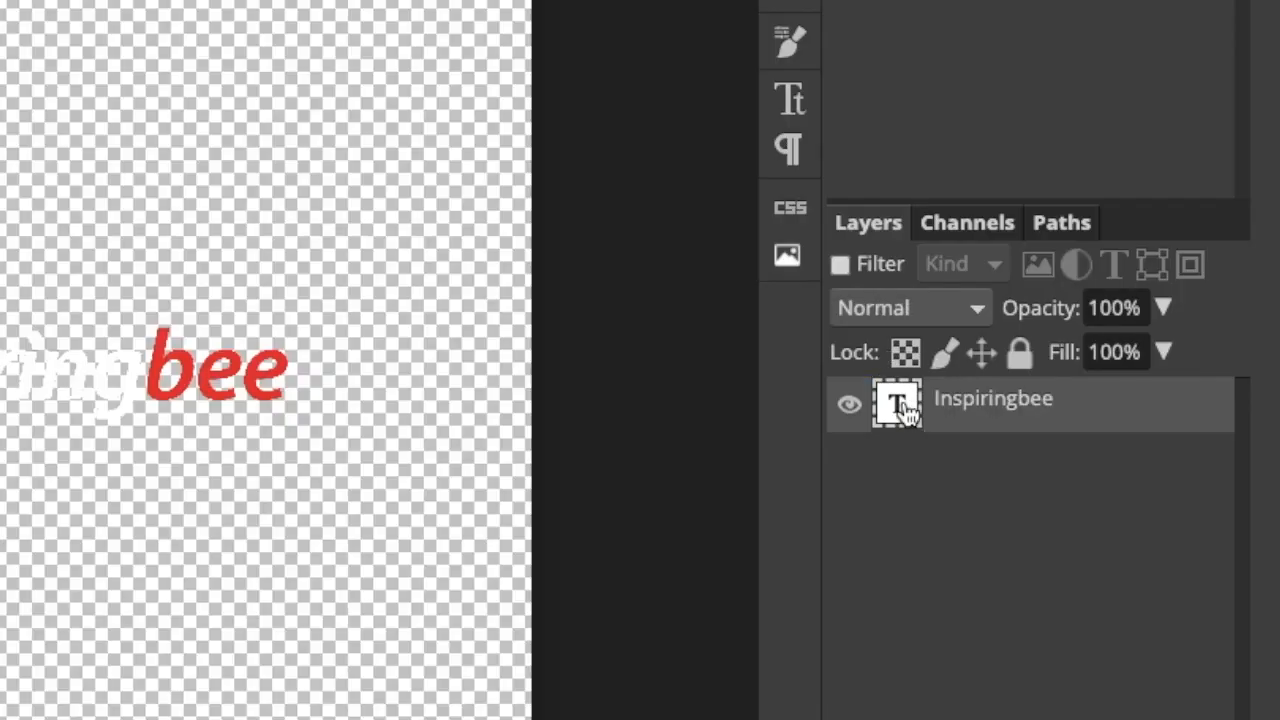
Edit the logo smart object, resize the placed Iso log cube to fill its canvas and save it
{"action": "left_click", "coordinate": [848, 404]}
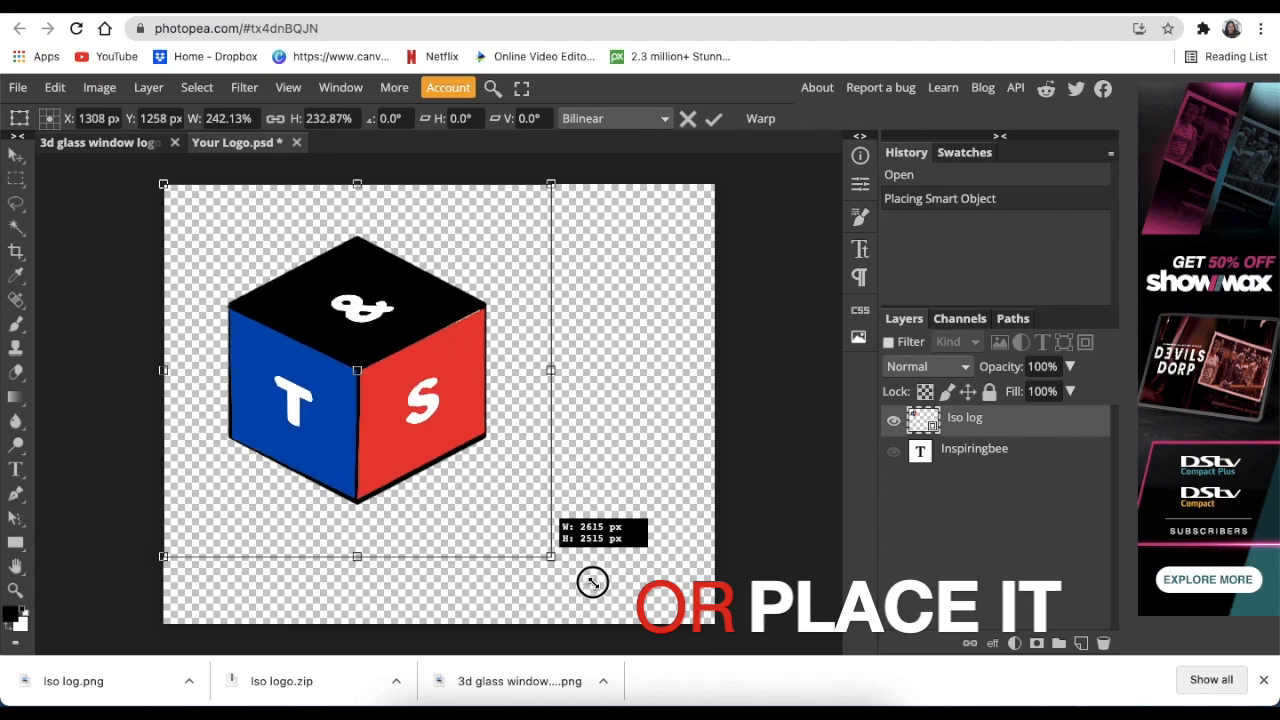
{"action": "left_click_drag", "start_coordinate": [592, 584], "coordinate": [530, 464]}
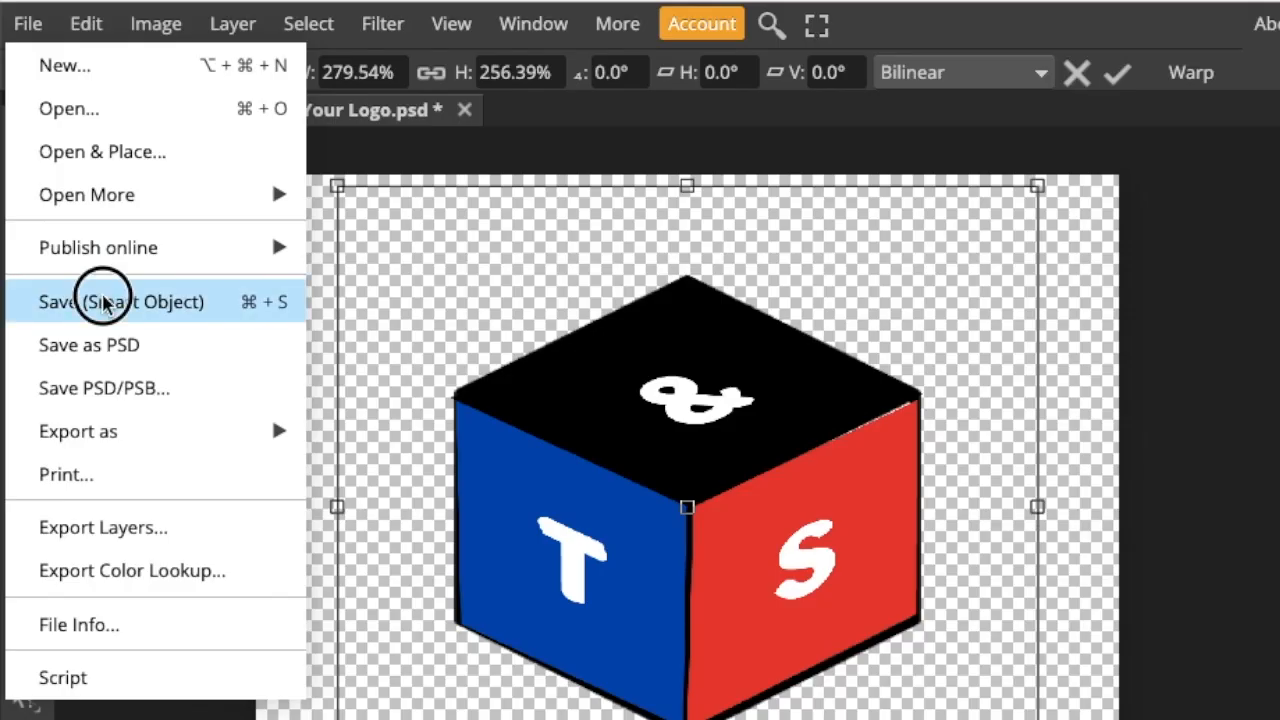
{"action": "mouse_move", "coordinate": [108, 338]}
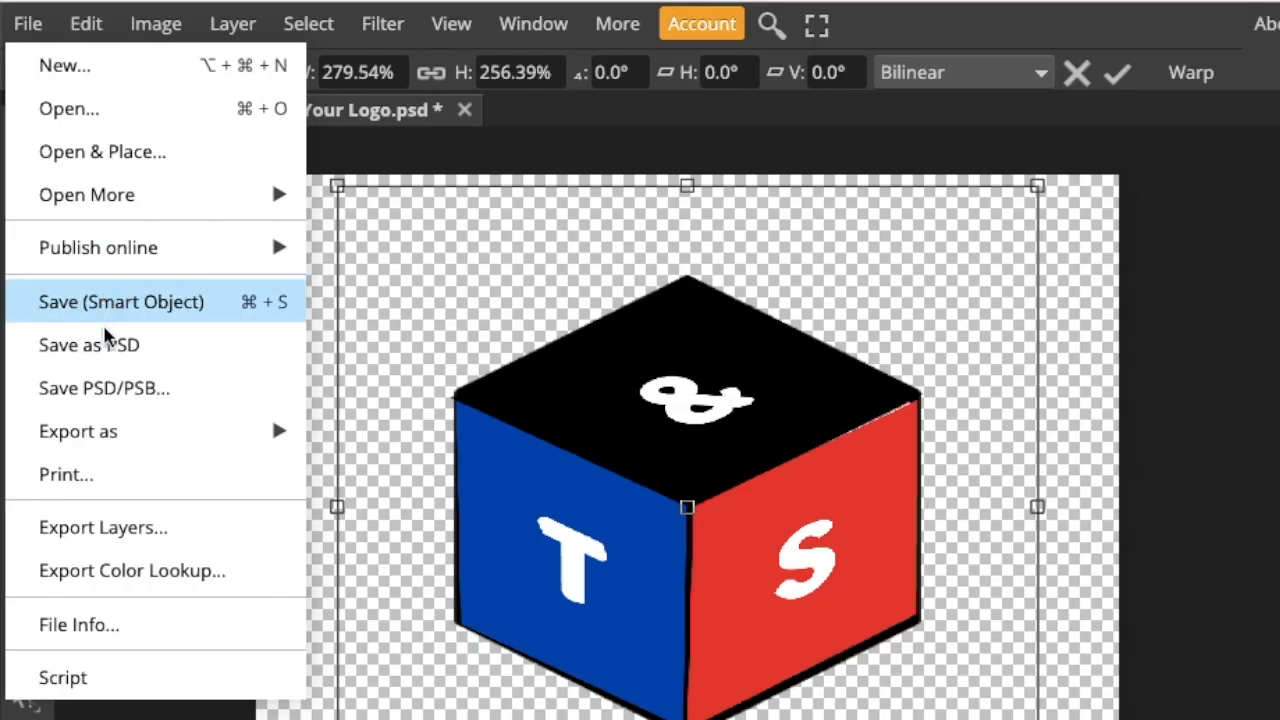
{"action": "left_click", "coordinate": [120, 300]}
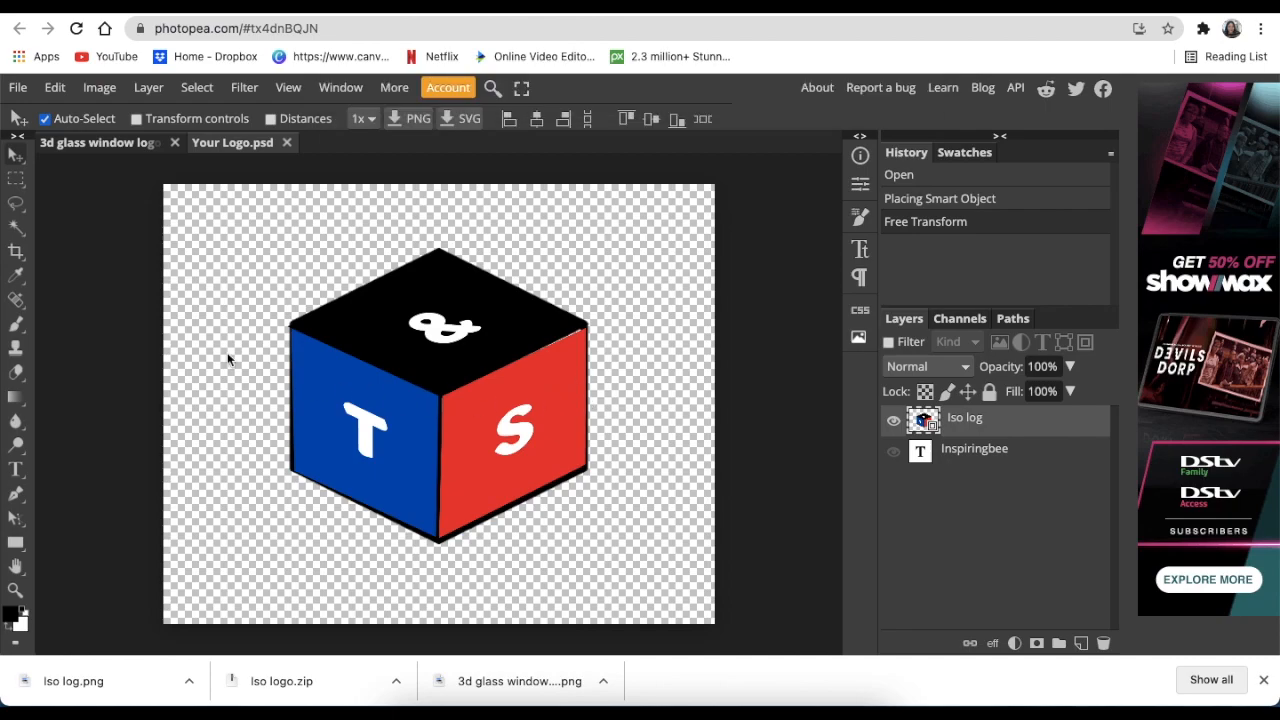